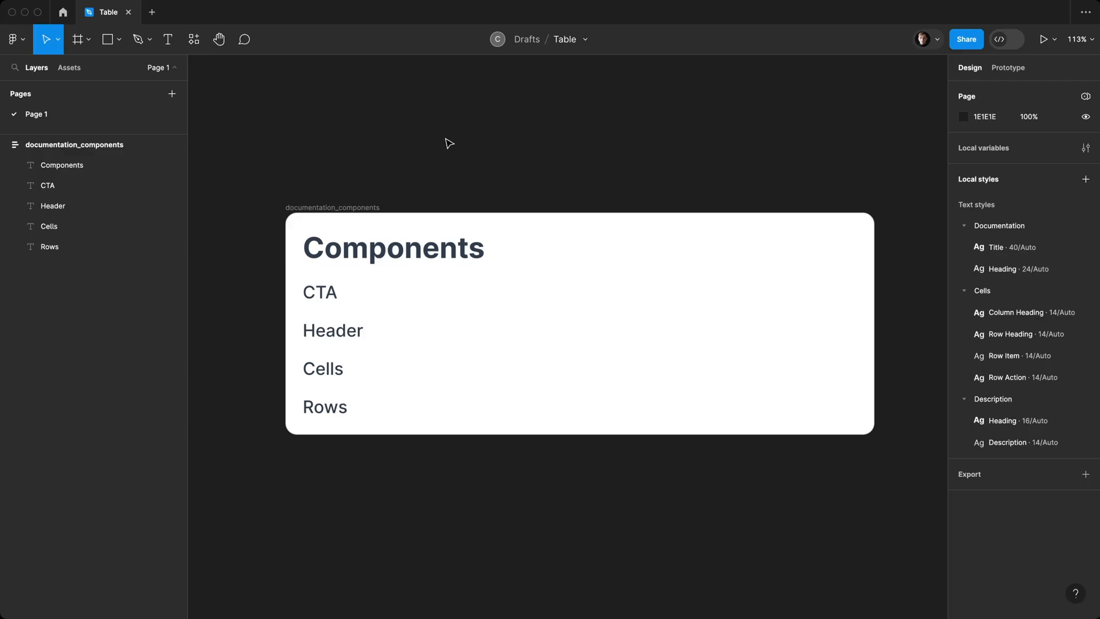
{"action": "mouse_move", "coordinate": [387, 149]}
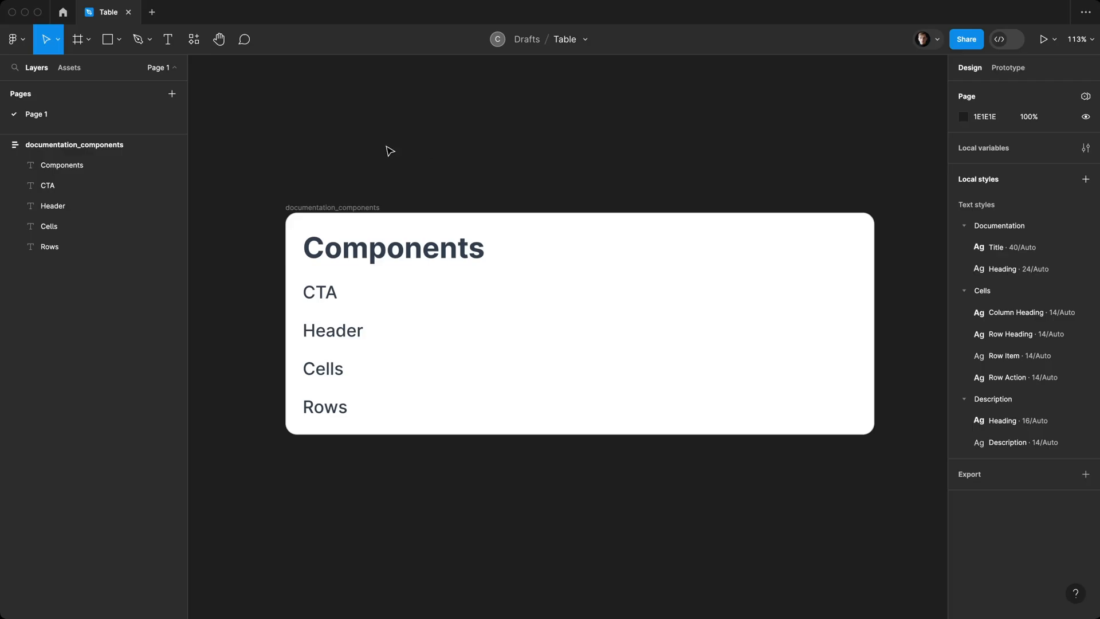
{"action": "mouse_move", "coordinate": [282, 317]}
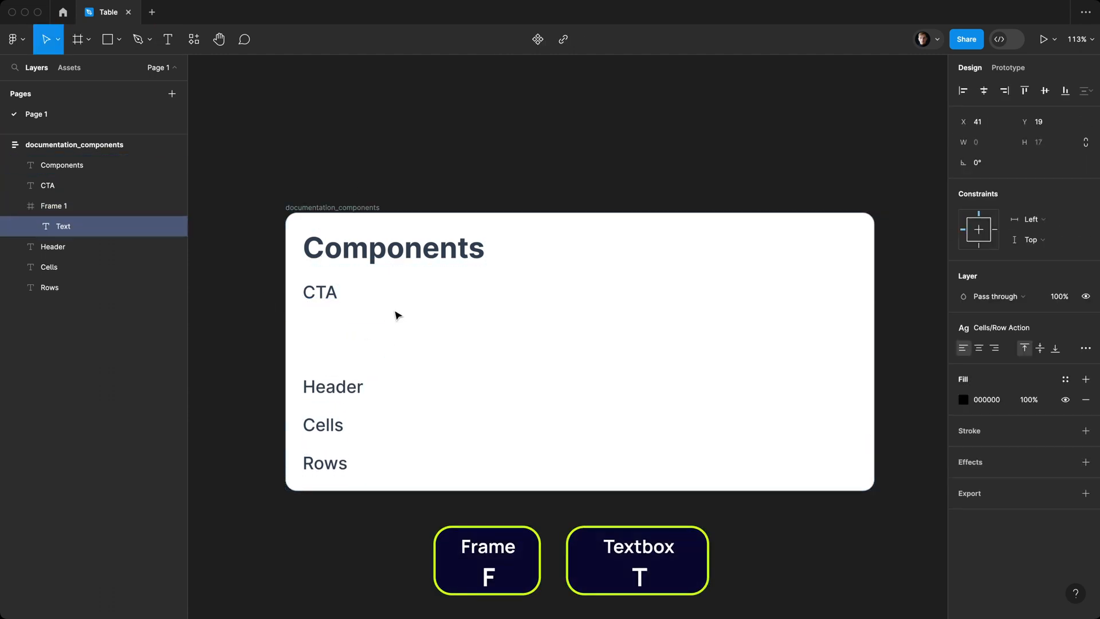
Step: Label the frame CTA and give it centred auto layout, 12 padding, no gap, radius 4
{"action": "type", "text": "CTA"}
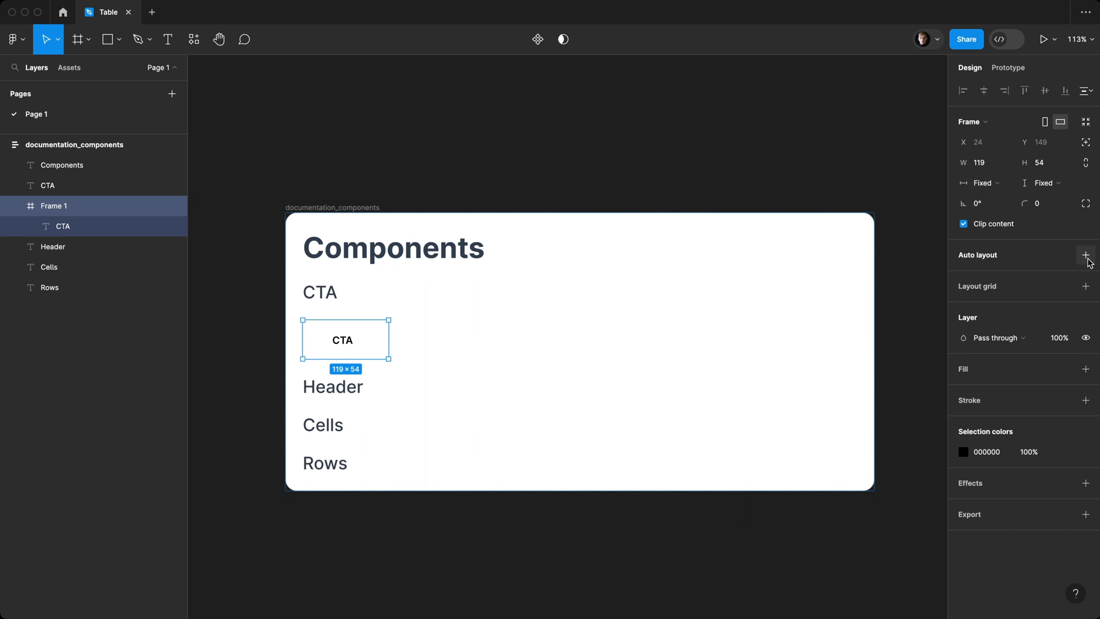
{"action": "left_click", "coordinate": [1085, 255]}
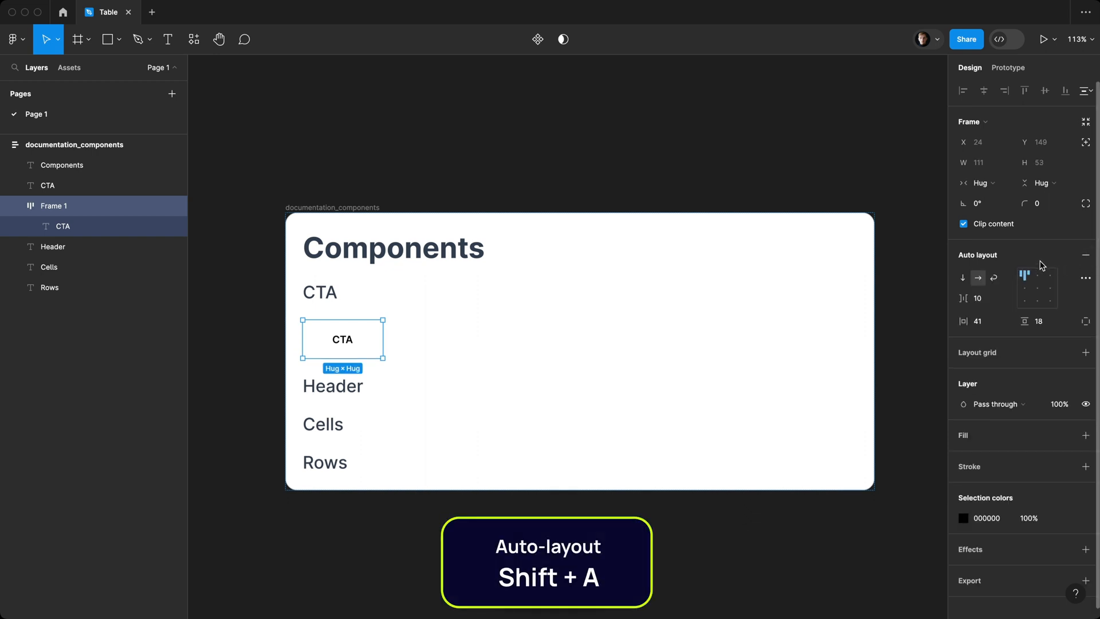
{"action": "mouse_move", "coordinate": [1017, 254]}
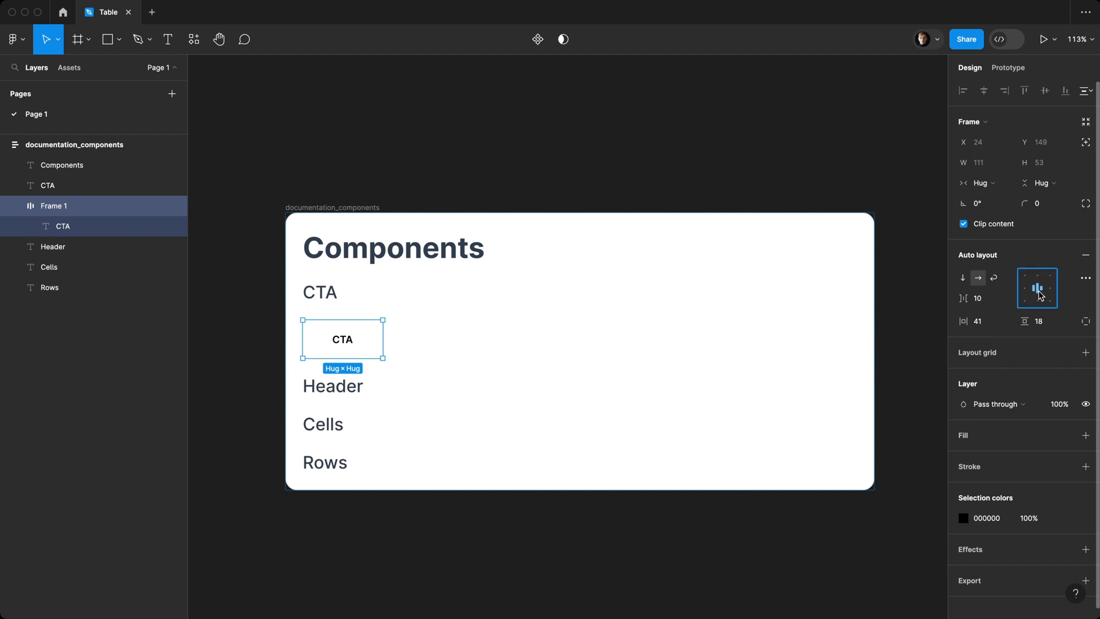
{"action": "mouse_move", "coordinate": [995, 322]}
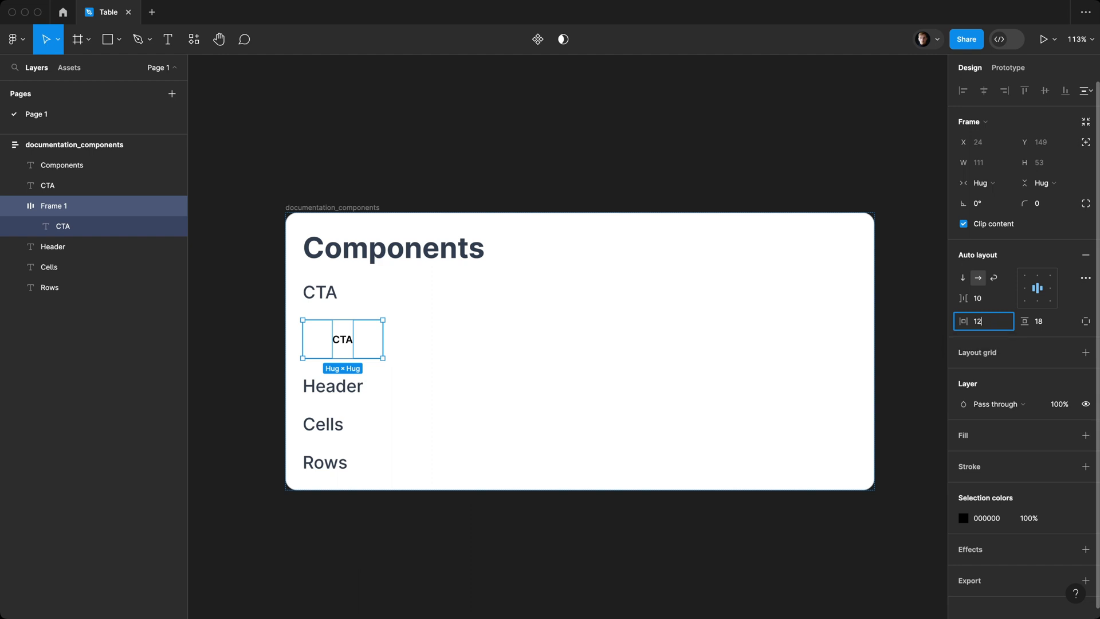
{"action": "type", "text": "12"}
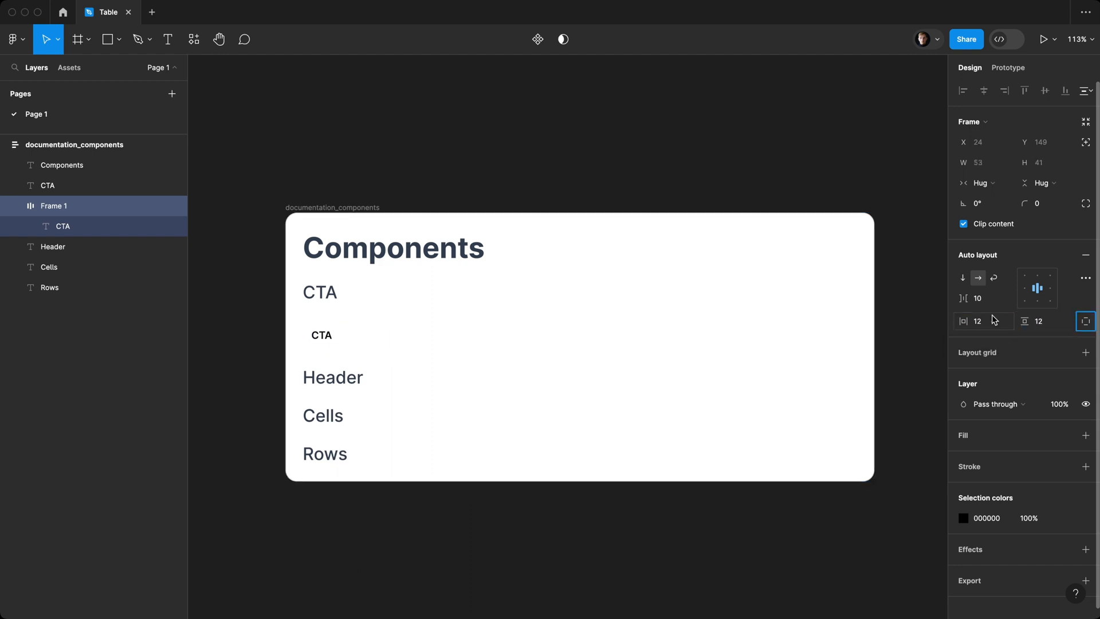
{"action": "left_click", "coordinate": [977, 298]}
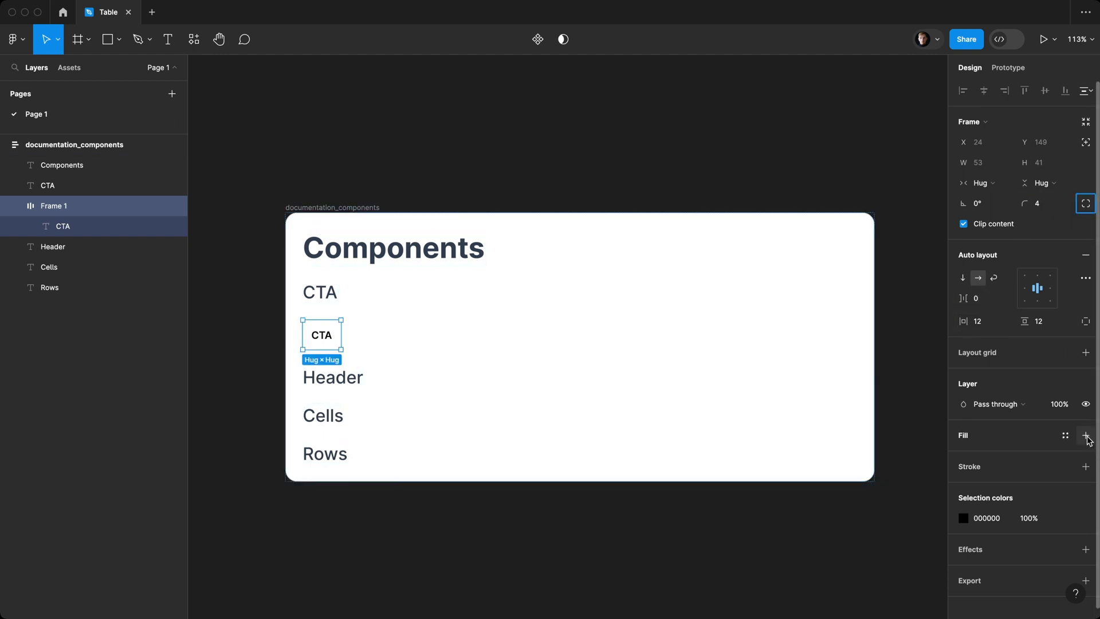
Step: Fill the CTA button with green 158E71 and save it as colour variable G200
{"action": "left_click", "coordinate": [1084, 435]}
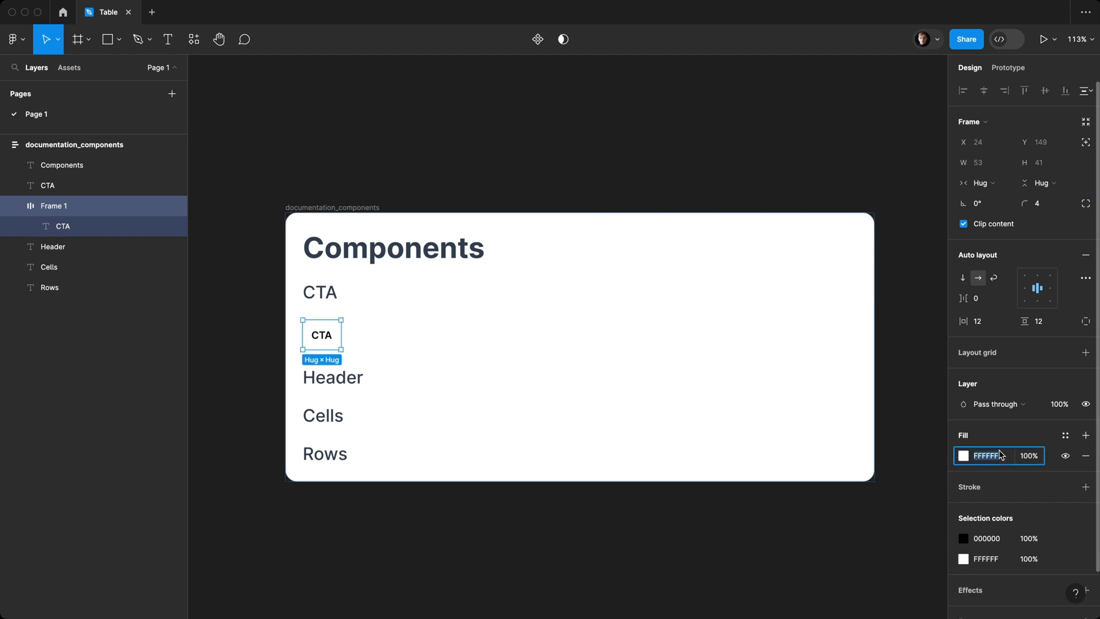
{"action": "type", "text": "158e7"}
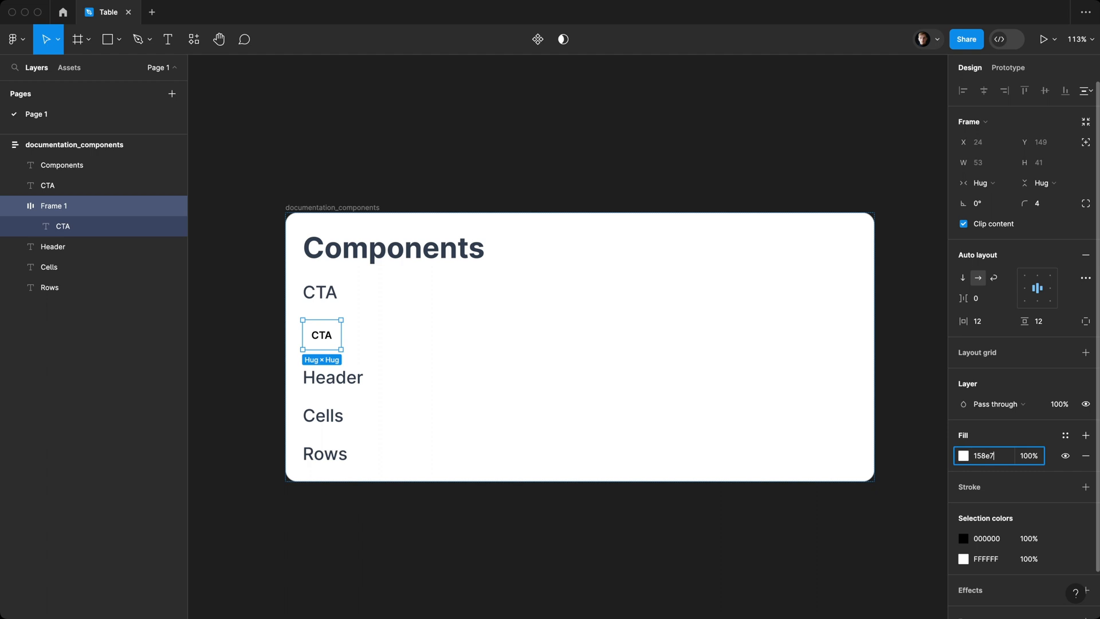
{"action": "left_click", "coordinate": [962, 455]}
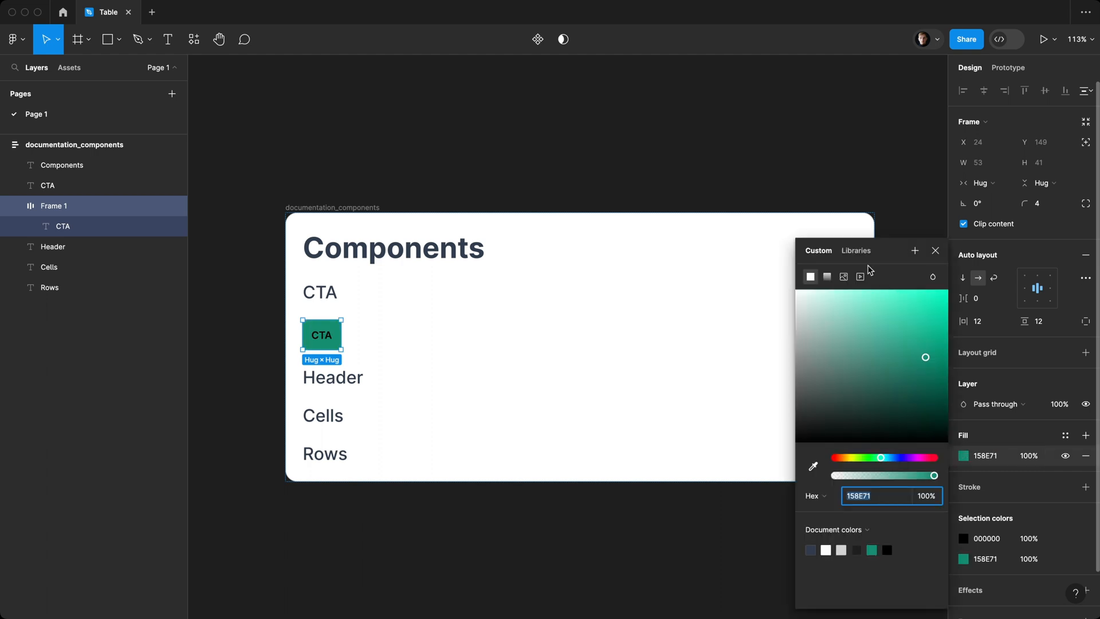
{"action": "left_click", "coordinate": [856, 250]}
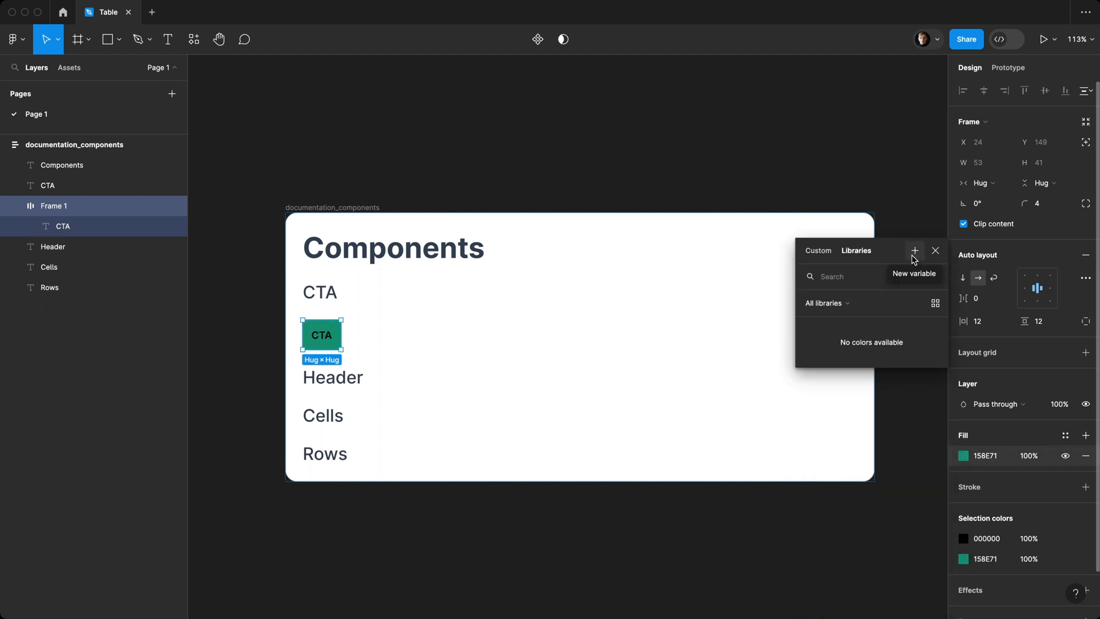
{"action": "left_click", "coordinate": [914, 250]}
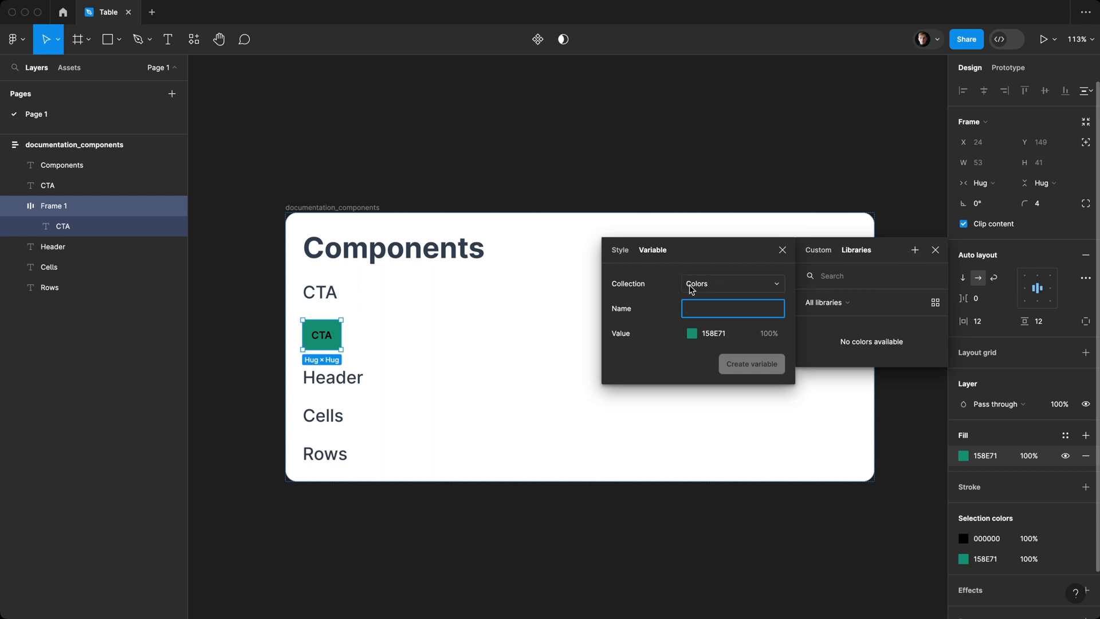
{"action": "mouse_move", "coordinate": [698, 292]}
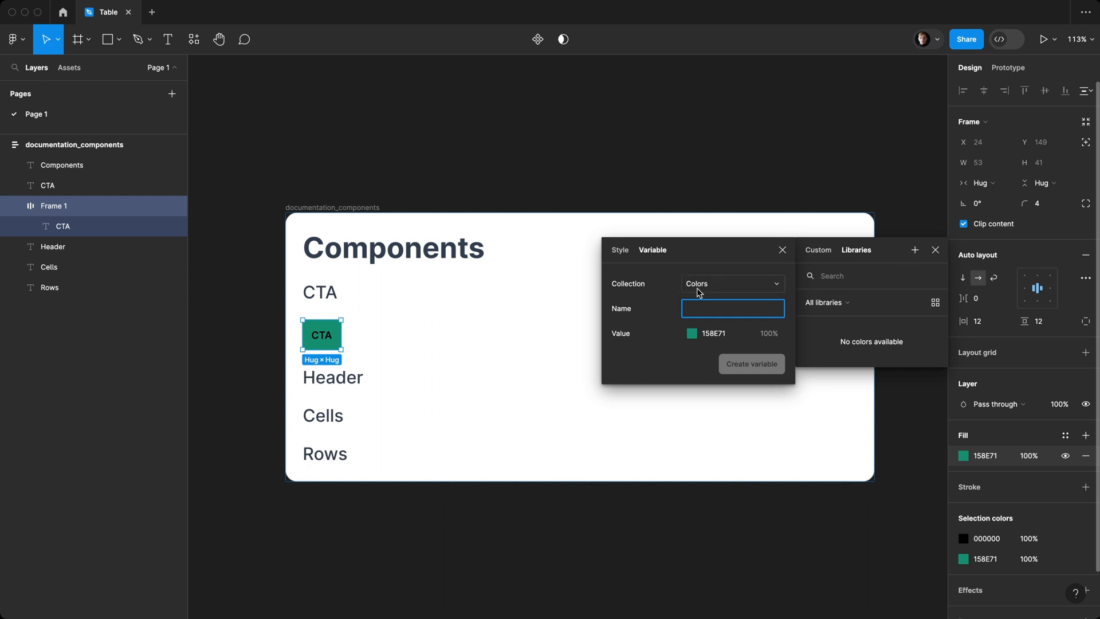
{"action": "left_click", "coordinate": [732, 308]}
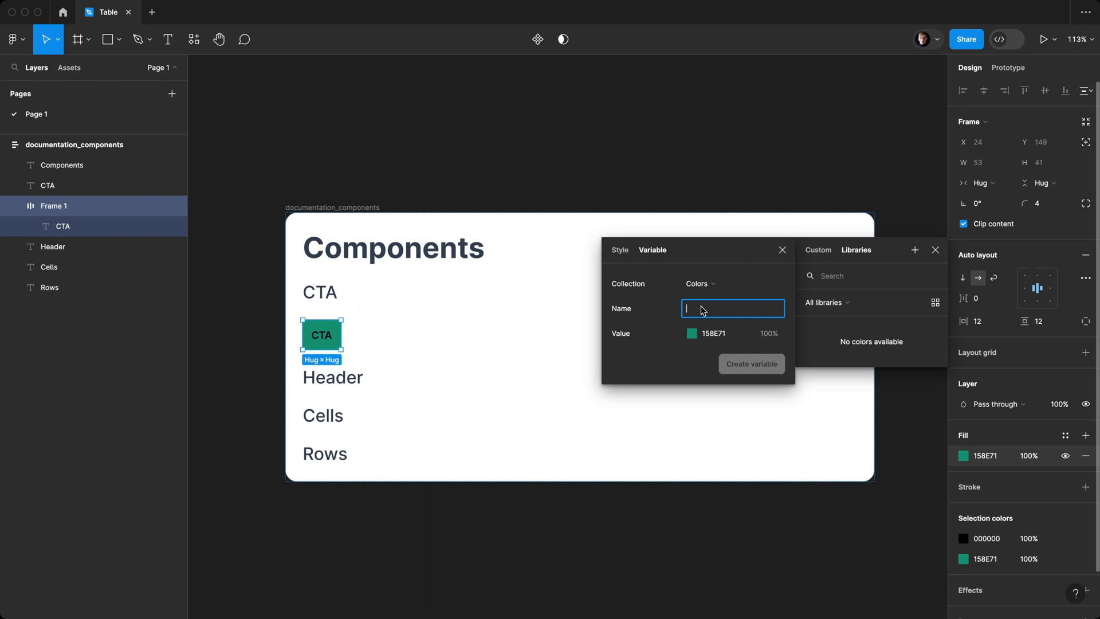
{"action": "type", "text": "G200"}
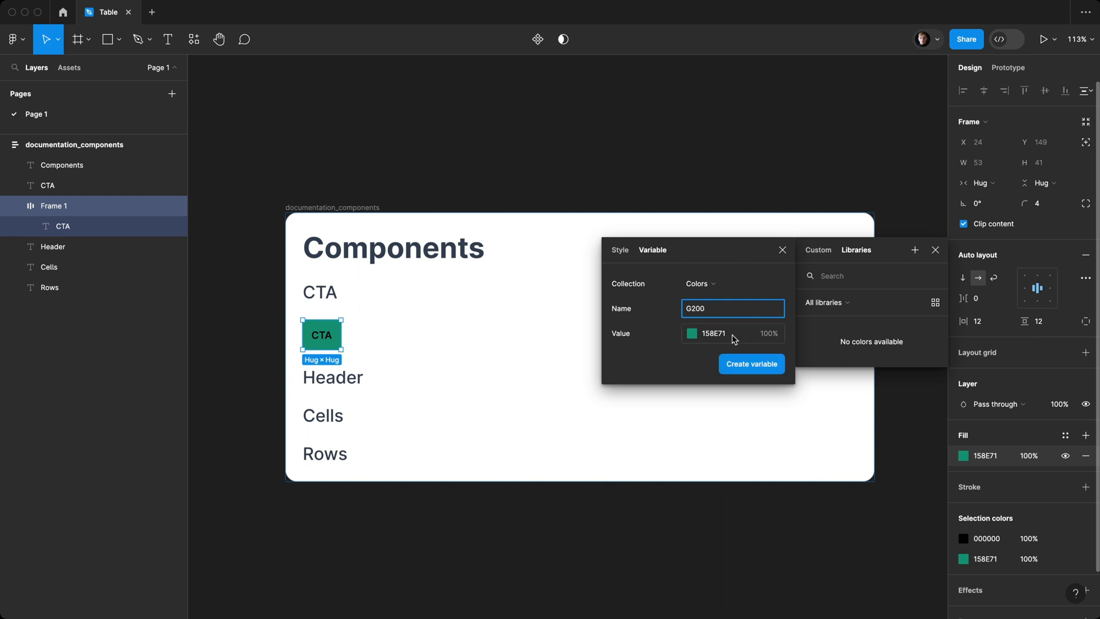
{"action": "left_click", "coordinate": [751, 364]}
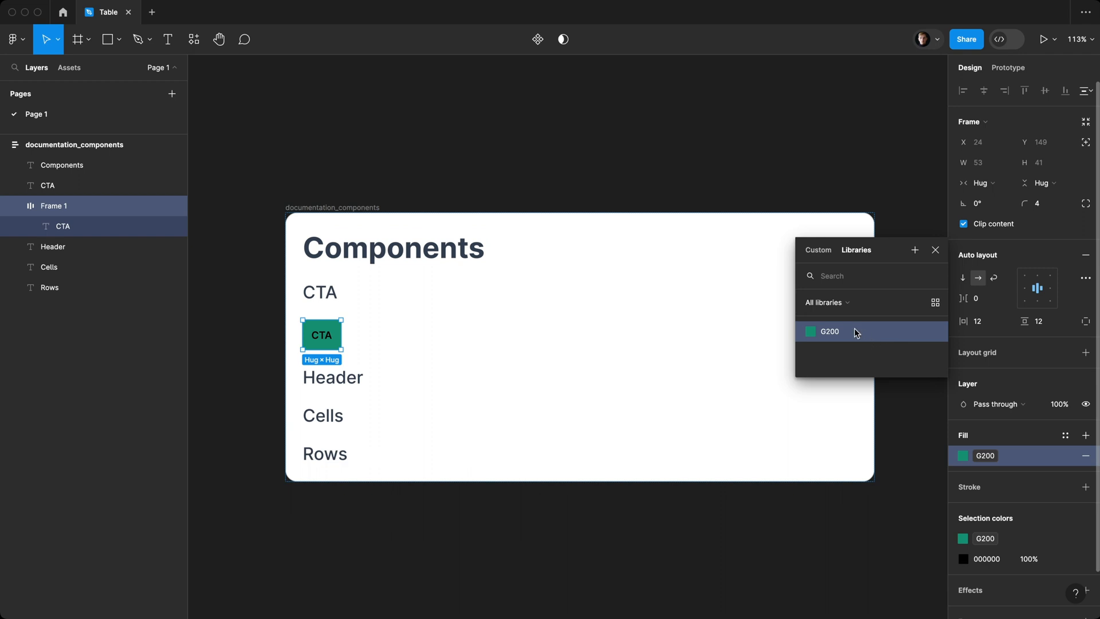
{"action": "mouse_move", "coordinate": [876, 339]}
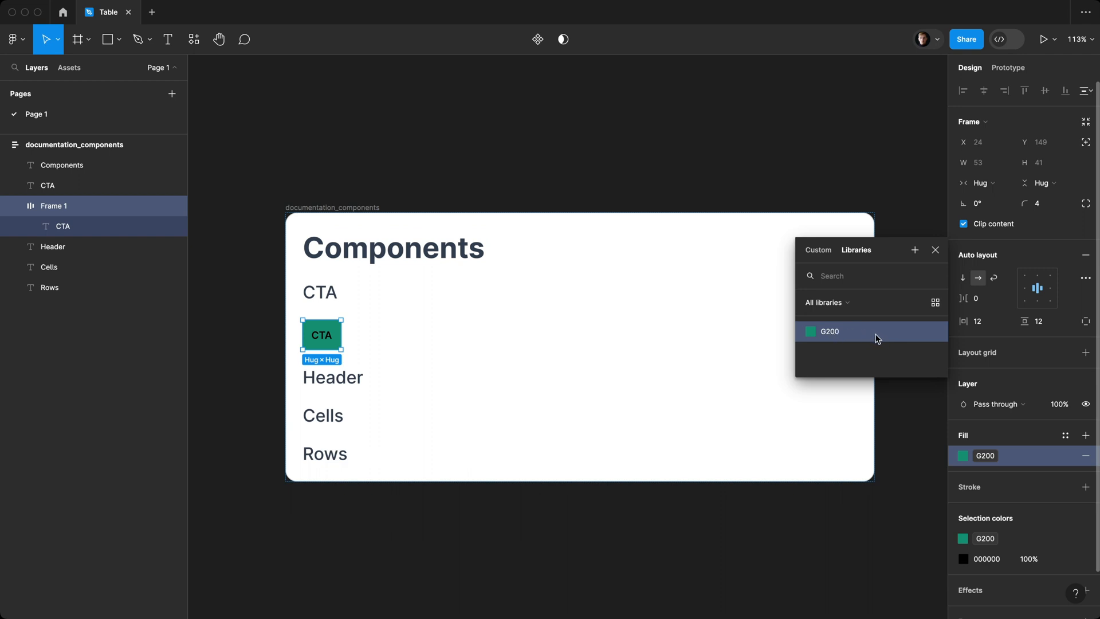
{"action": "mouse_move", "coordinate": [838, 332]}
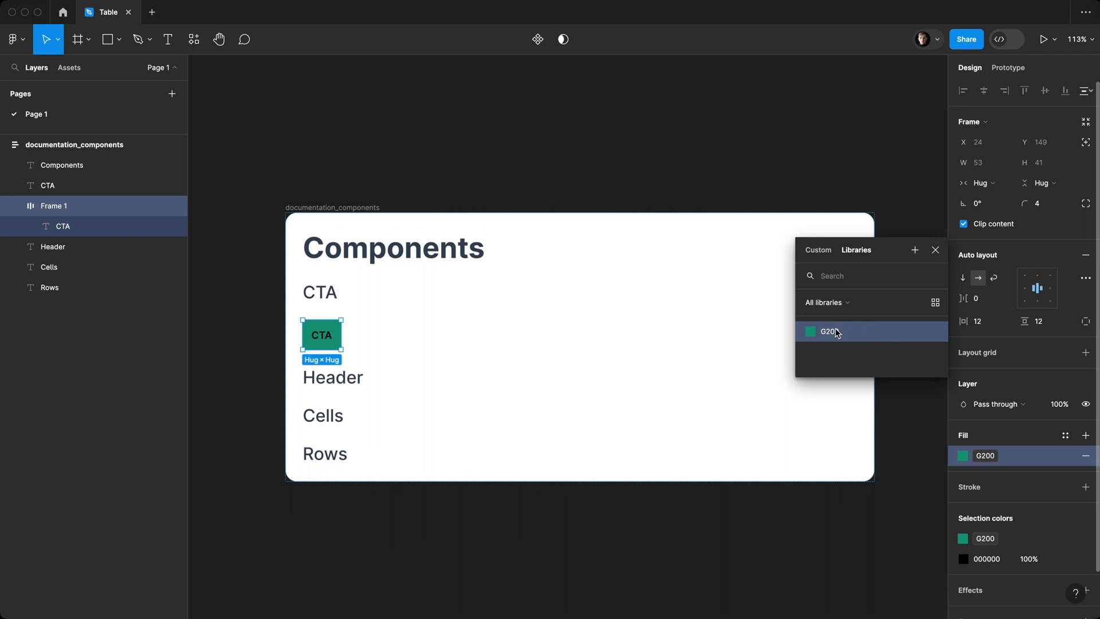
{"action": "mouse_move", "coordinate": [866, 331]}
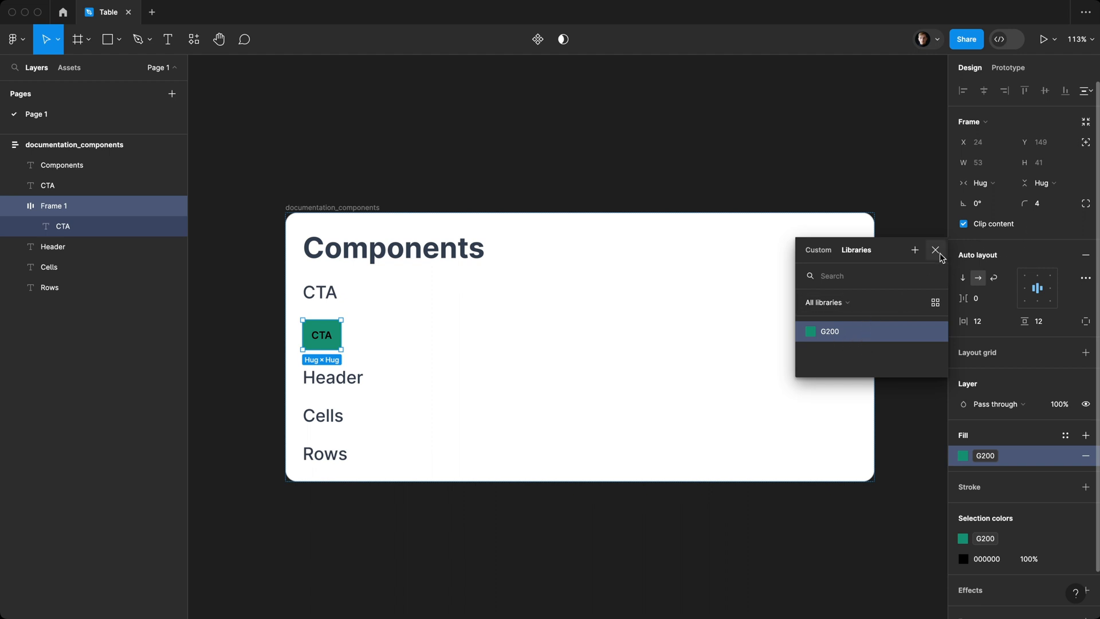
Step: Set the label text to FFFFFF and create a White colour variable from it
{"action": "left_click", "coordinate": [935, 250]}
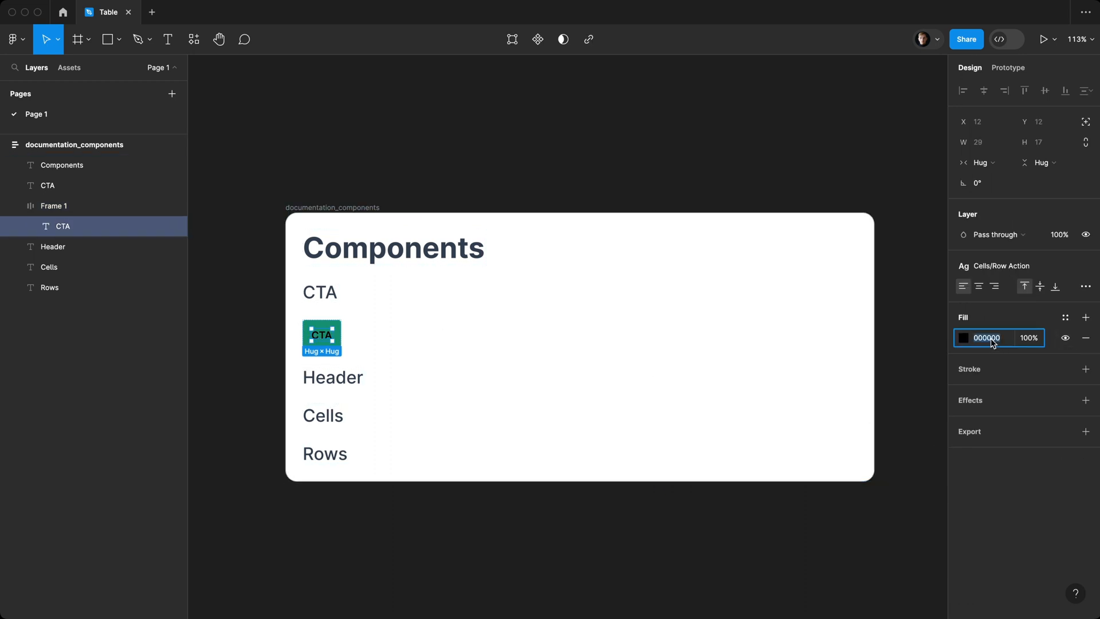
{"action": "type", "text": "FFFFFF"}
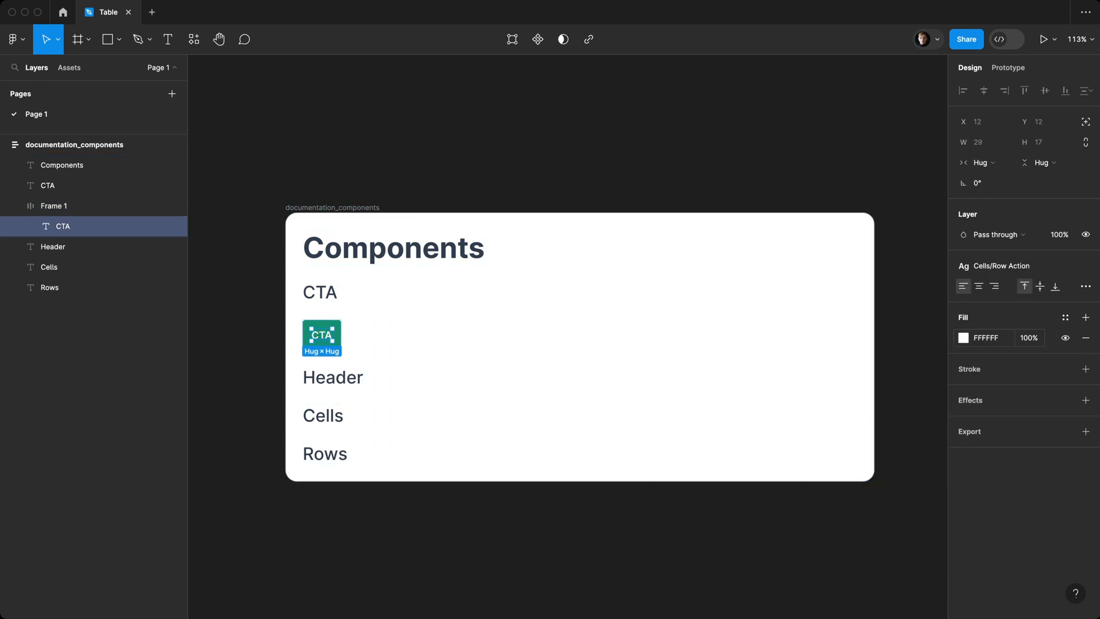
{"action": "left_click", "coordinate": [963, 338]}
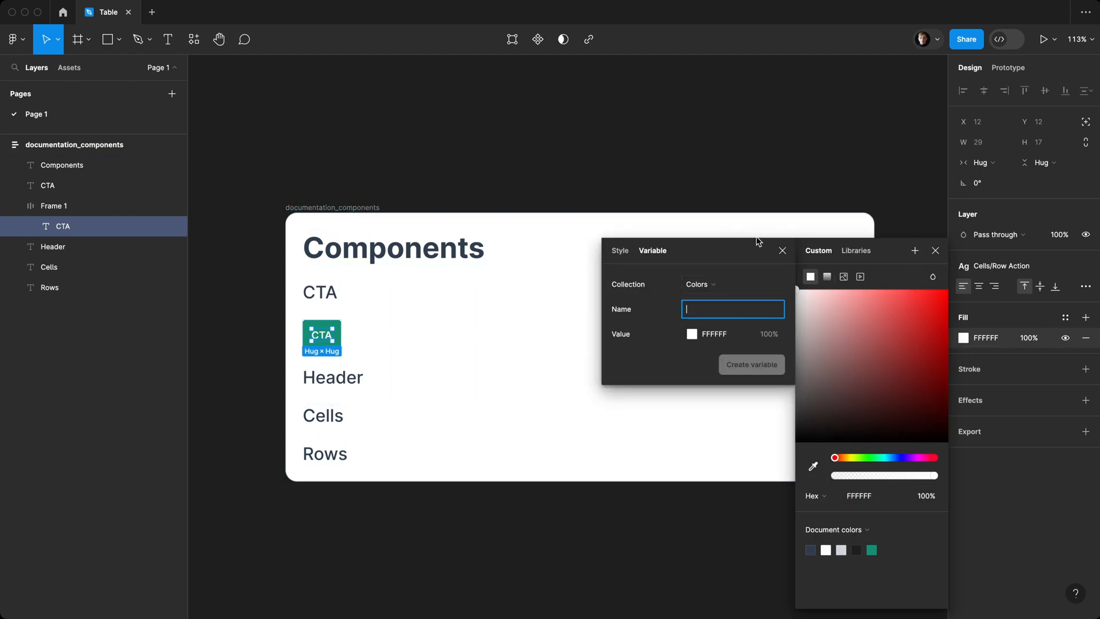
{"action": "type", "text": "White"}
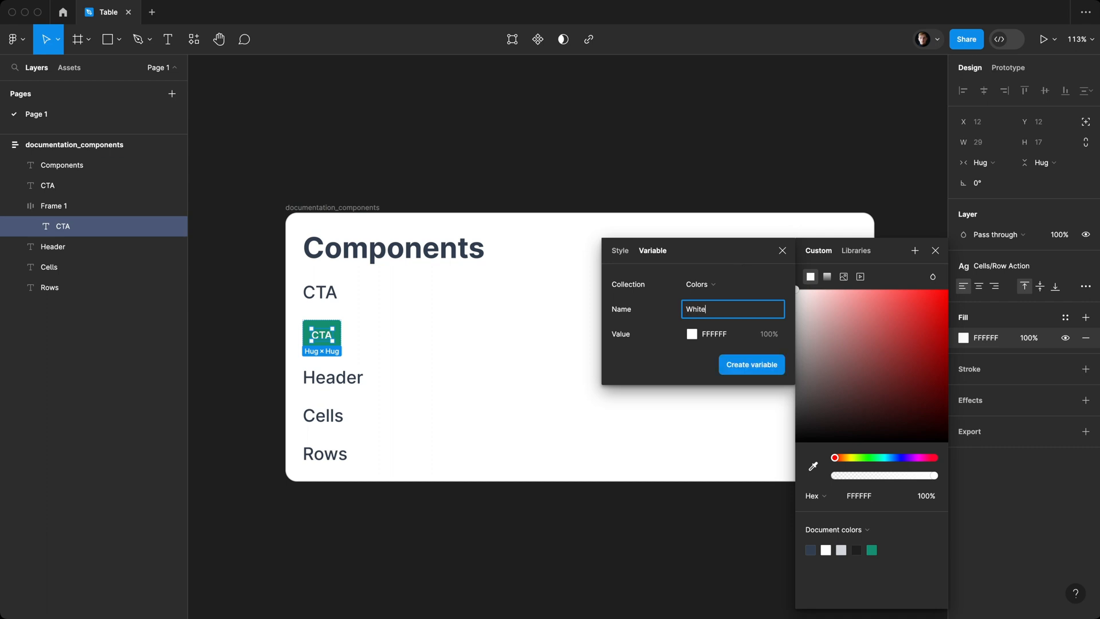
{"action": "left_click", "coordinate": [752, 364]}
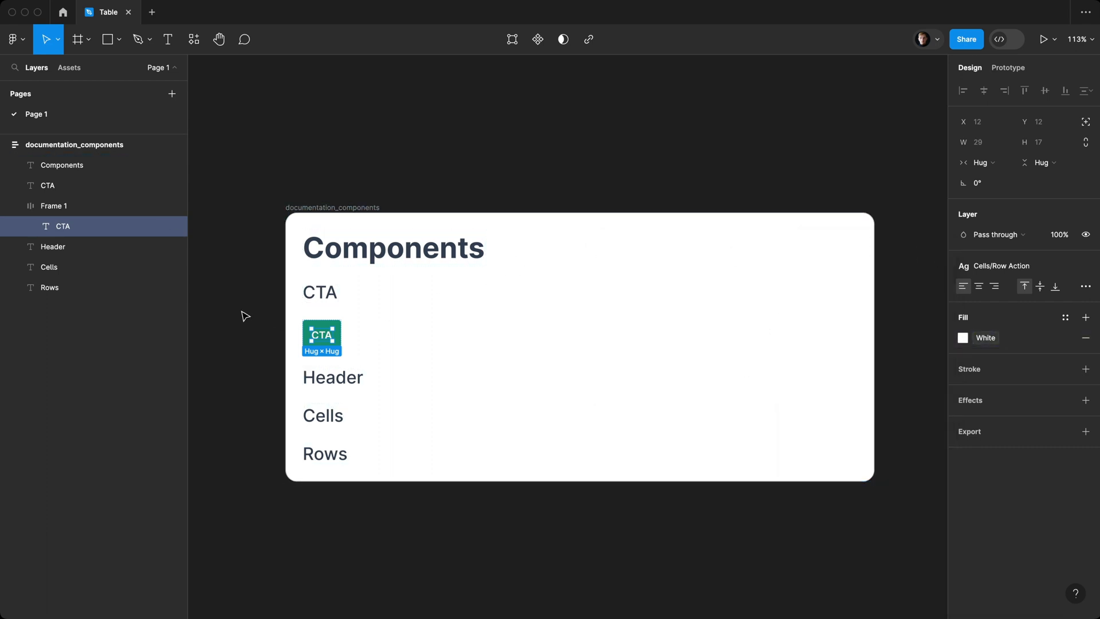
Step: Make the CTA button a two-variant component set laid out horizontally with auto layout
{"action": "left_click", "coordinate": [54, 205]}
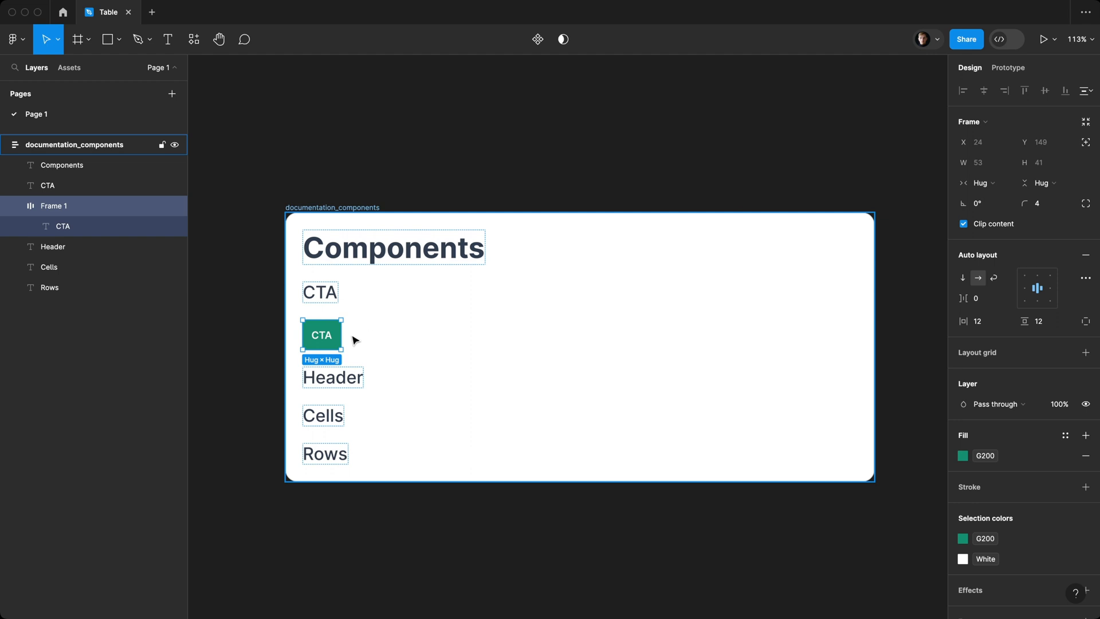
{"action": "key", "text": "Cmd+D"}
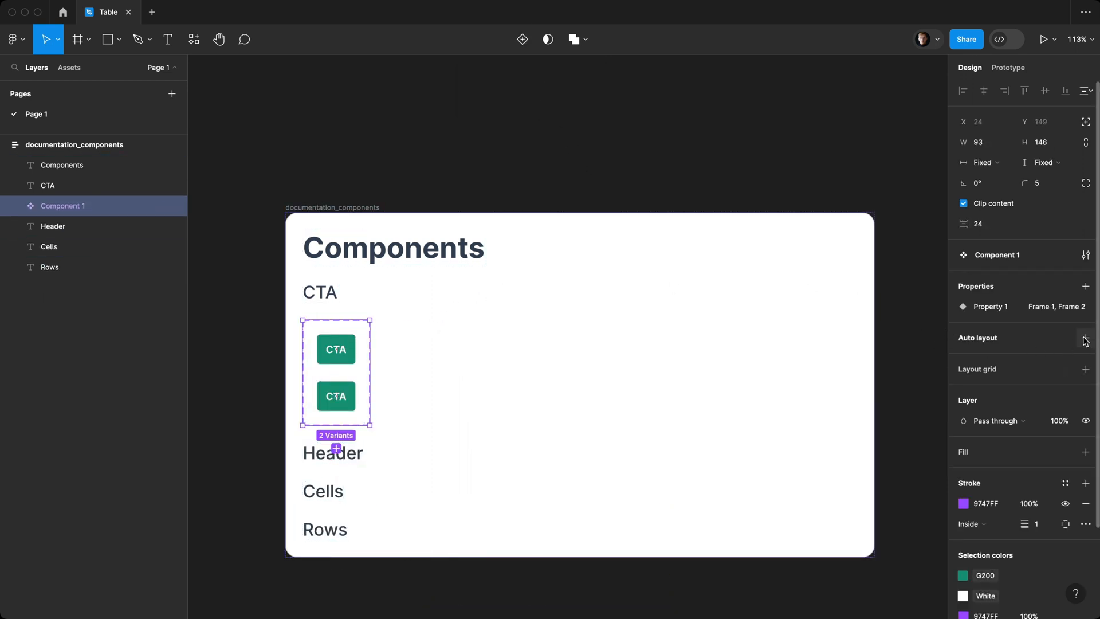
{"action": "key", "text": "Shift+A"}
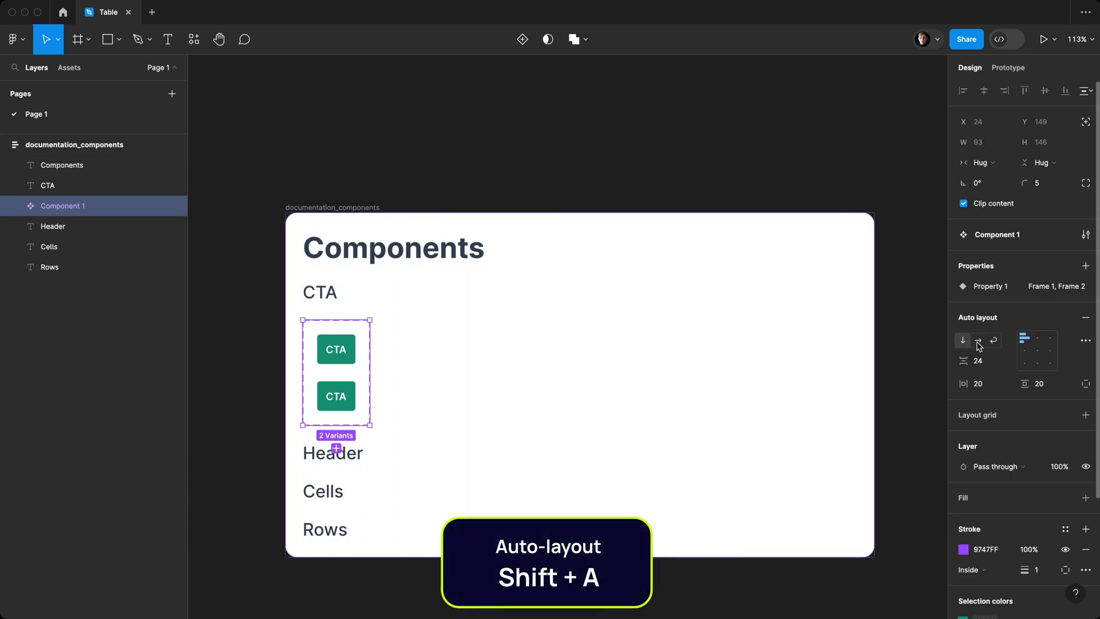
{"action": "left_click", "coordinate": [978, 339]}
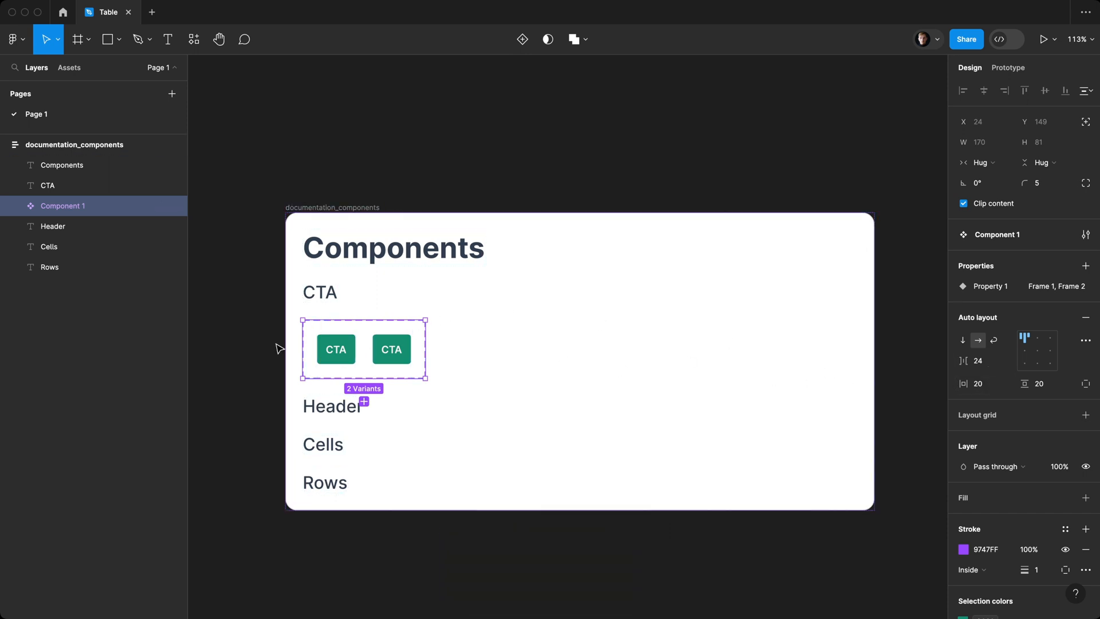
{"action": "mouse_move", "coordinate": [406, 340]}
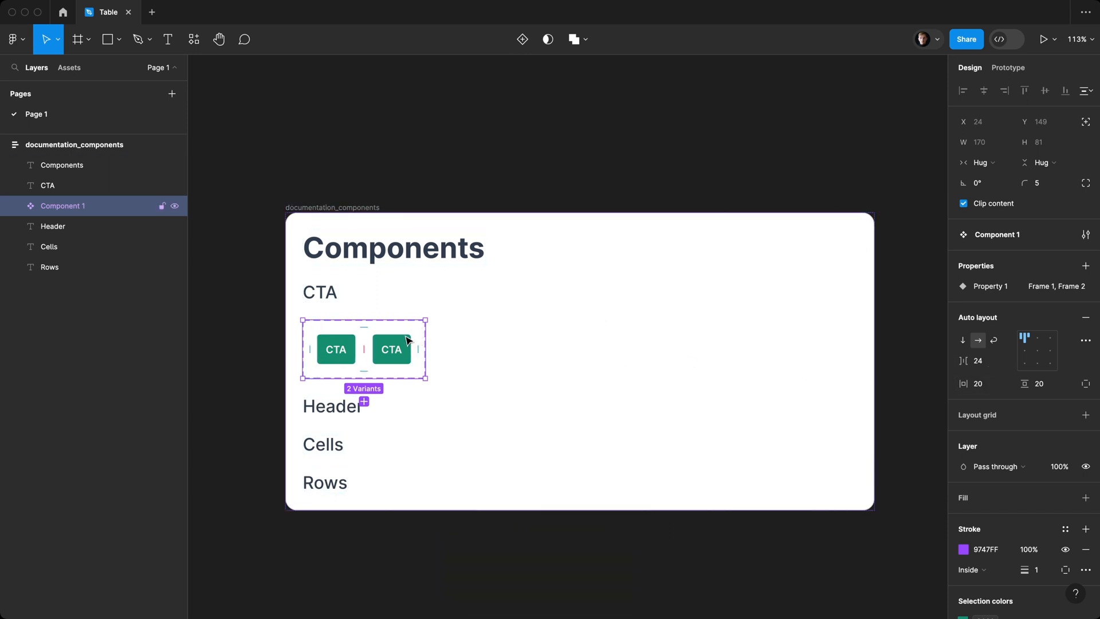
{"action": "left_click", "coordinate": [391, 349]}
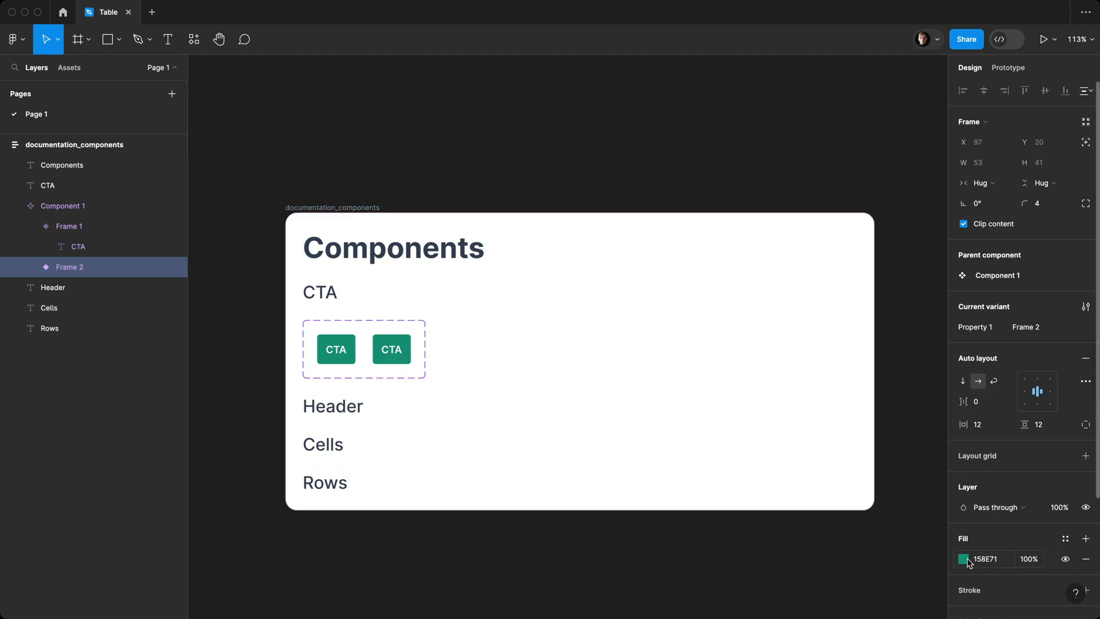
Step: Darken the second variant's green fill and save it as colour variable G300
{"action": "left_click", "coordinate": [964, 559]}
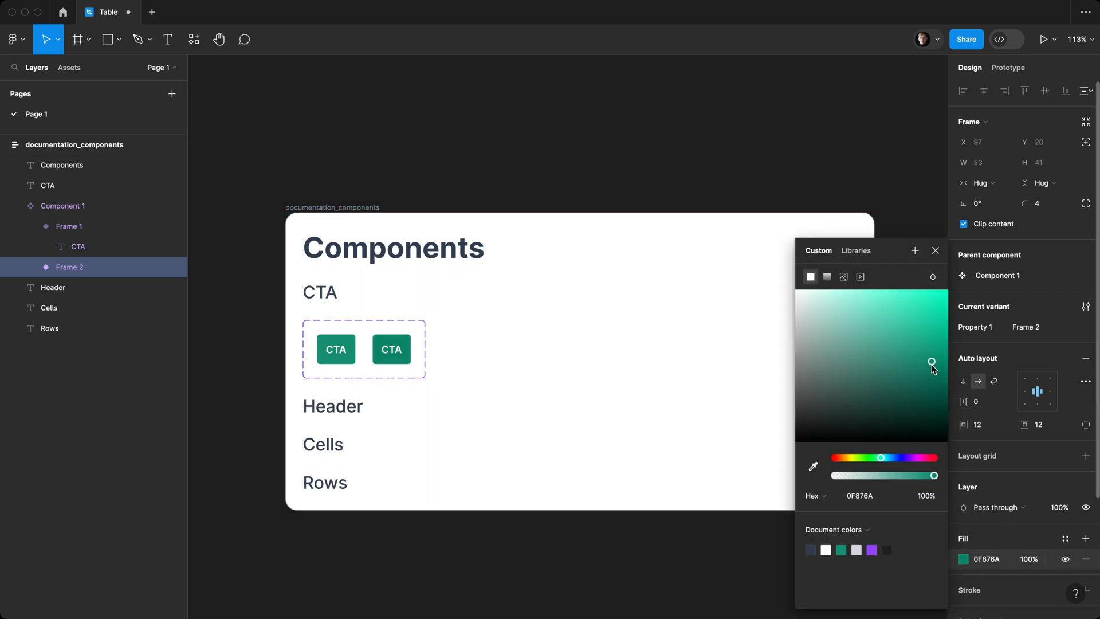
{"action": "left_click_drag", "start_coordinate": [932, 362], "coordinate": [944, 372]}
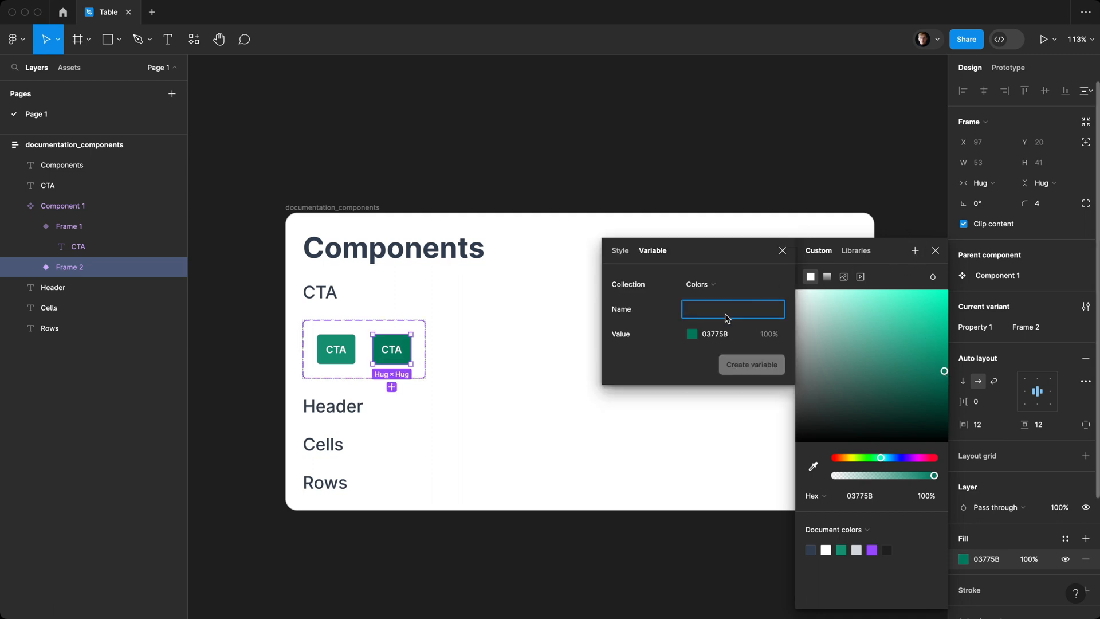
{"action": "type", "text": "G"}
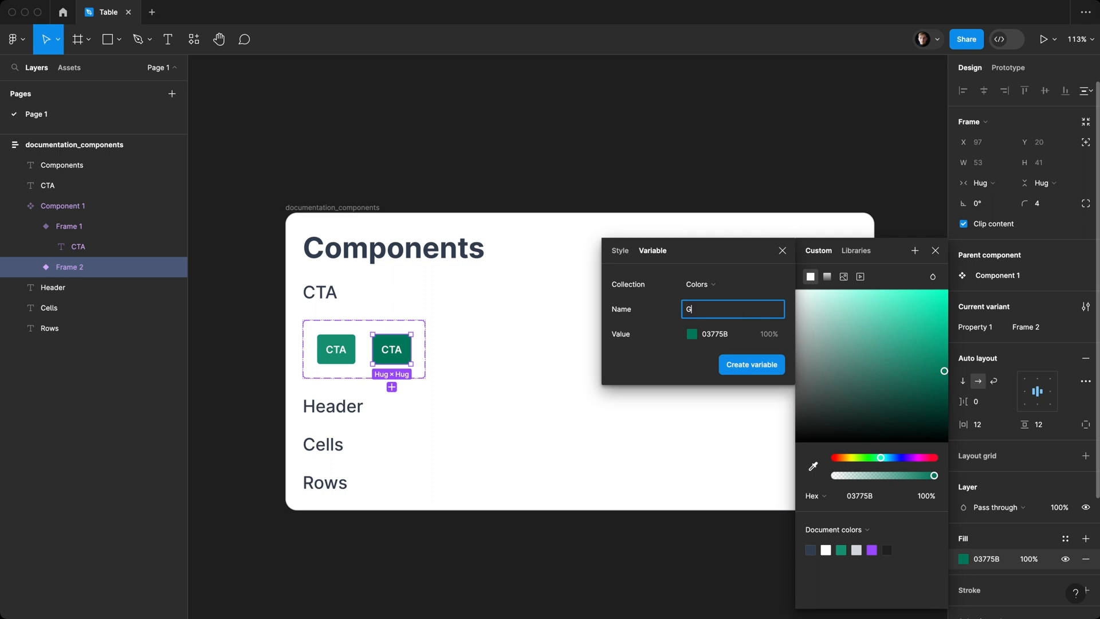
{"action": "type", "text": "300"}
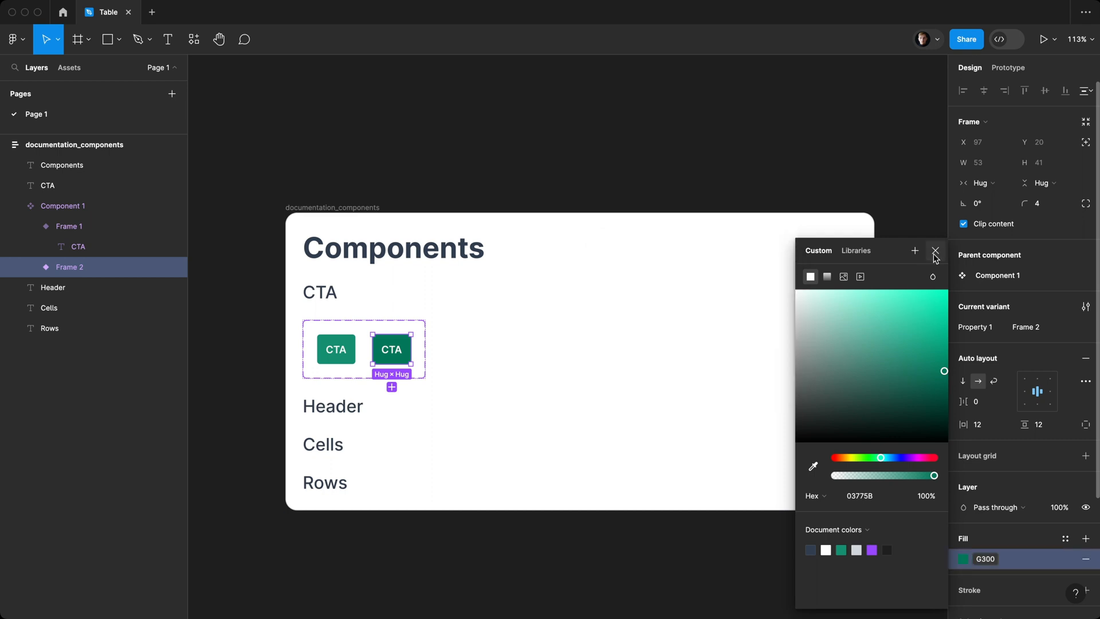
{"action": "left_click", "coordinate": [935, 251]}
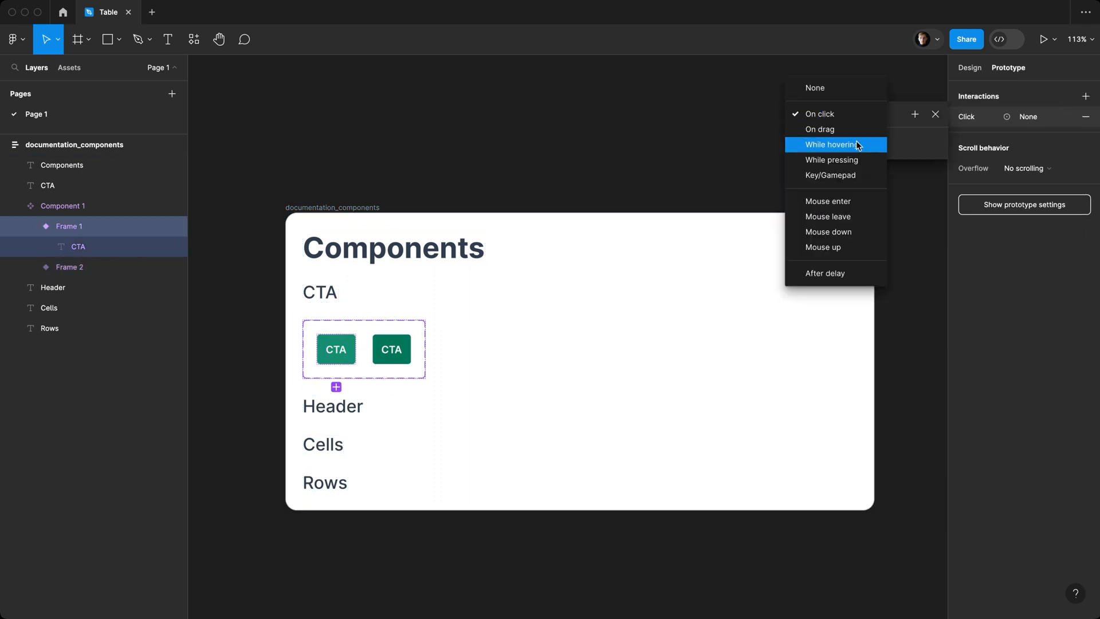
Step: Give Frame 1 a While hovering interaction changing to Frame 2, Smart animate, ease out 300ms
{"action": "left_click", "coordinate": [835, 144]}
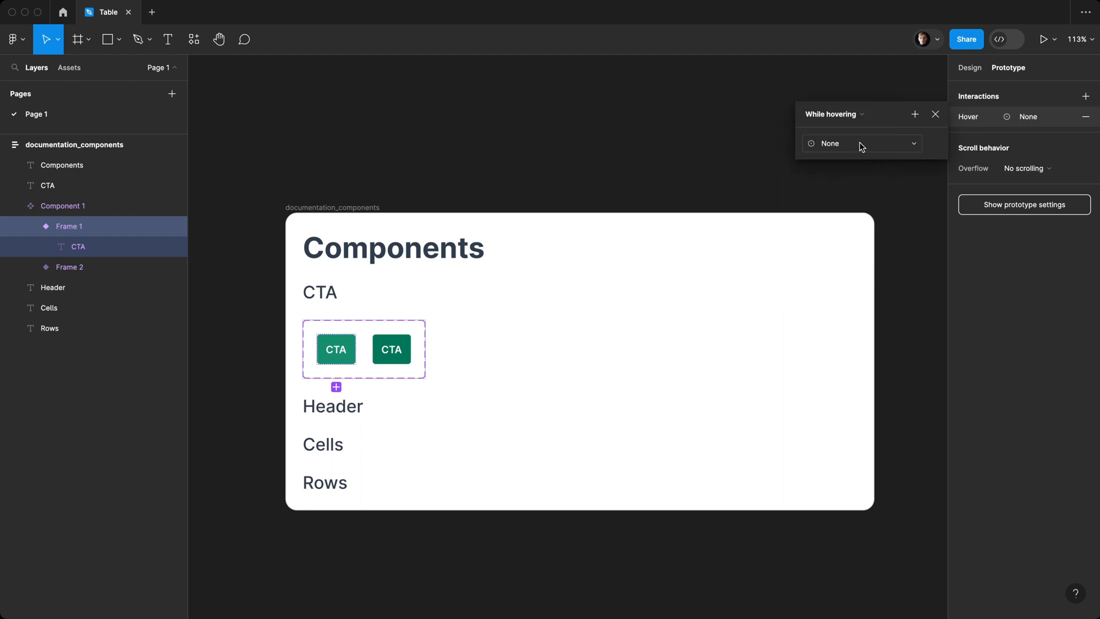
{"action": "left_click", "coordinate": [861, 143]}
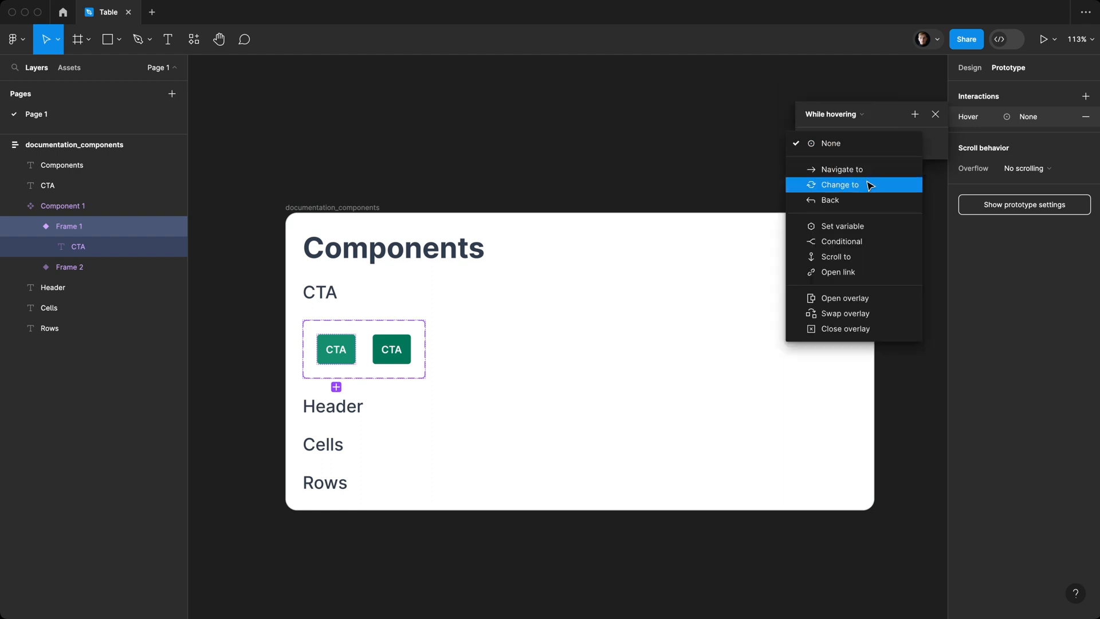
{"action": "left_click", "coordinate": [840, 184]}
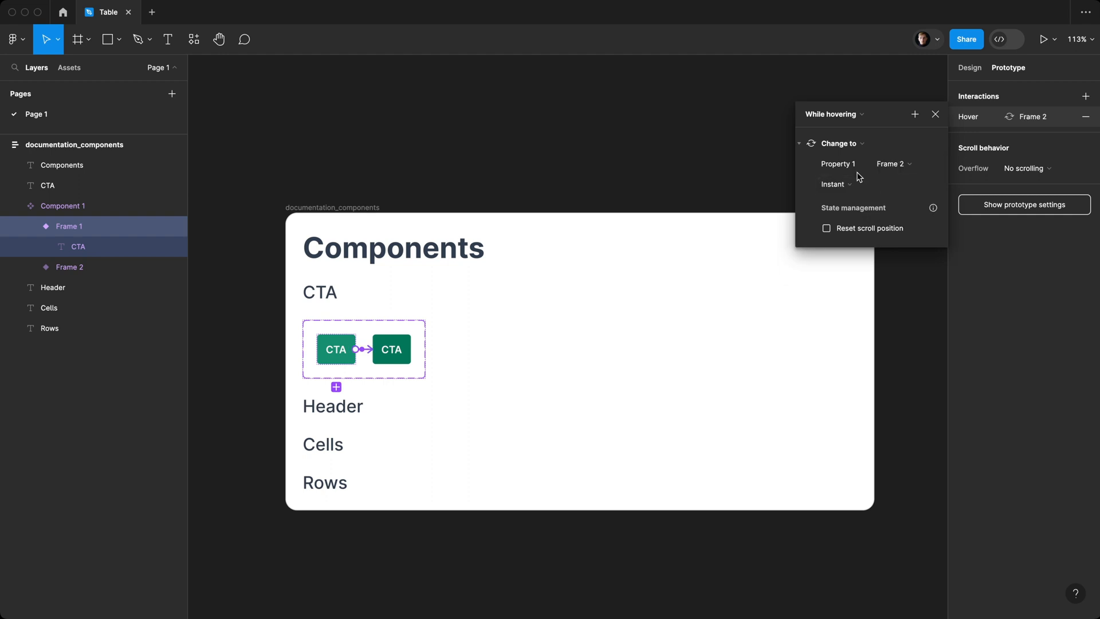
{"action": "left_click", "coordinate": [835, 184]}
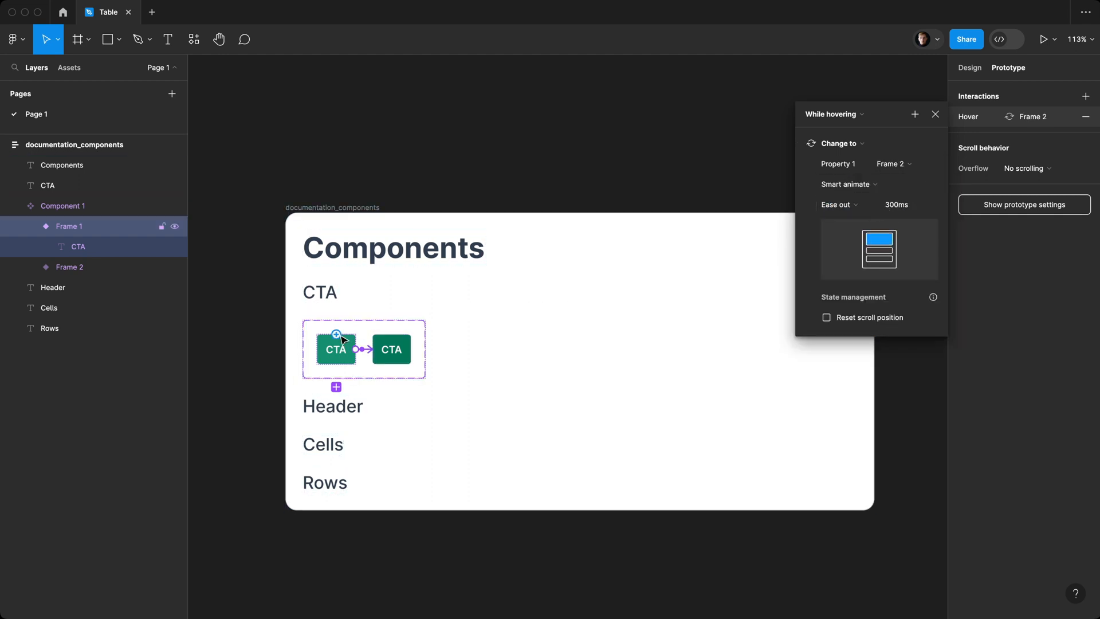
{"action": "left_click", "coordinate": [969, 68]}
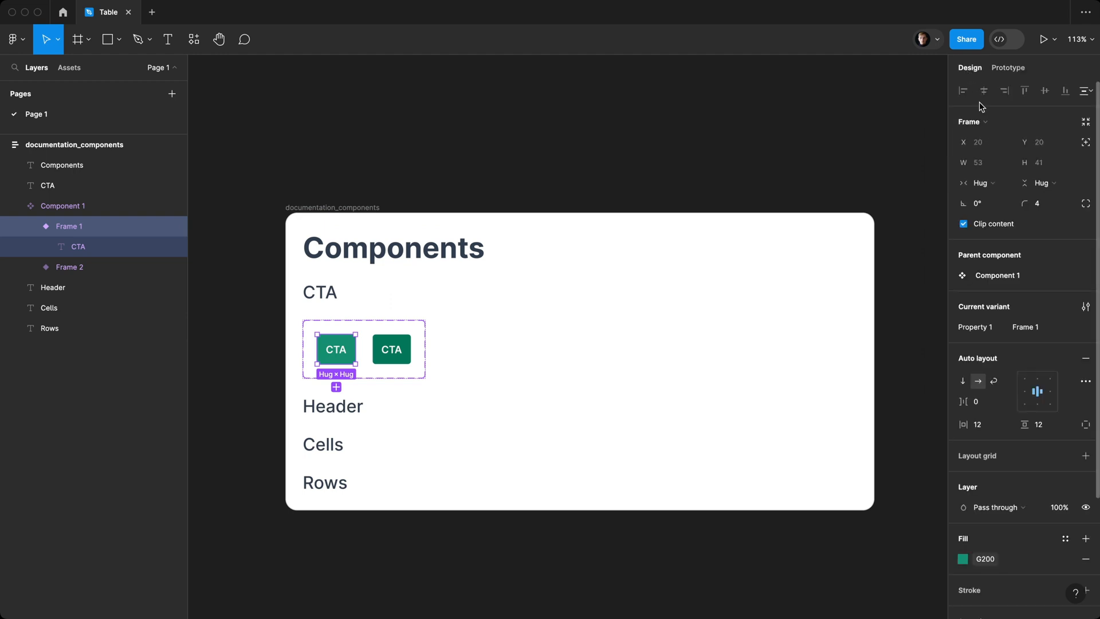
Step: Rename the variant property to state with zero and hover variants, then preview the hover
{"action": "left_click", "coordinate": [975, 326]}
{"action": "type", "text": "state"}
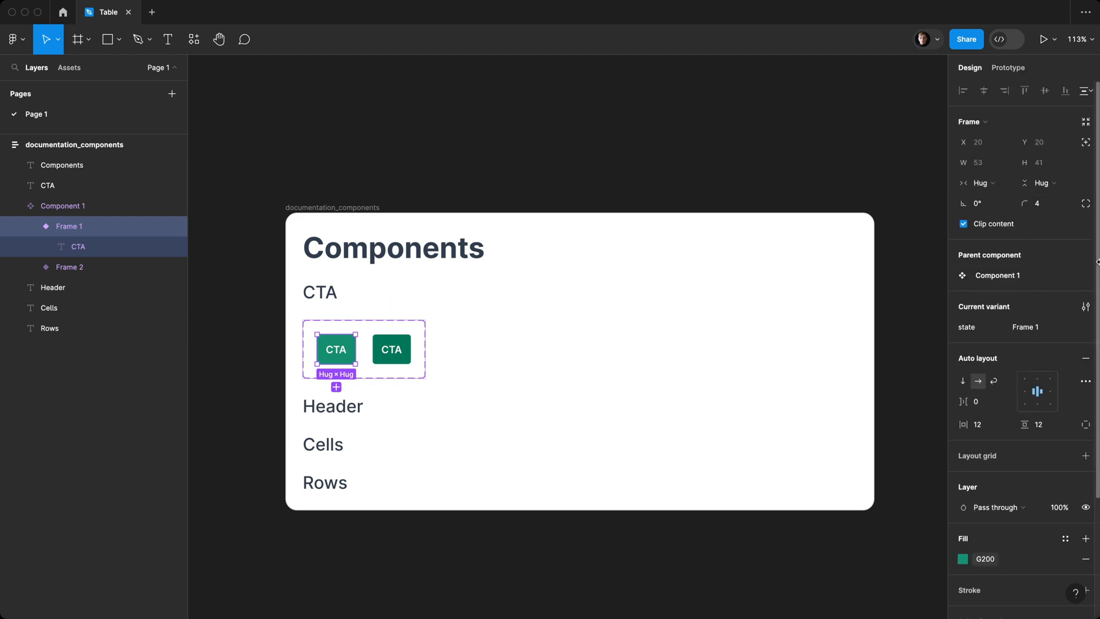
{"action": "type", "text": "zero"}
{"action": "left_click", "coordinate": [119, 266]}
{"action": "type", "text": "hover"}
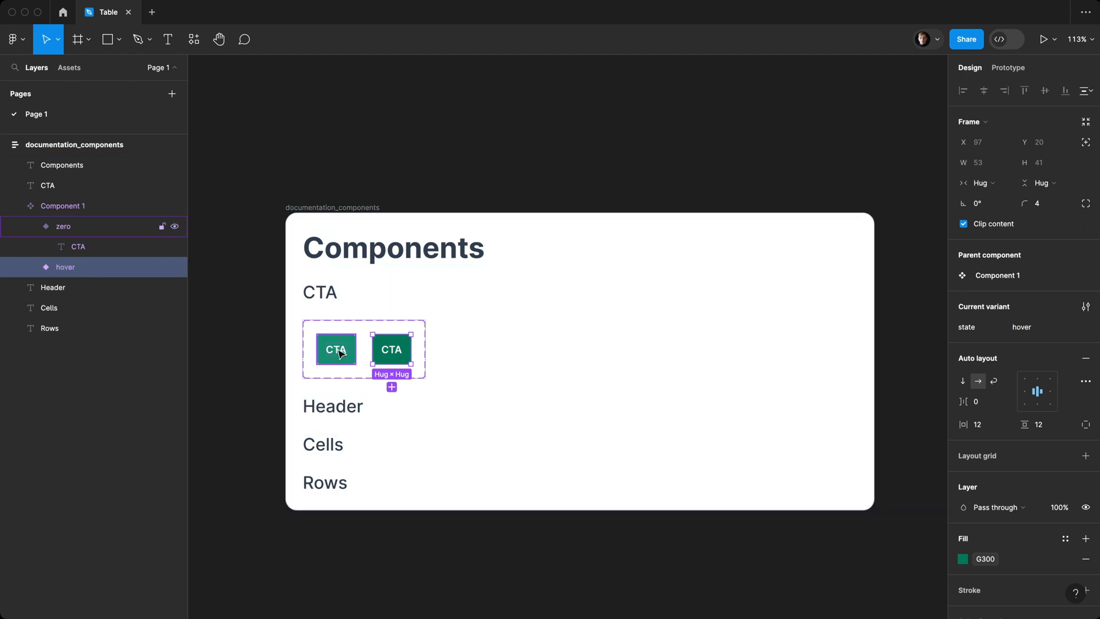
{"action": "left_click", "coordinate": [1009, 67]}
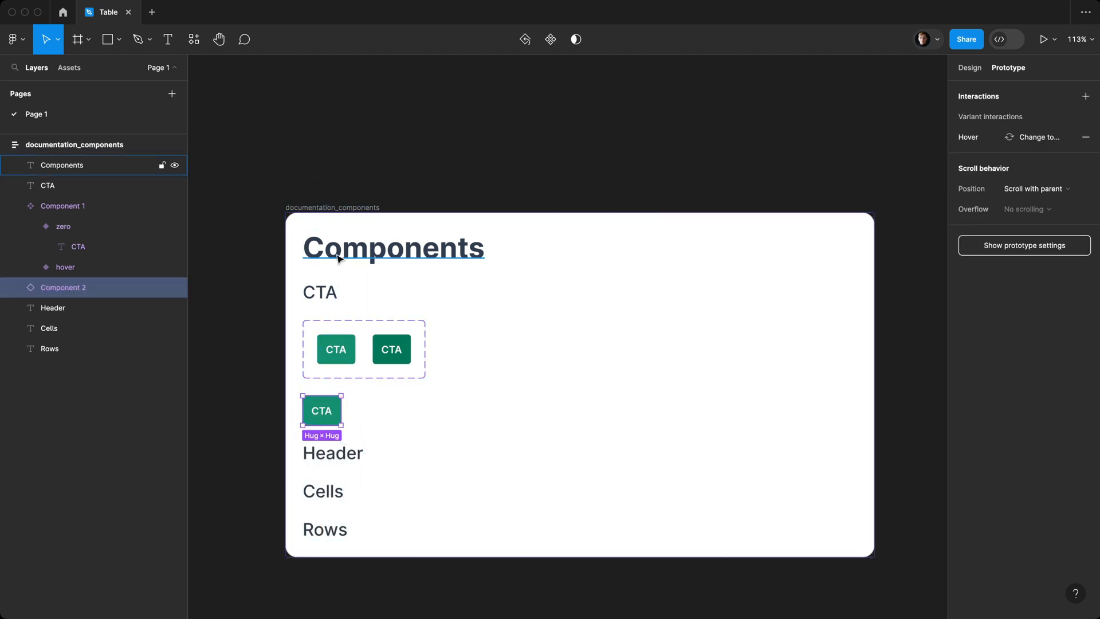
{"action": "key", "text": "Shift+Space"}
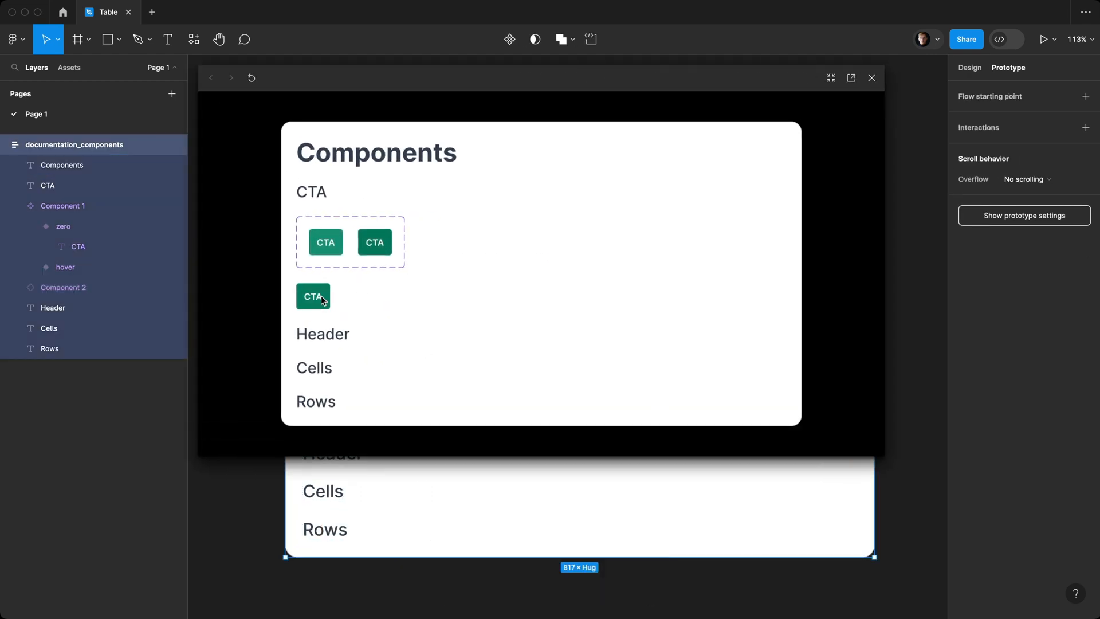
{"action": "mouse_move", "coordinate": [325, 309]}
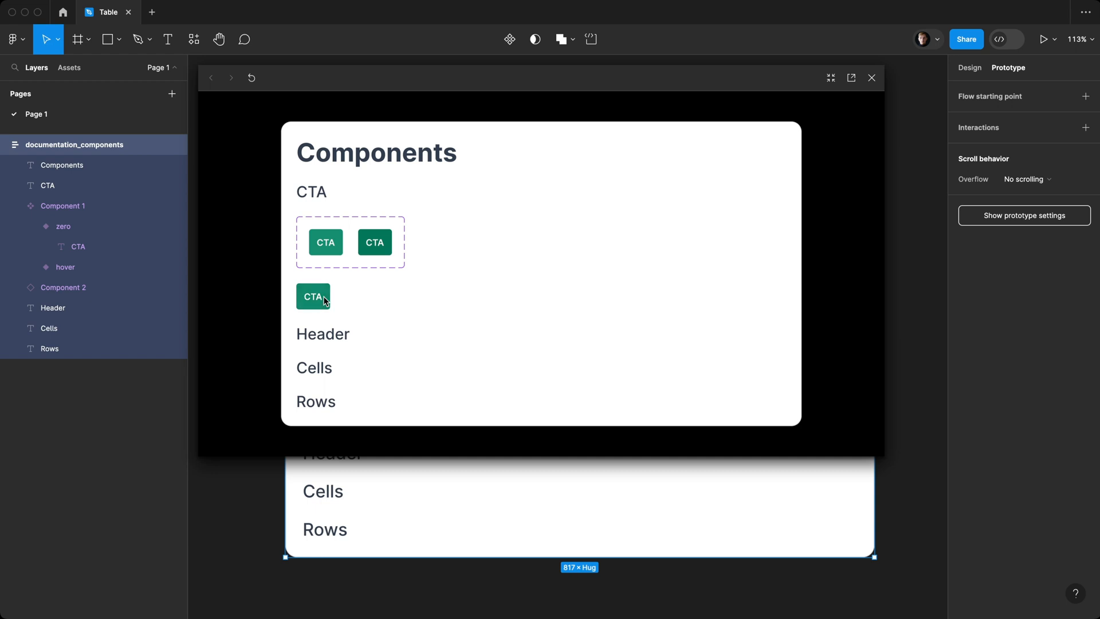
{"action": "left_click", "coordinate": [871, 78]}
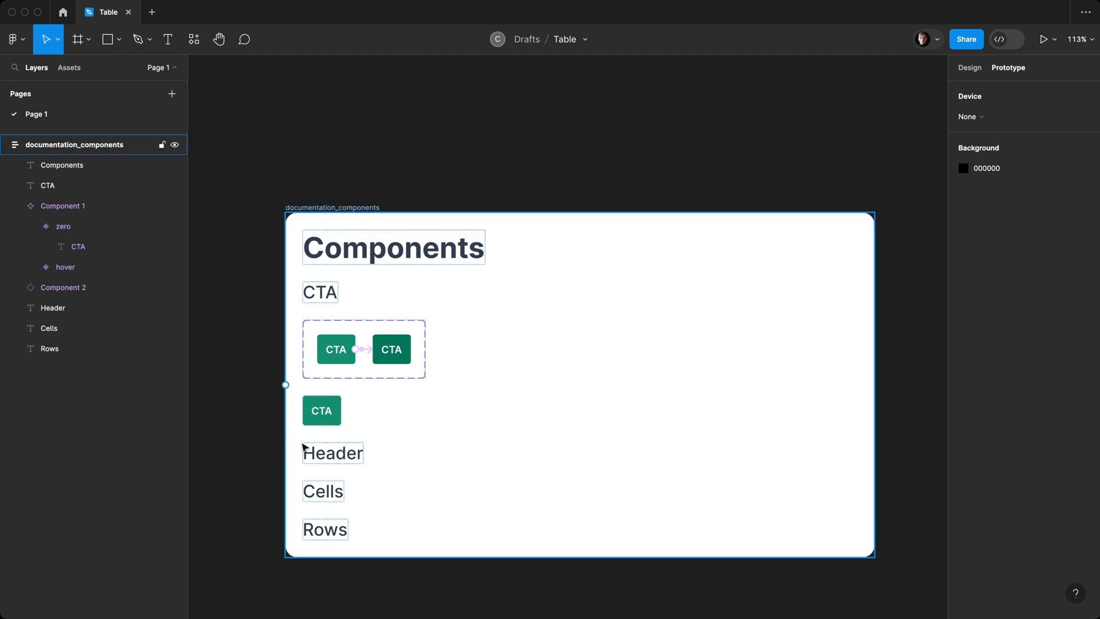
Step: Draw a frame below the Header label containing Heading and Description text layers
{"action": "left_click", "coordinate": [79, 38]}
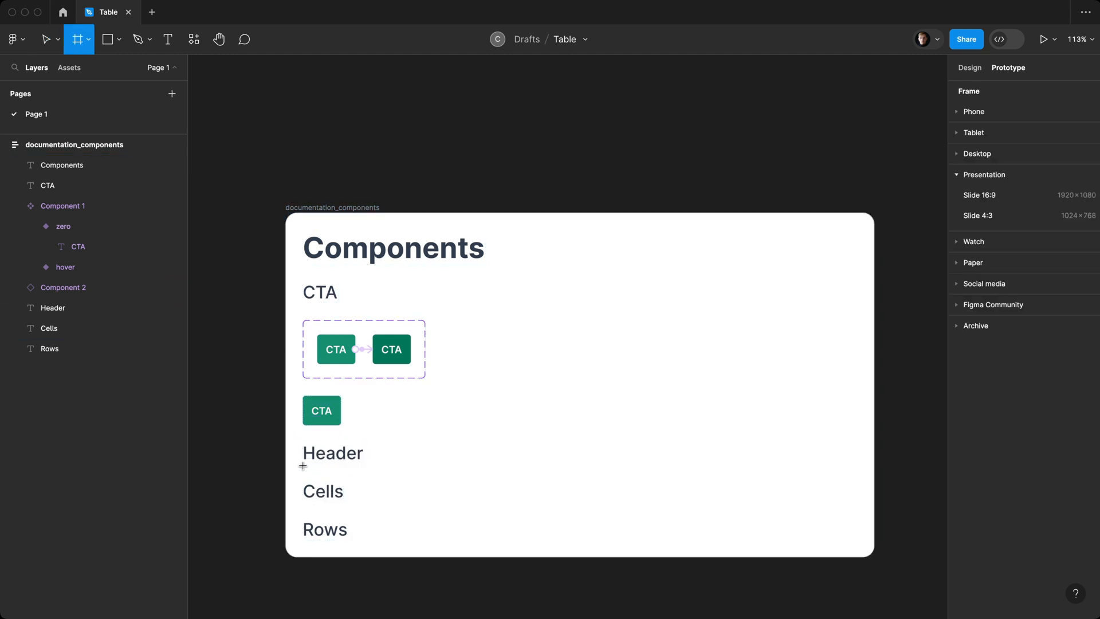
{"action": "left_click_drag", "start_coordinate": [303, 481], "coordinate": [847, 549]}
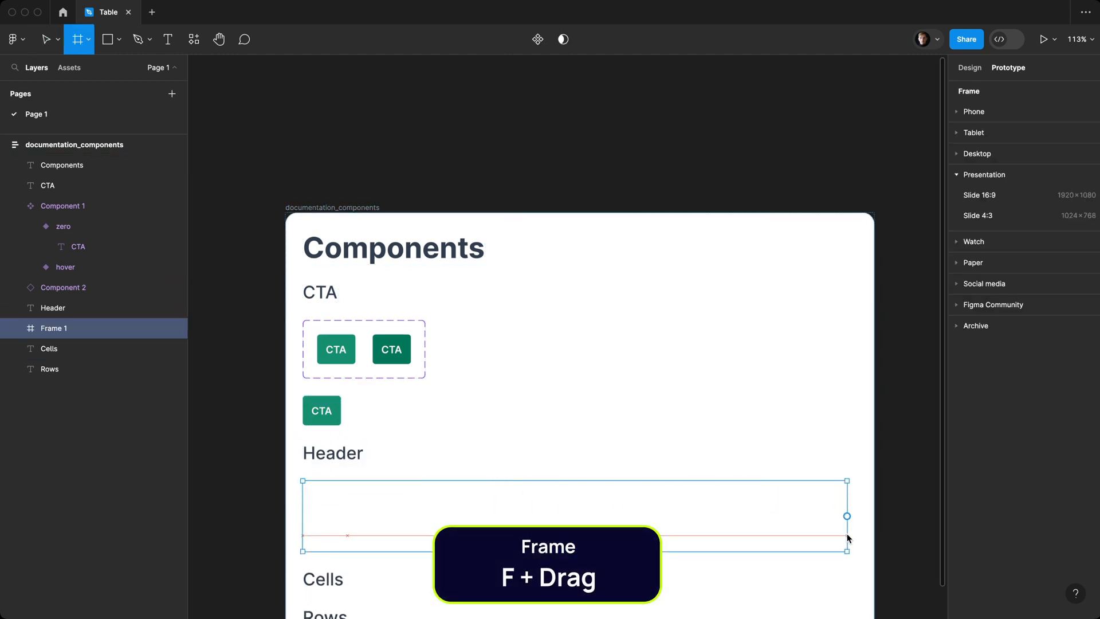
{"action": "left_click", "coordinate": [167, 39]}
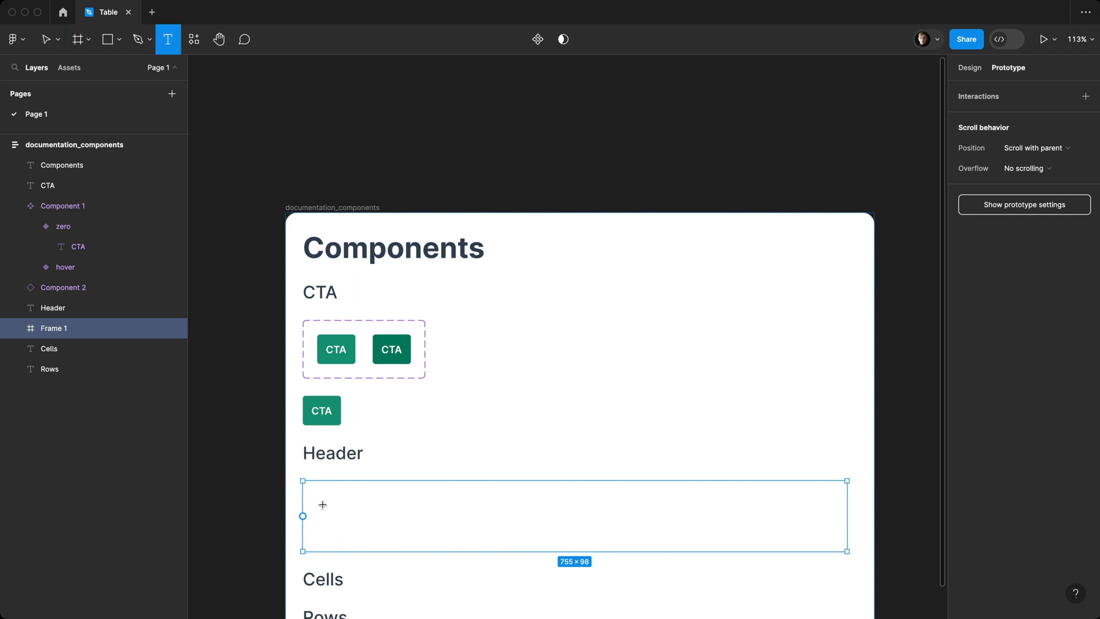
{"action": "type", "text": "Heading"}
{"action": "type", "text": "Dsec"}
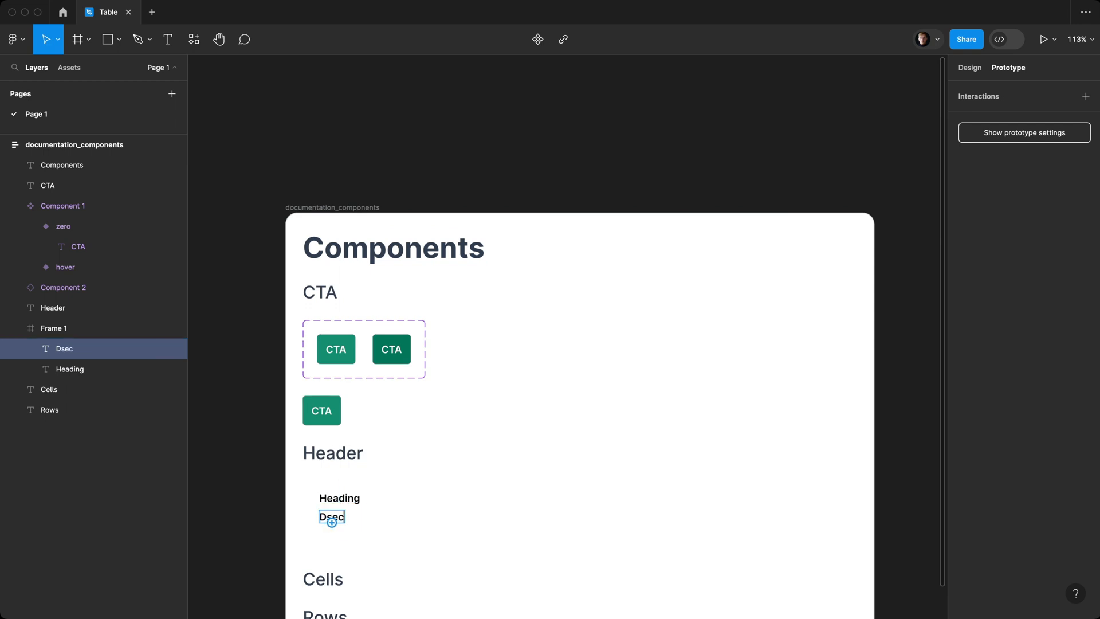
{"action": "type", "text": "Description"}
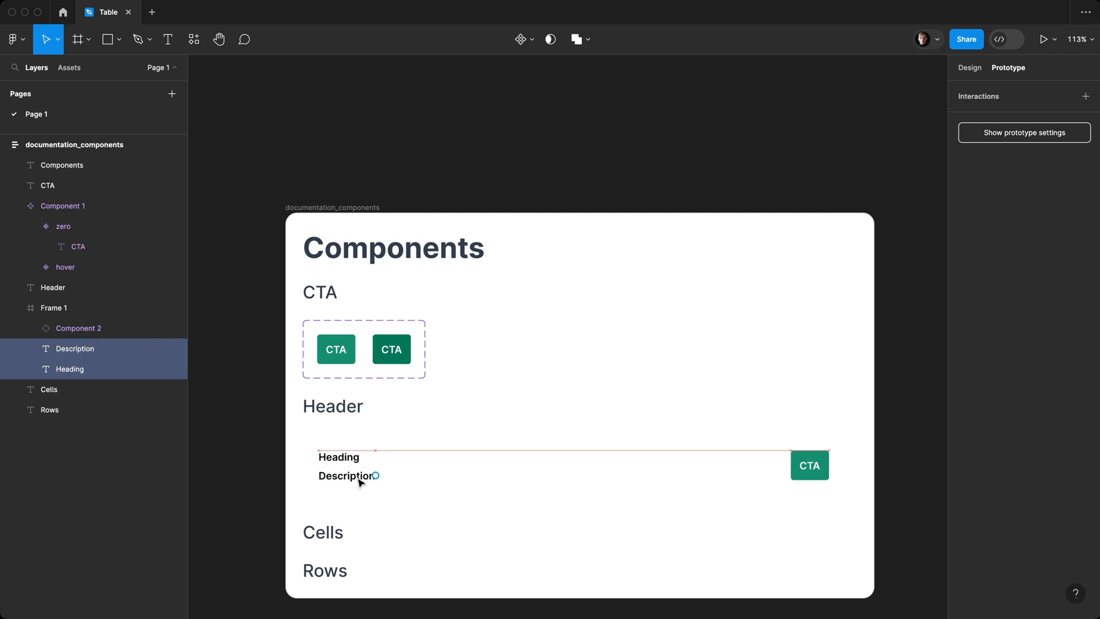
Step: Wrap Heading and Description in a frame and give the header row auto layout, gap 12, padding 0
{"action": "left_click", "coordinate": [346, 476]}
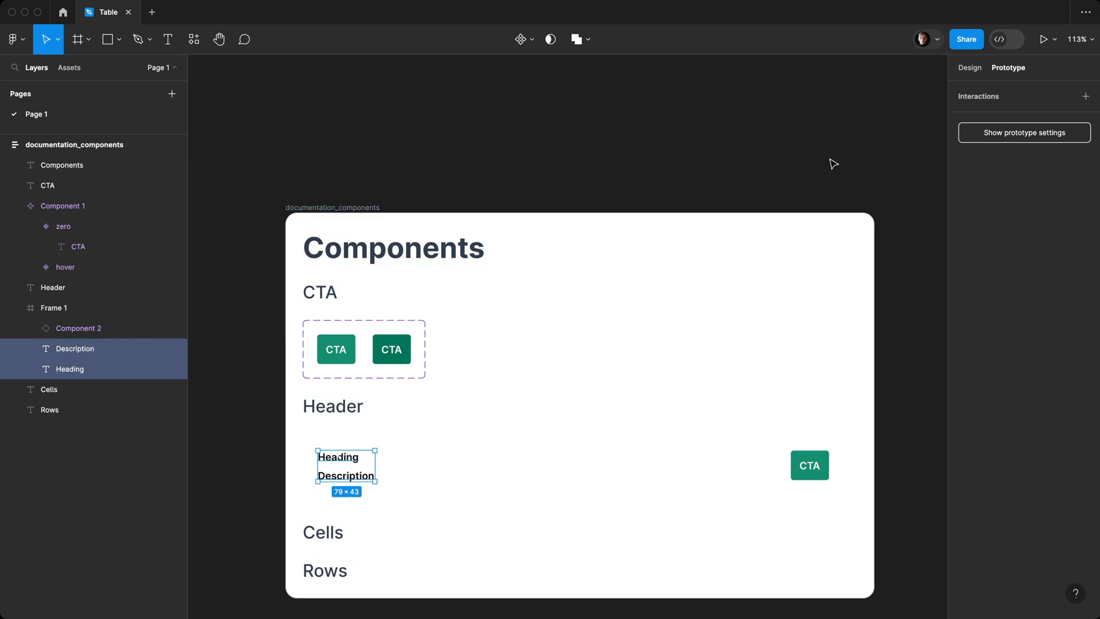
{"action": "left_click", "coordinate": [970, 68]}
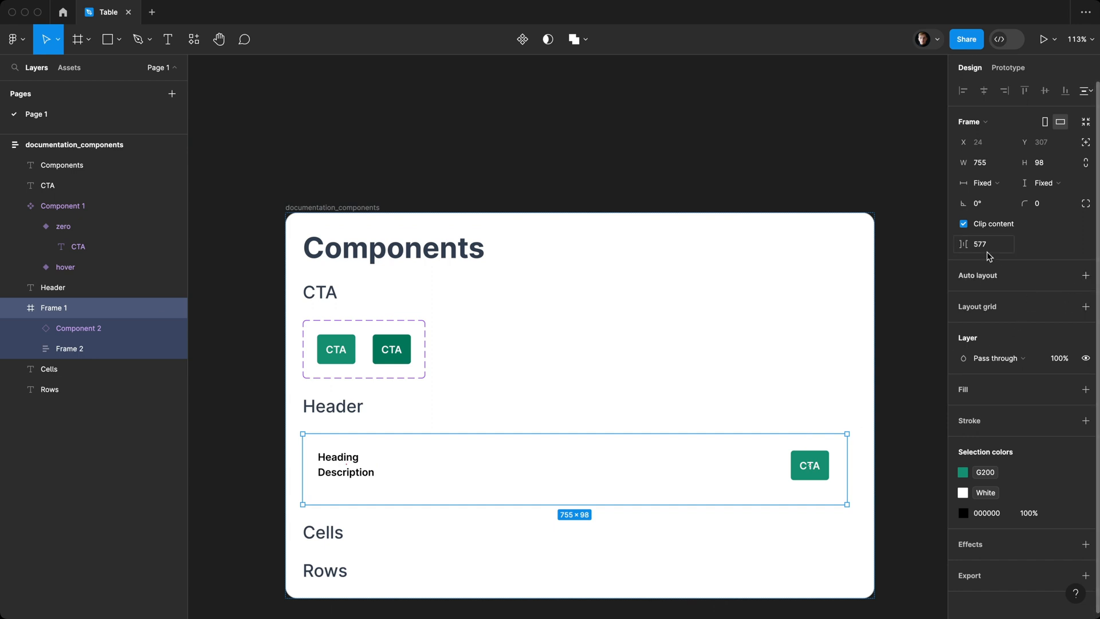
{"action": "key", "text": "Shift+A"}
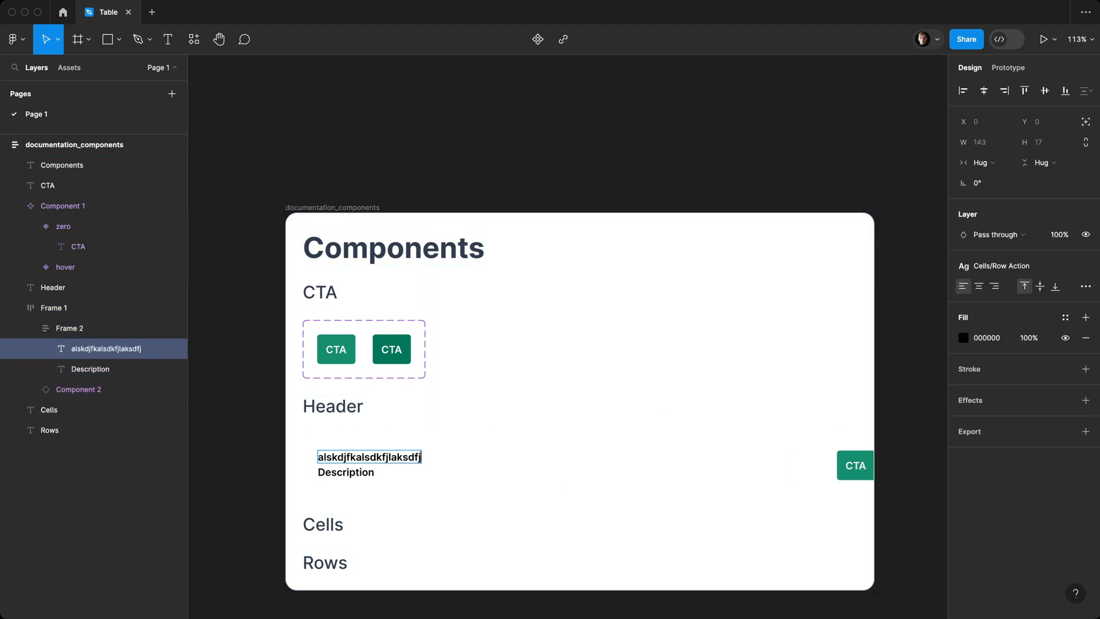
{"action": "type", "text": "laskdjflkasdjf"}
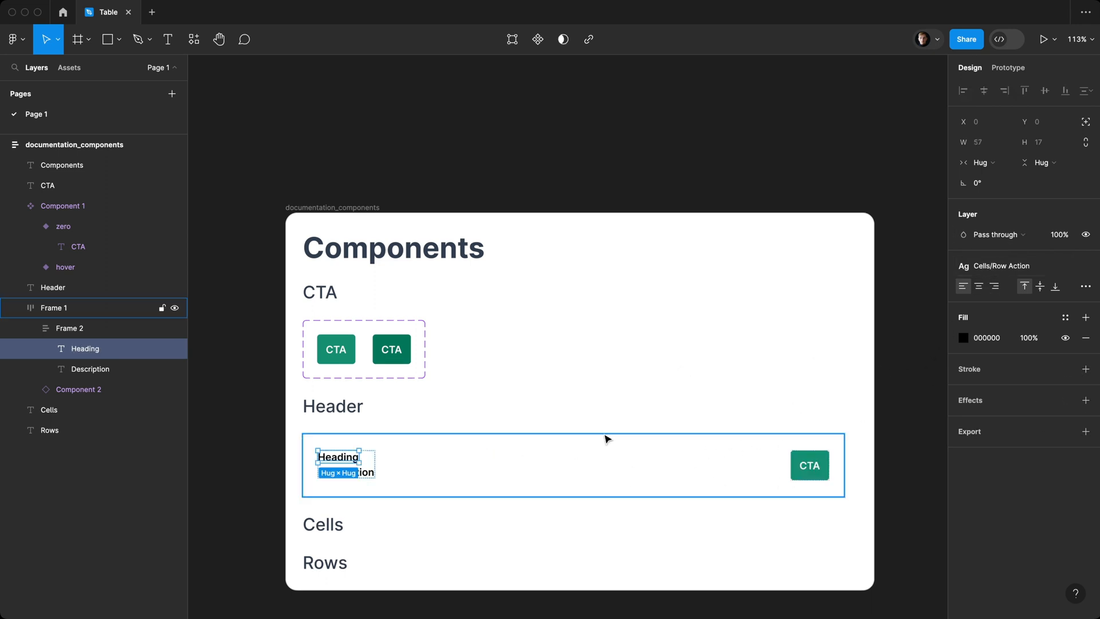
{"action": "mouse_move", "coordinate": [697, 465]}
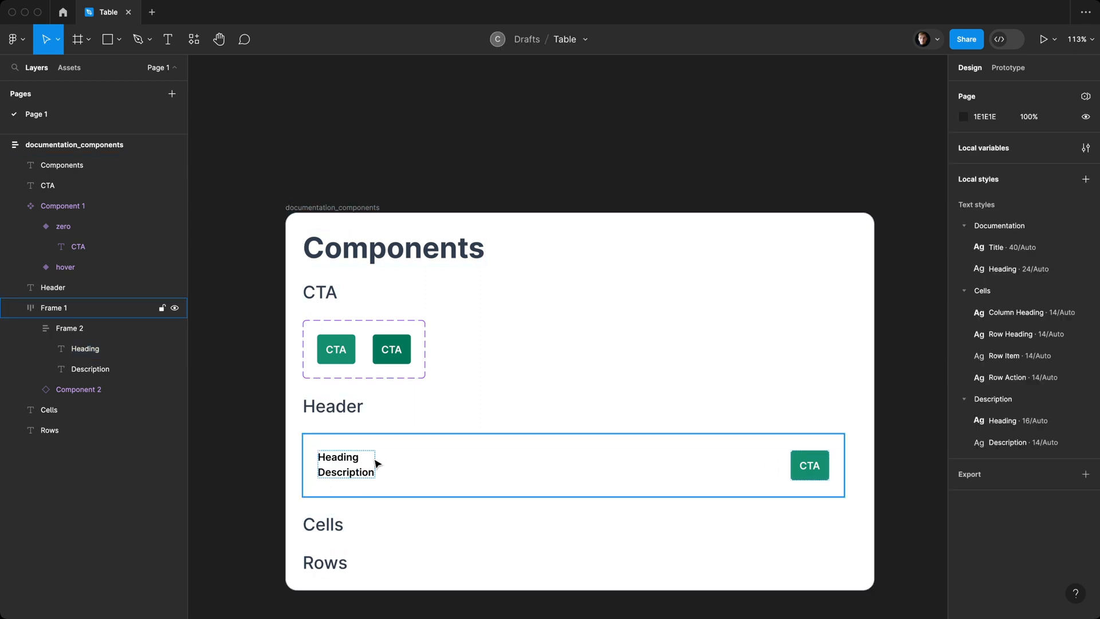
{"action": "left_click", "coordinate": [1004, 197]}
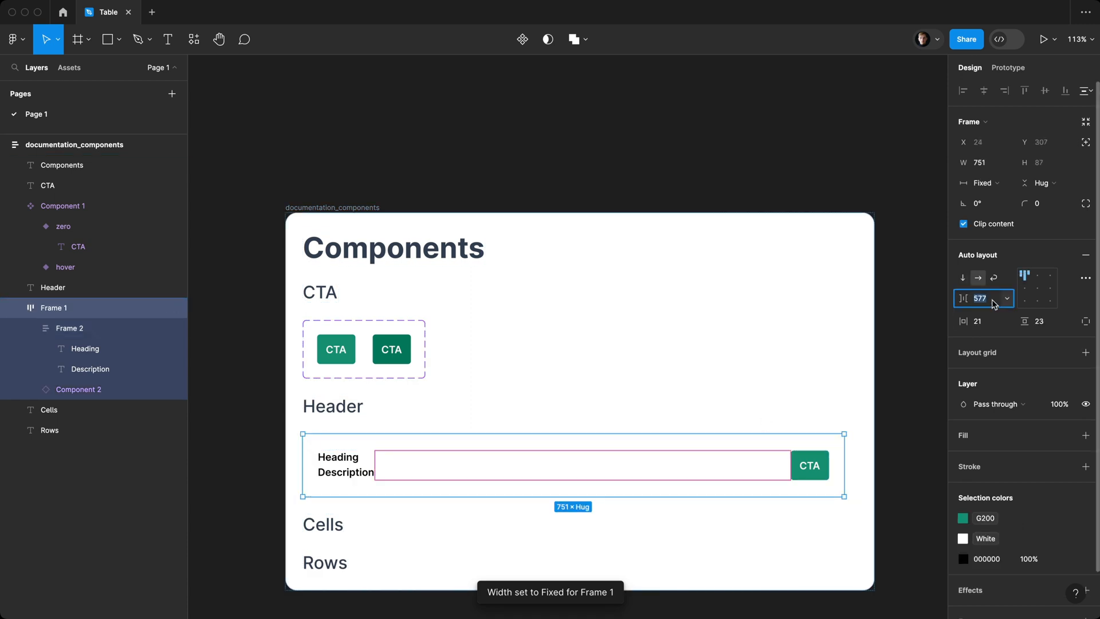
{"action": "type", "text": "12"}
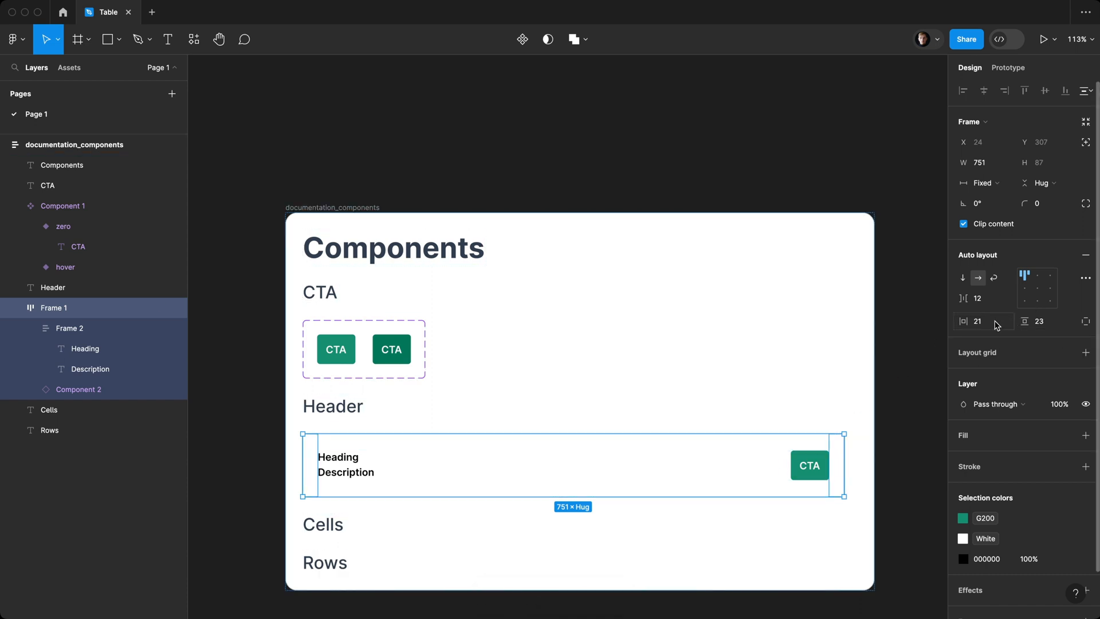
{"action": "left_click", "coordinate": [982, 320]}
{"action": "type", "text": "0"}
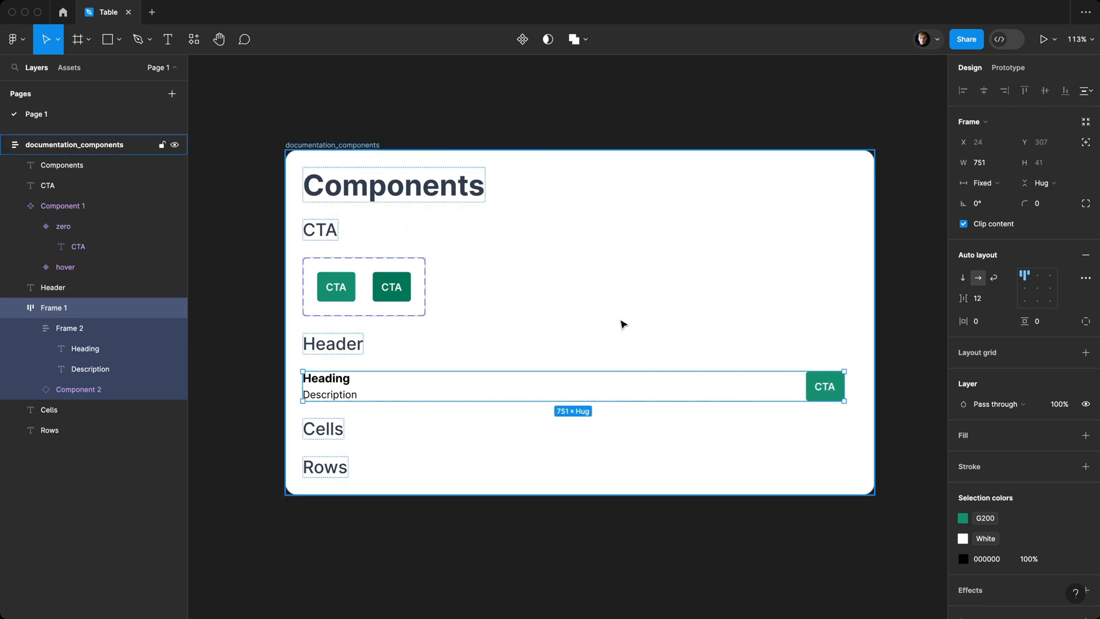
{"action": "mouse_move", "coordinate": [521, 39]}
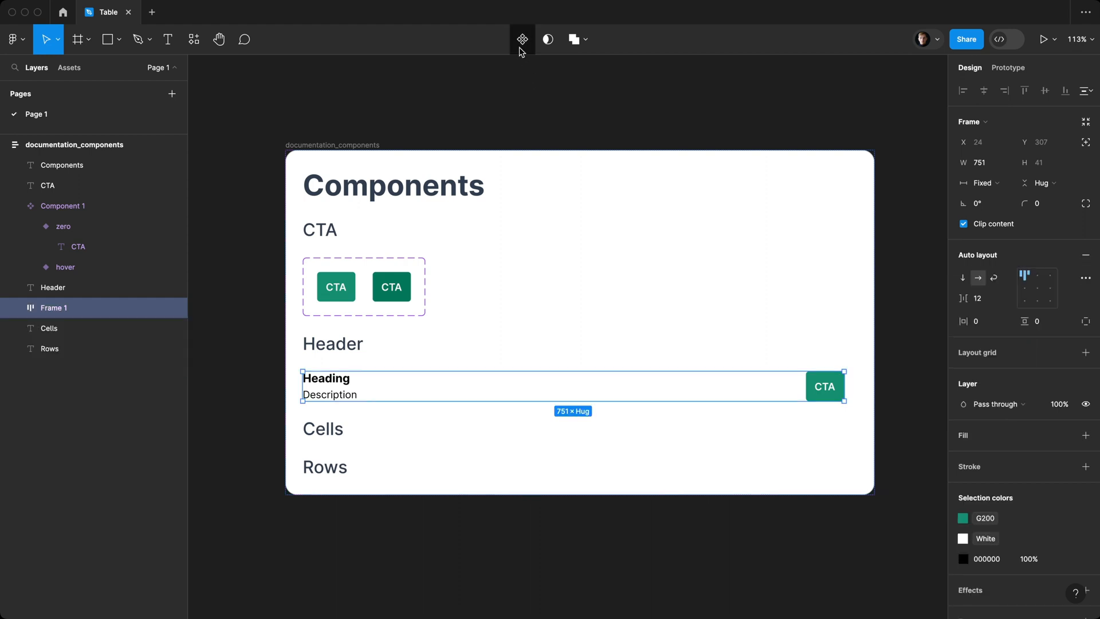
{"action": "mouse_move", "coordinate": [523, 52]}
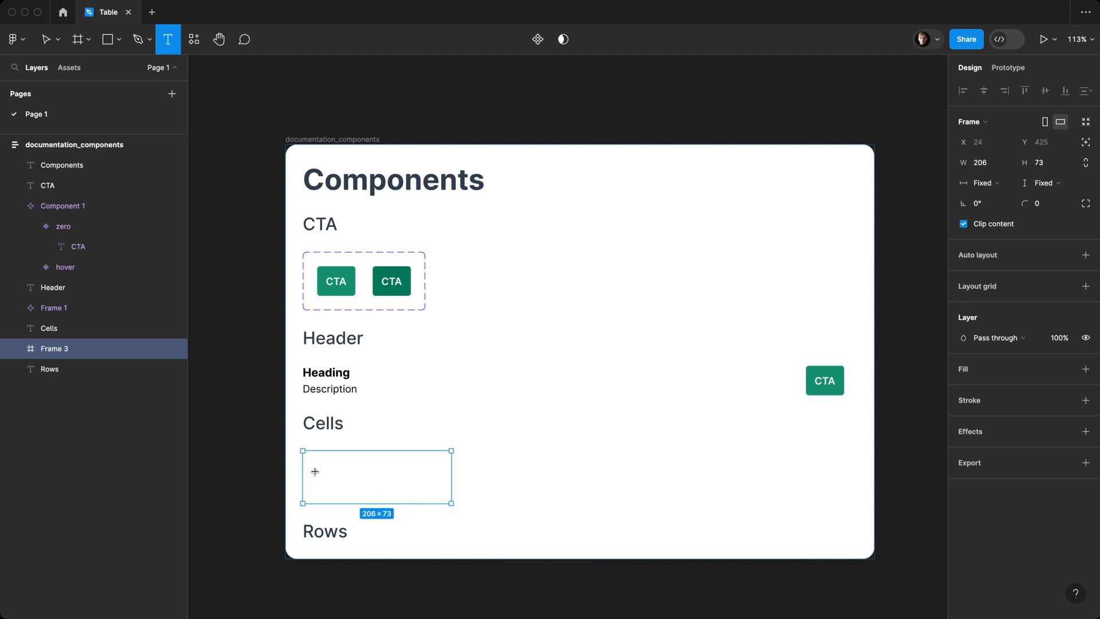
Step: Build a 'Column header' cell with auto layout and 12 padding, then duplicate it as 'Row header'
{"action": "type", "text": "Co"}
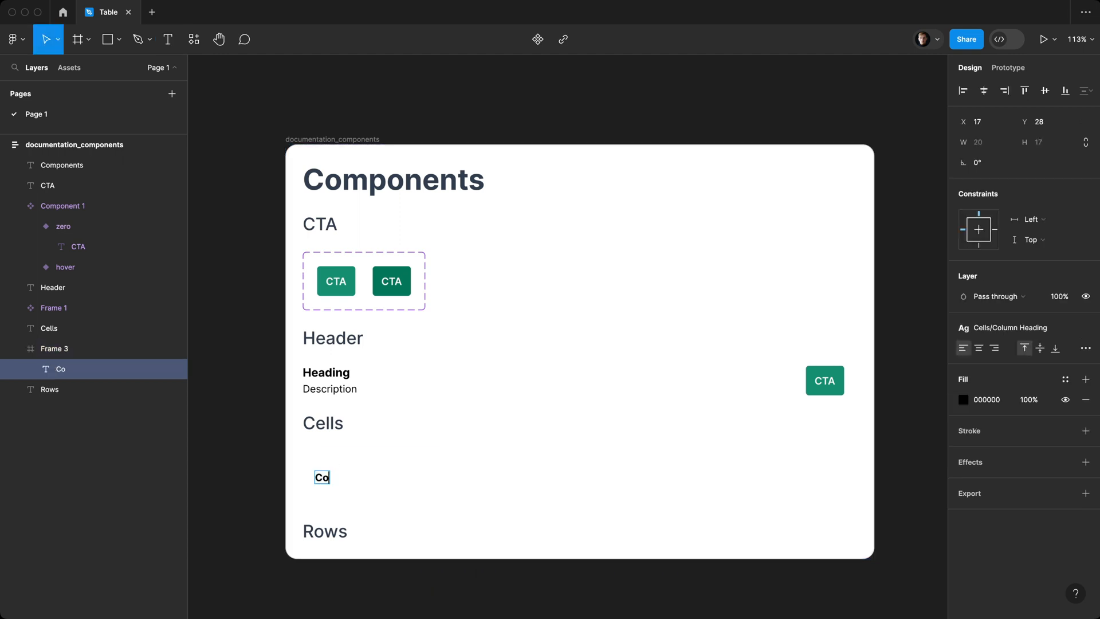
{"action": "type", "text": "Column header"}
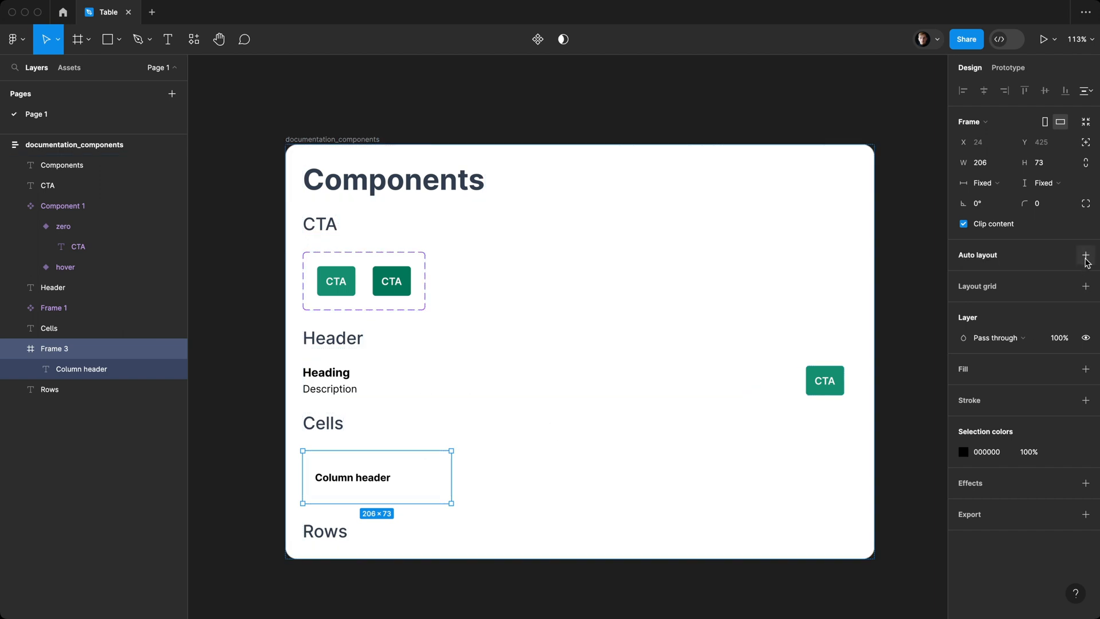
{"action": "left_click", "coordinate": [1084, 255]}
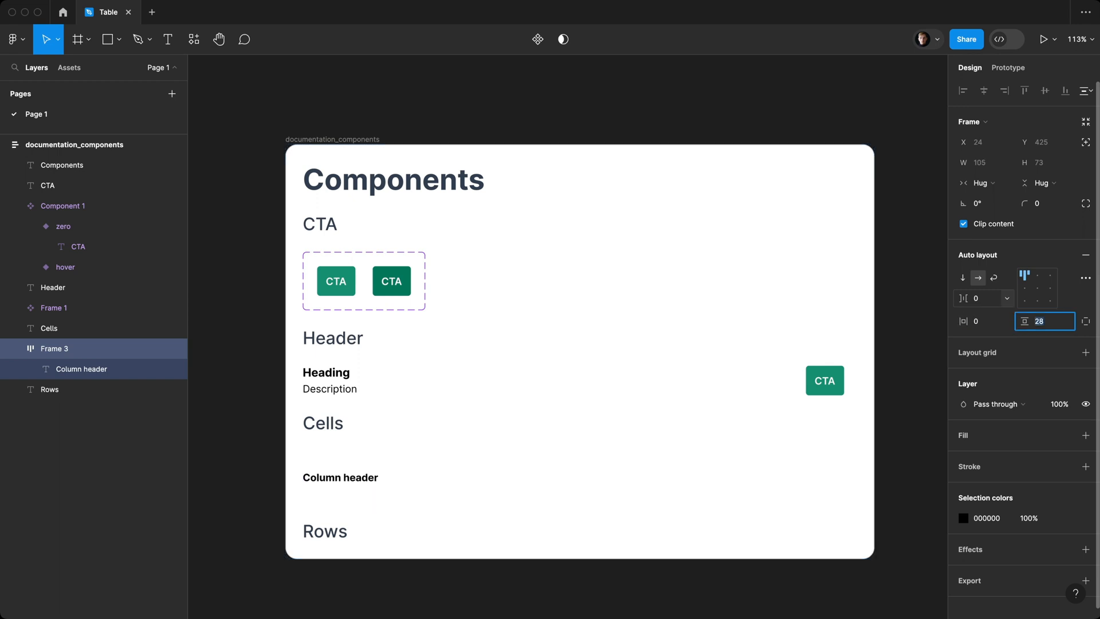
{"action": "left_click", "coordinate": [339, 477]}
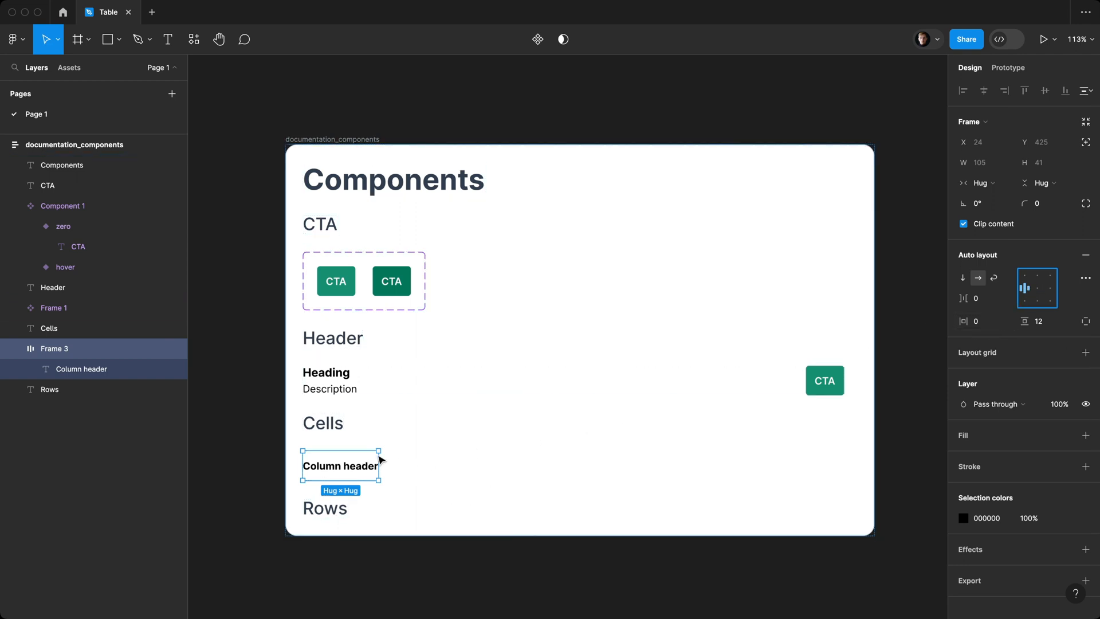
{"action": "left_click_drag", "start_coordinate": [381, 465], "coordinate": [418, 465]}
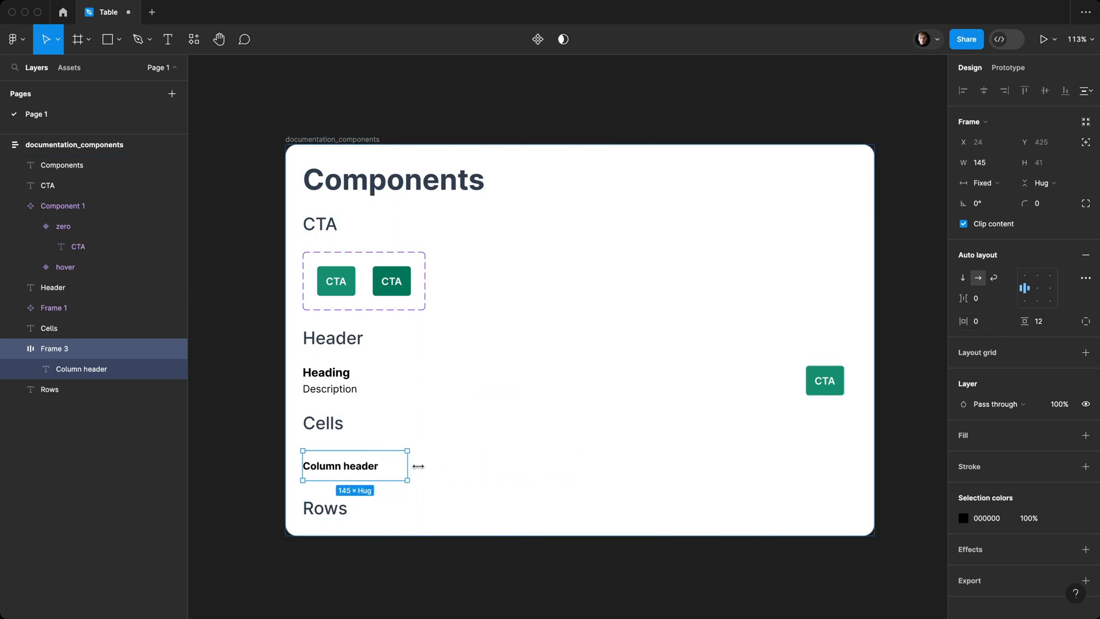
{"action": "left_click_drag", "start_coordinate": [415, 466], "coordinate": [394, 465]}
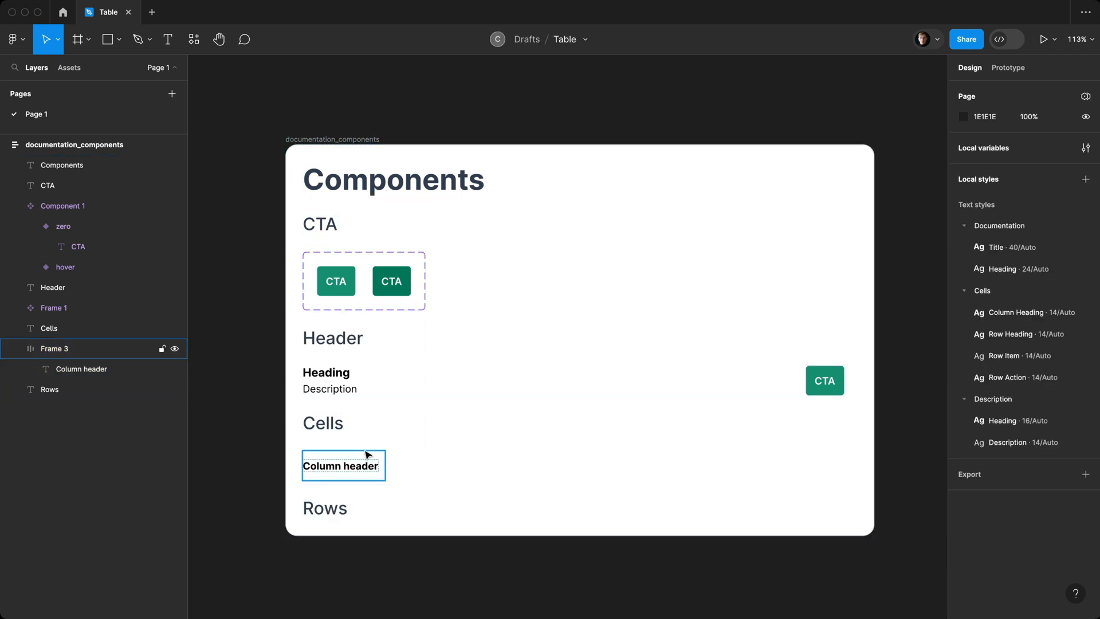
{"action": "left_click", "coordinate": [339, 465]}
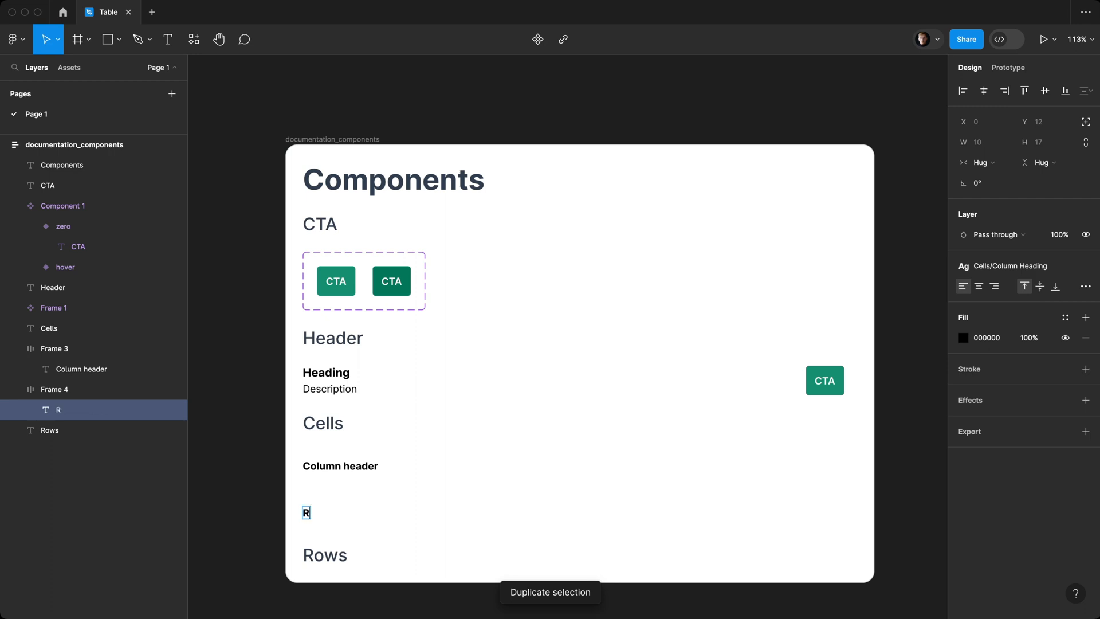
{"action": "type", "text": "Row header"}
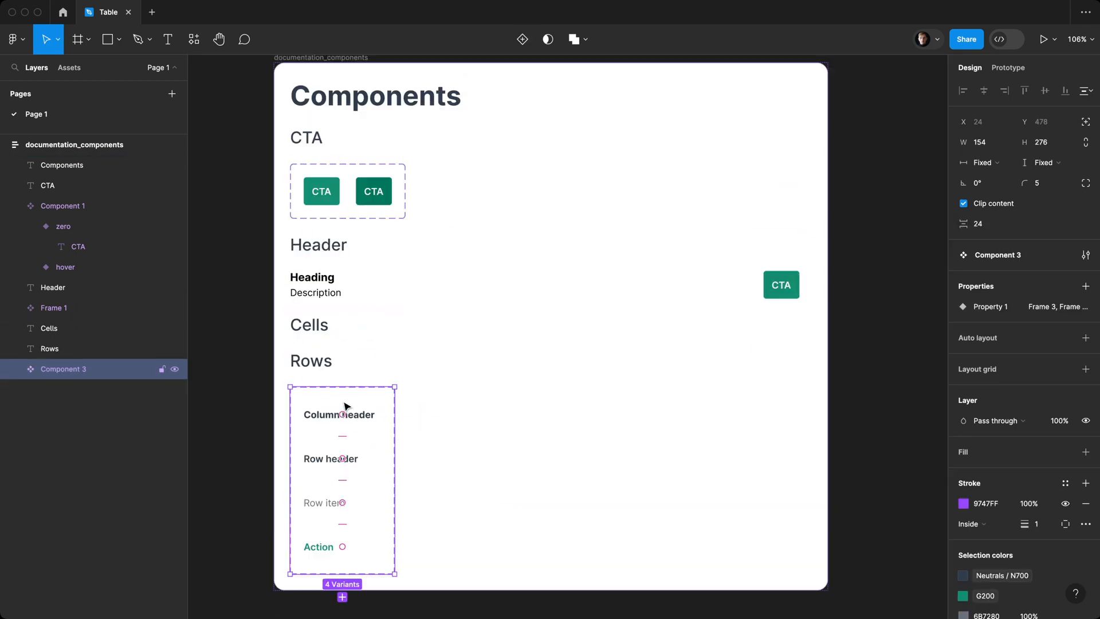
Step: Rename the Column header variant and set the cell instance's type from the Cell type dropdown
{"action": "scroll", "scroll_direction": "down", "scroll_amount": 3}
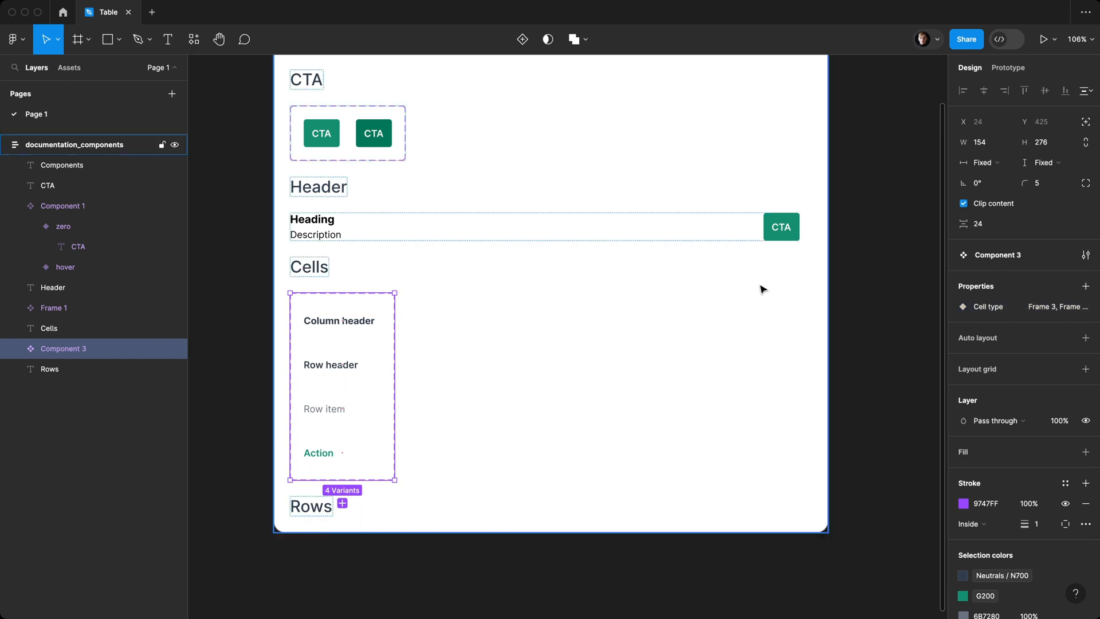
{"action": "left_click", "coordinate": [339, 321]}
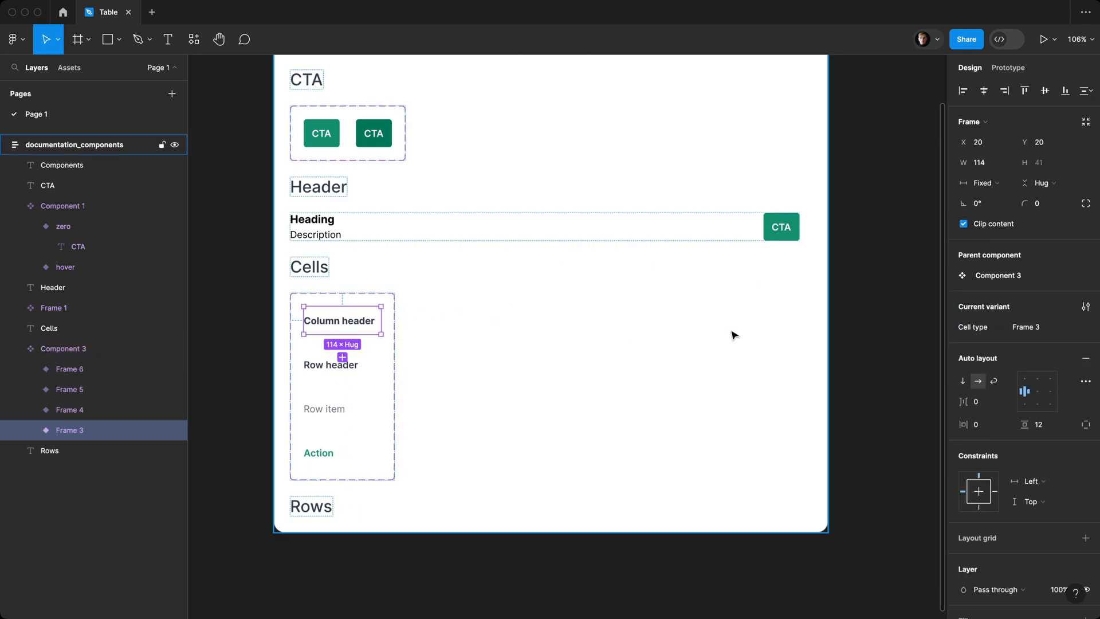
{"action": "left_click", "coordinate": [1030, 327]}
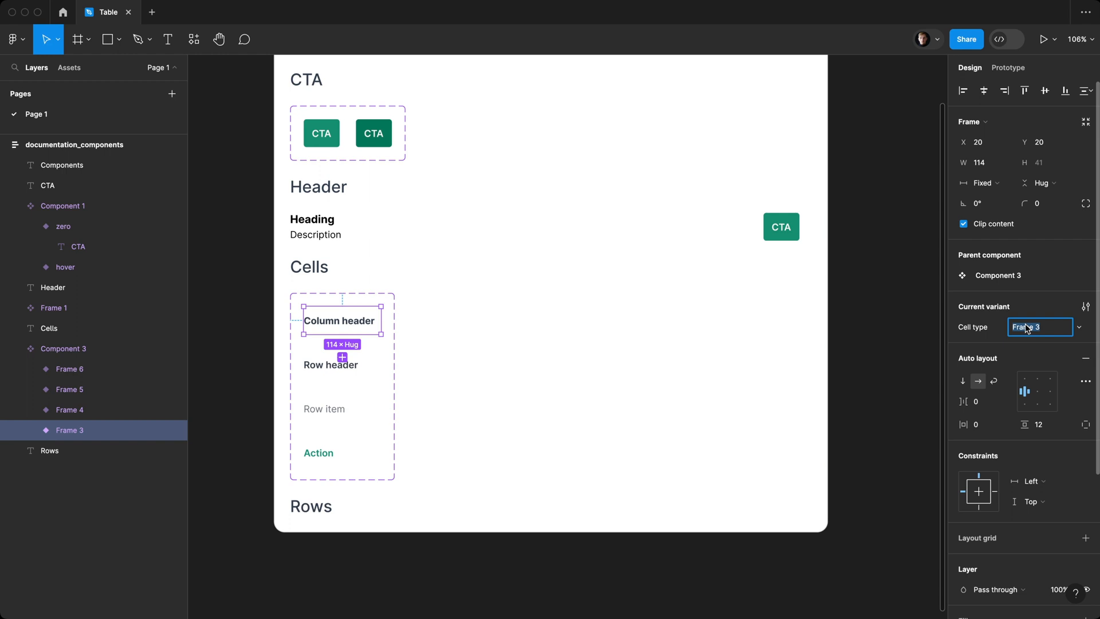
{"action": "type", "text": "Column ..."}
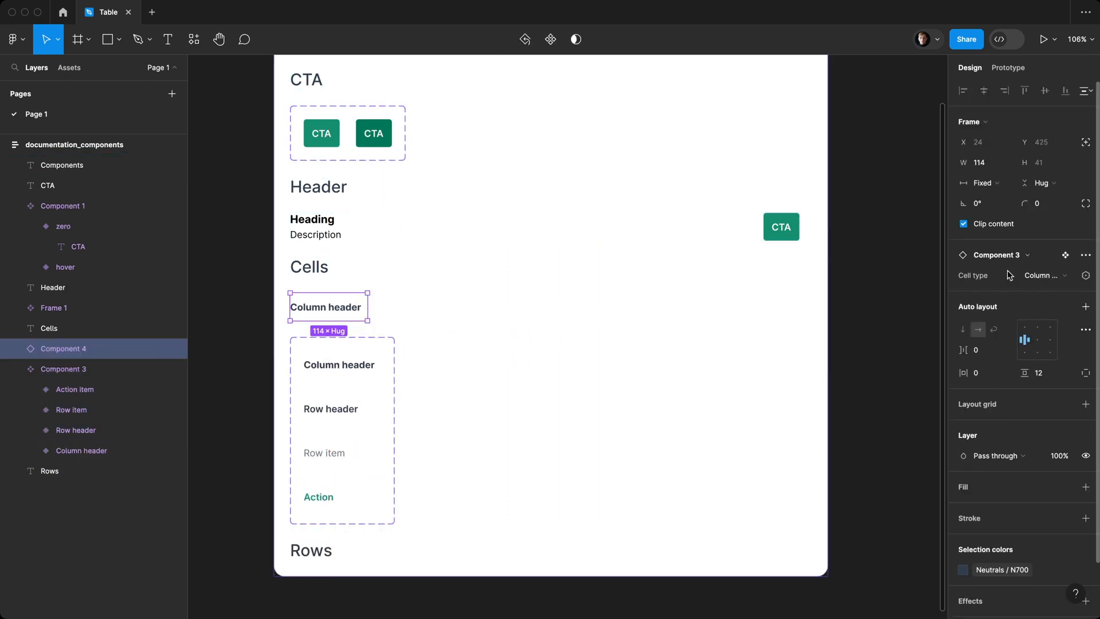
{"action": "left_click", "coordinate": [1044, 275]}
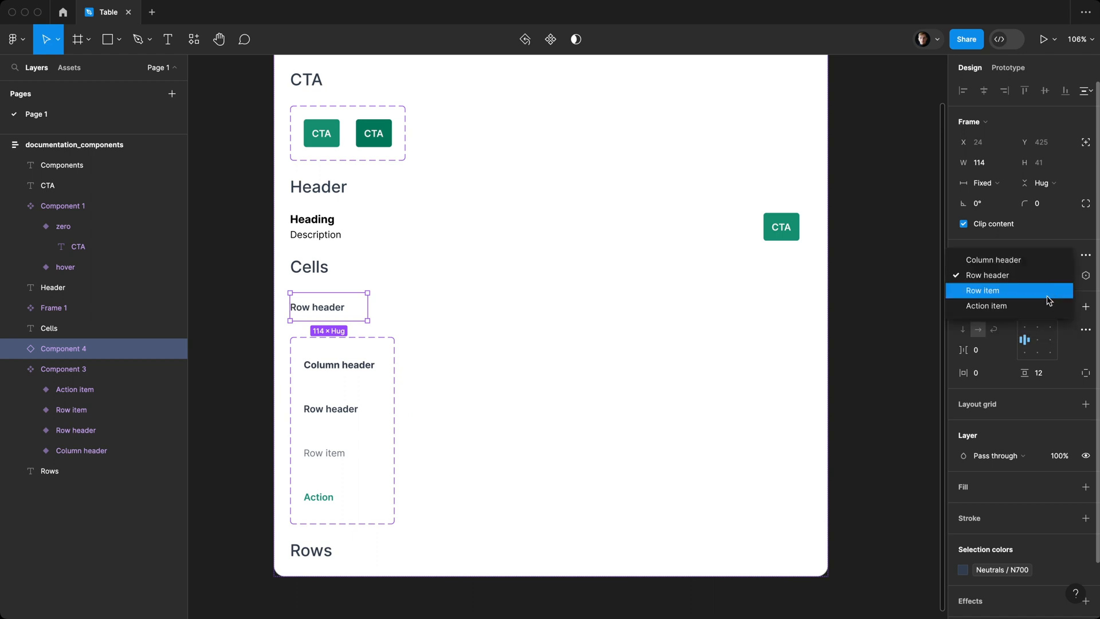
{"action": "left_click", "coordinate": [986, 305]}
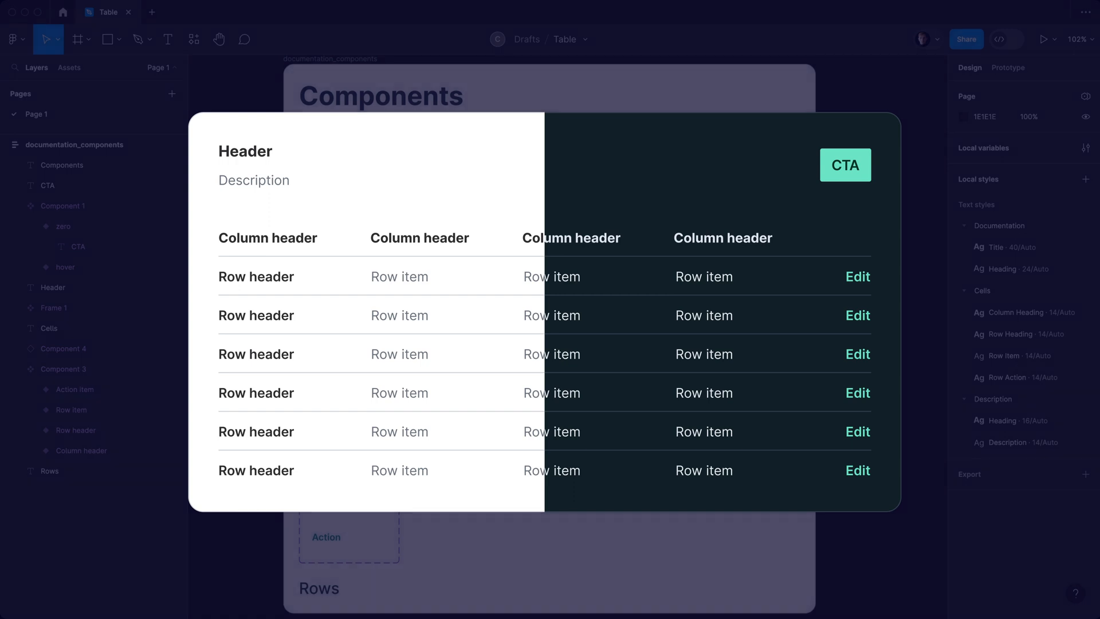
{"action": "left_click", "coordinate": [419, 237]}
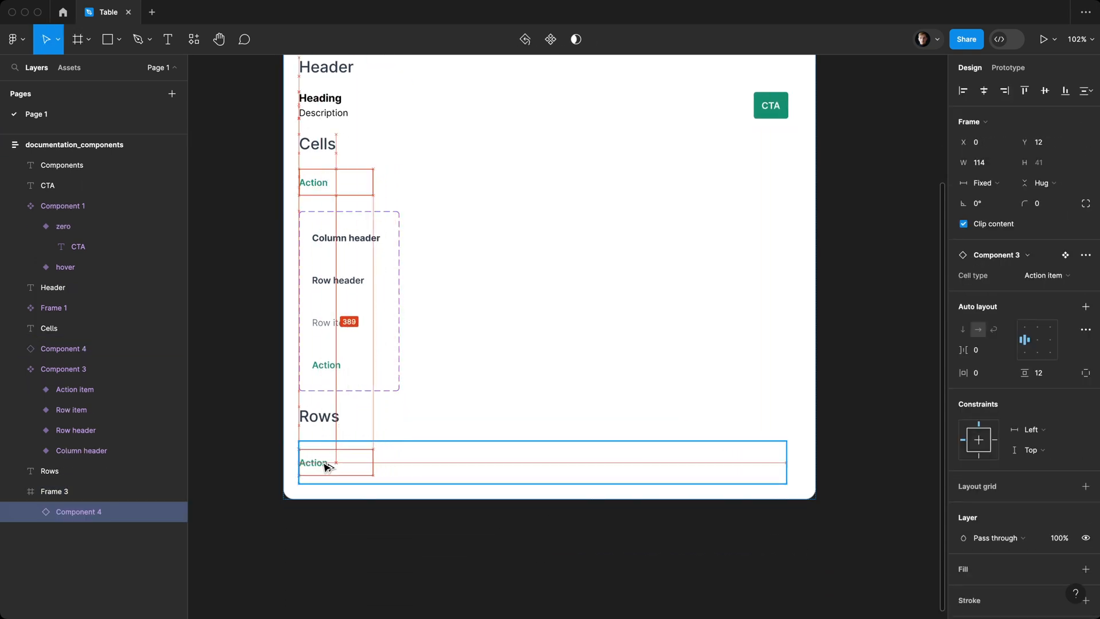
Step: Duplicate the cell into four Column header cells in an auto-layout row, filling width with 0 gap
{"action": "key", "text": "Cmd+D"}
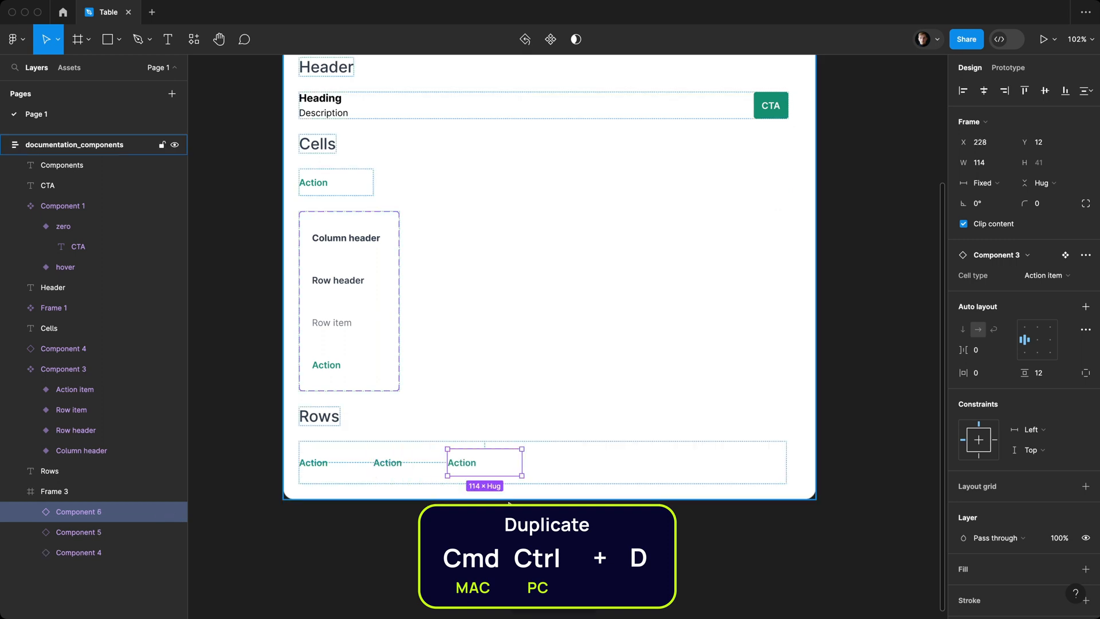
{"action": "key", "text": "Cmd+D"}
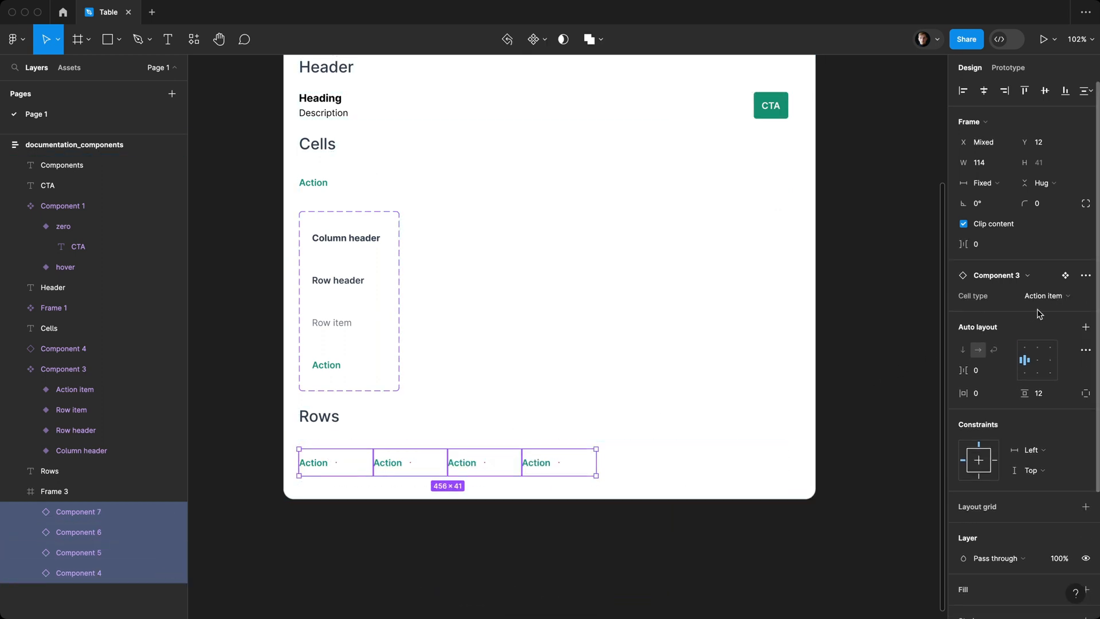
{"action": "left_click", "coordinate": [1046, 296]}
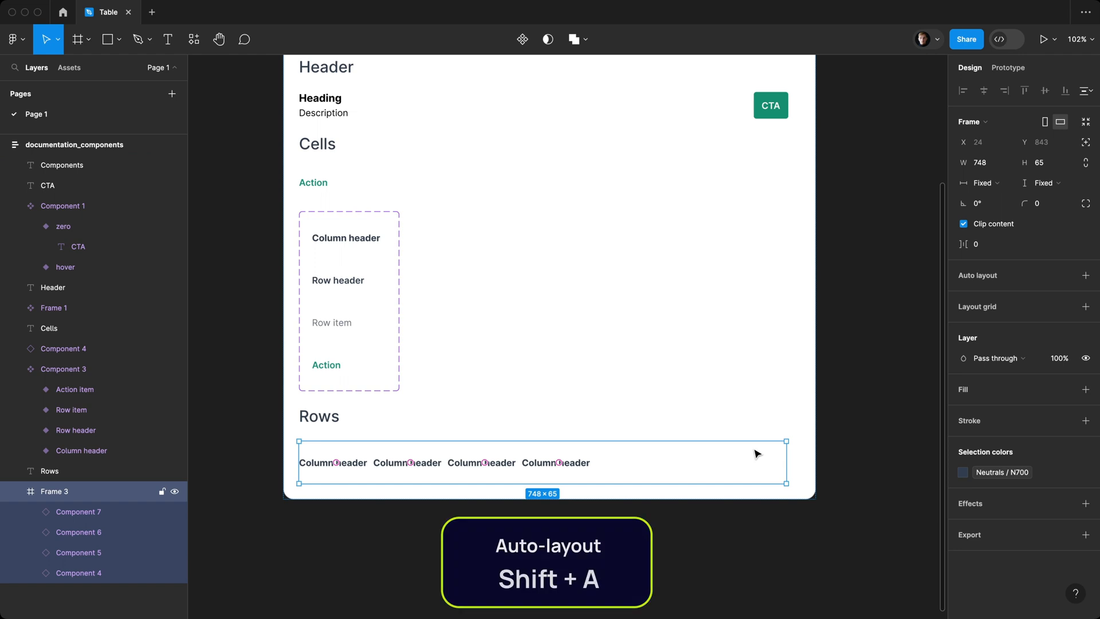
{"action": "key", "text": "Shift+A"}
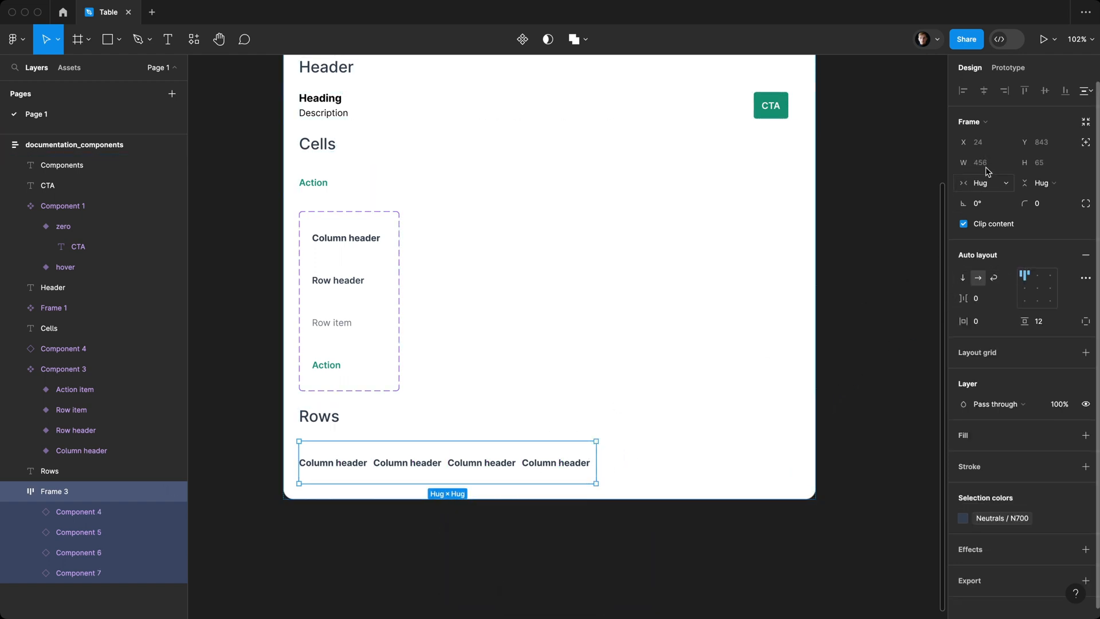
{"action": "left_click", "coordinate": [983, 183]}
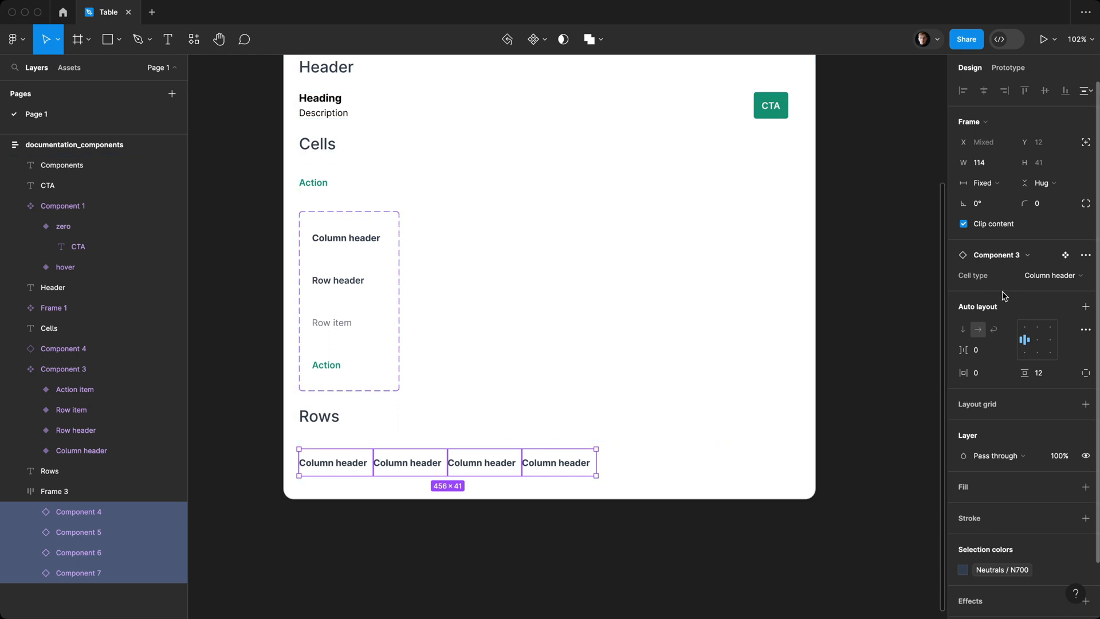
{"action": "left_click", "coordinate": [983, 183]}
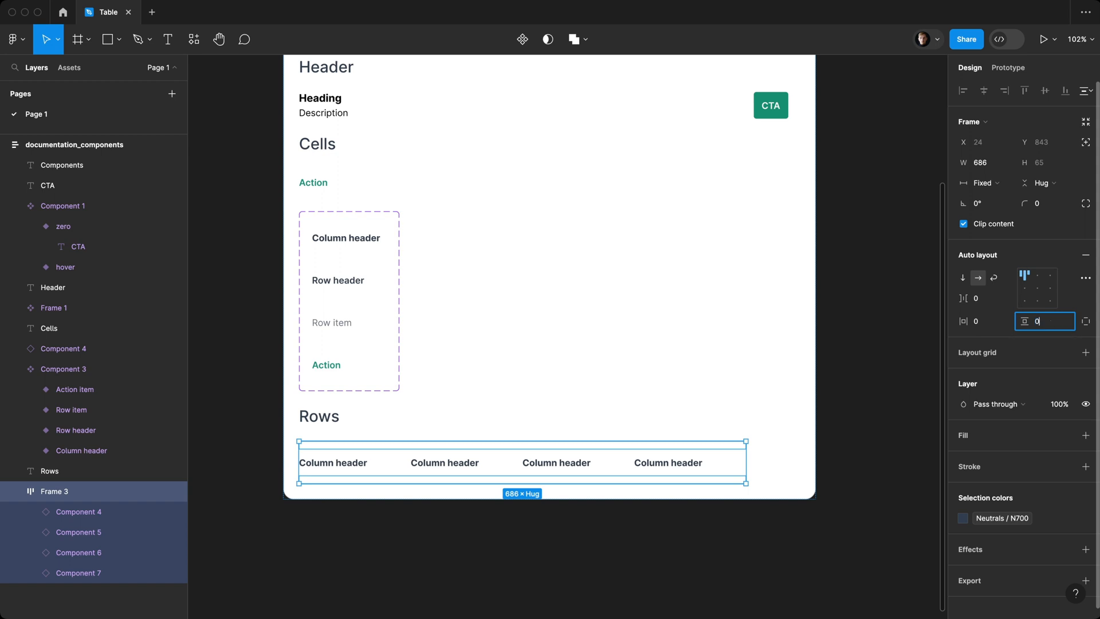
{"action": "type", "text": "0"}
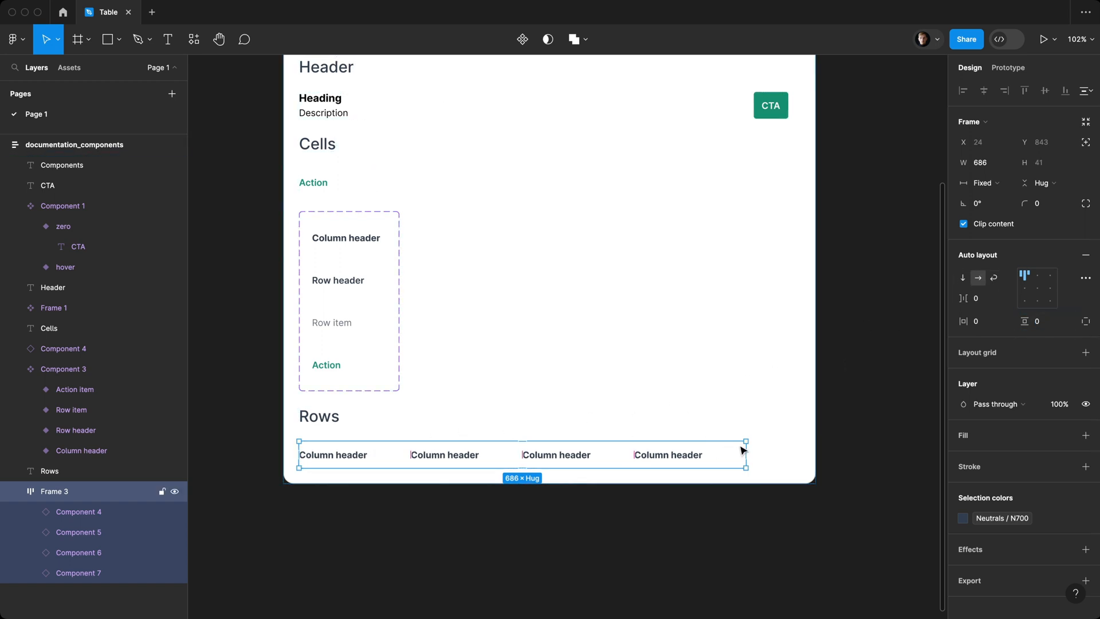
{"action": "mouse_move", "coordinate": [674, 459]}
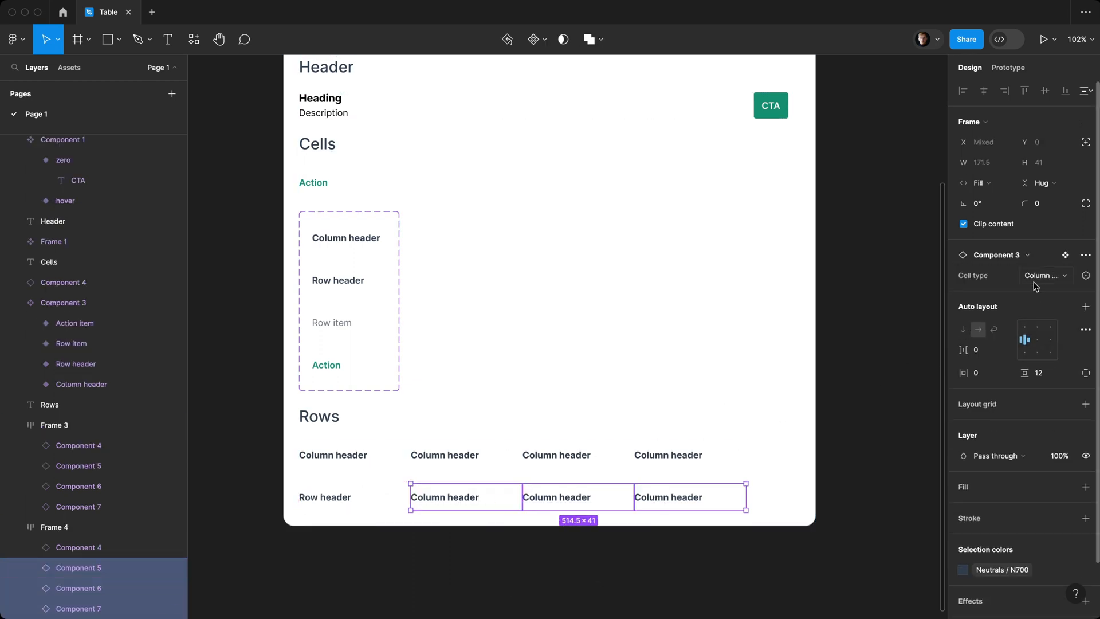
Step: Switch the selected cells to Row item and make the last cell an Action item
{"action": "left_click", "coordinate": [674, 569]}
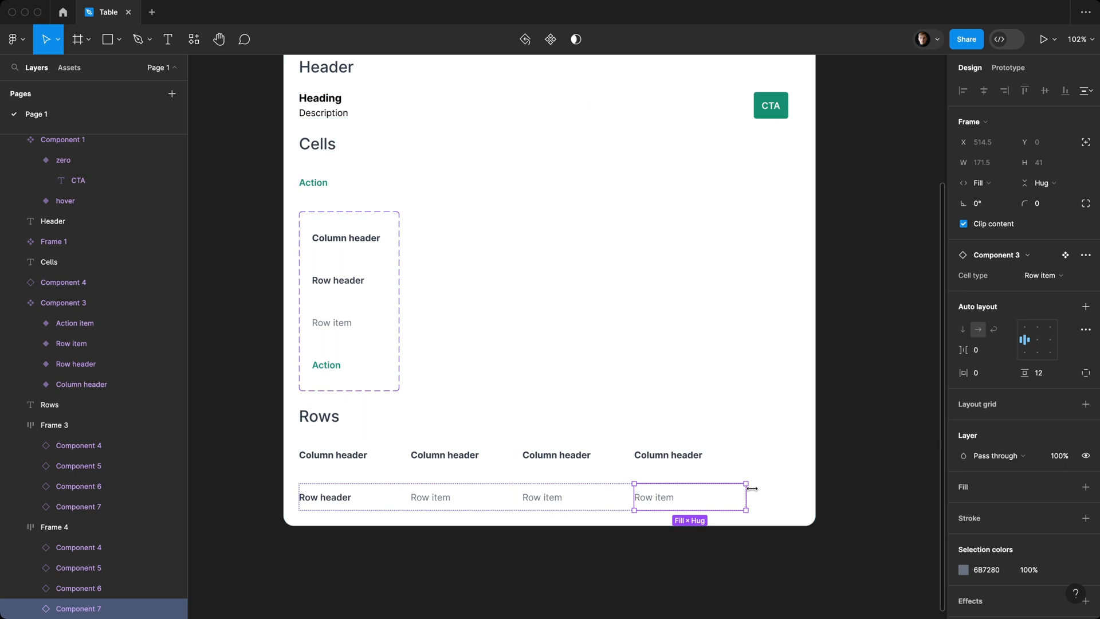
{"action": "left_click", "coordinate": [1041, 275]}
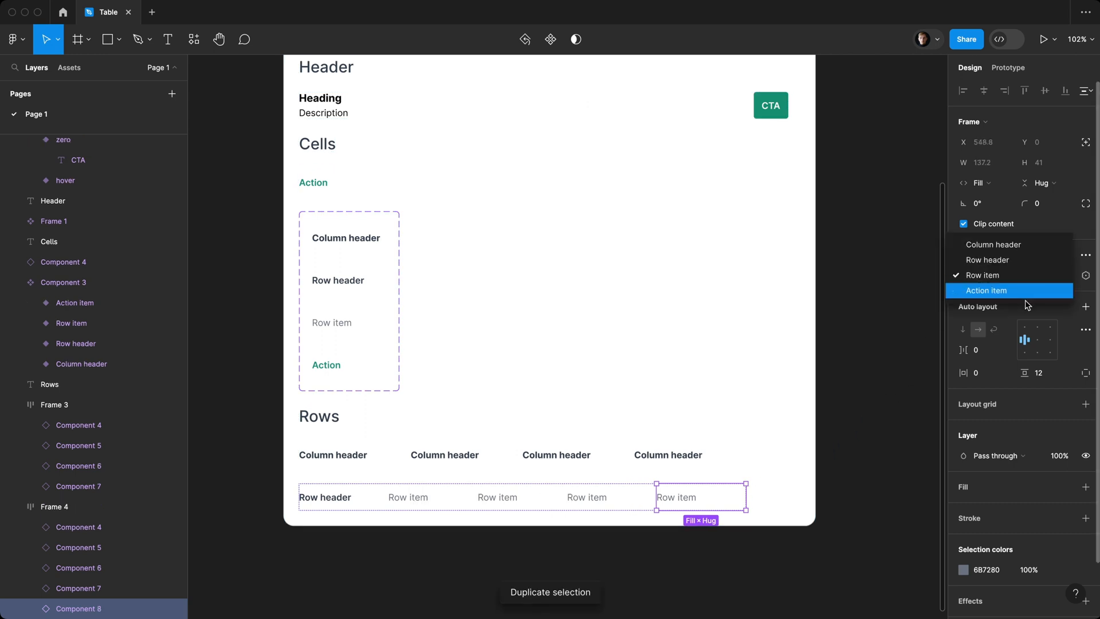
{"action": "left_click", "coordinate": [986, 291]}
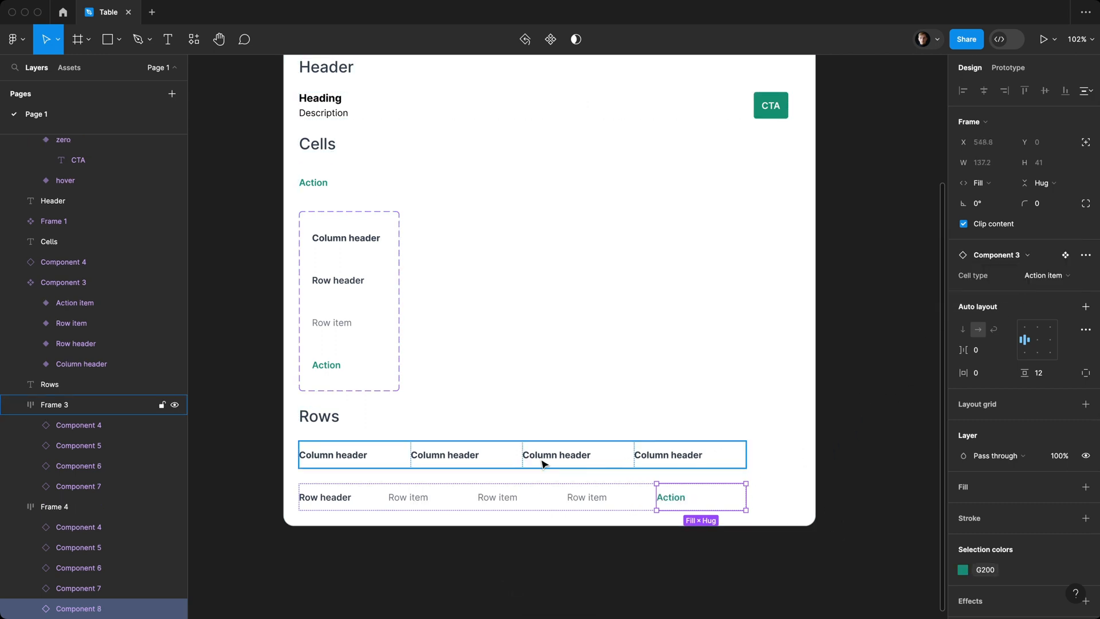
{"action": "mouse_move", "coordinate": [432, 467]}
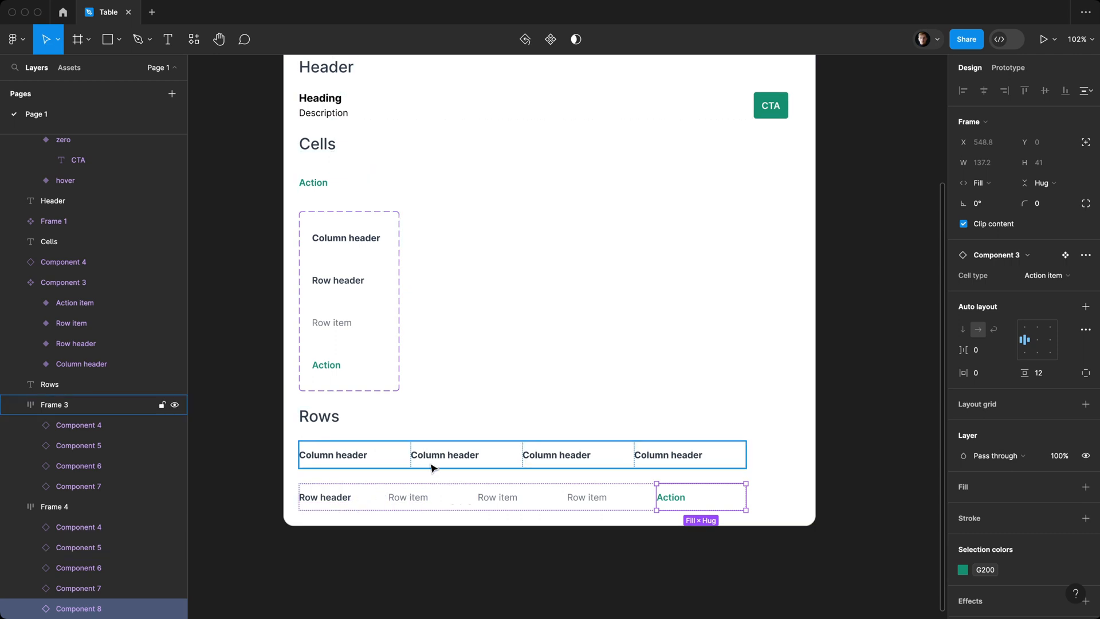
{"action": "mouse_move", "coordinate": [605, 448]}
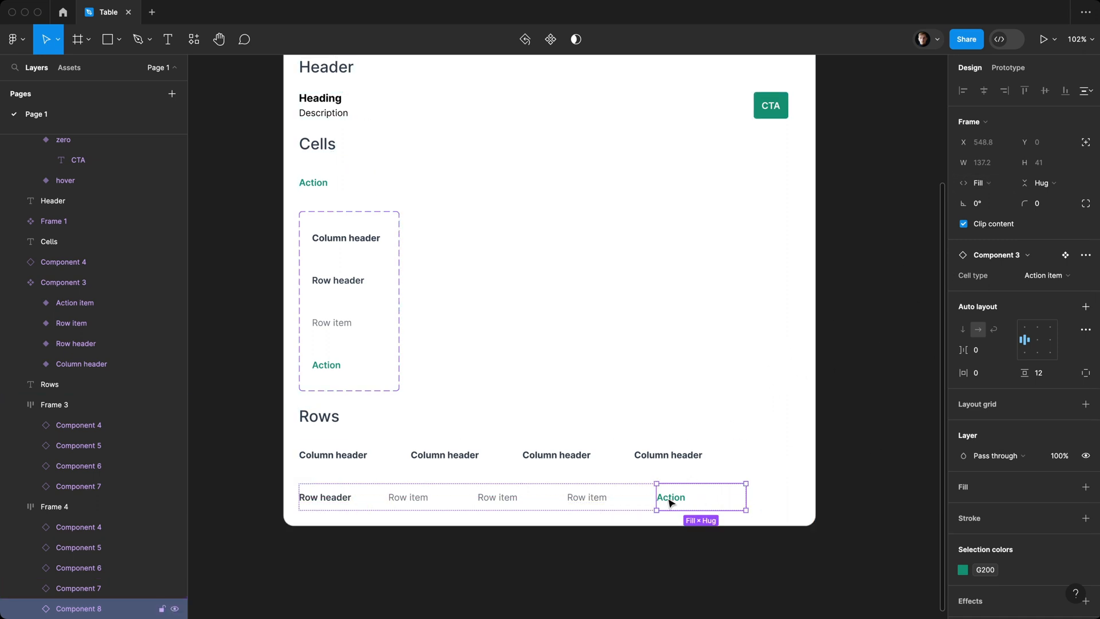
Step: Label the action cell 'Edit' and check its Hug width
{"action": "double_click", "coordinate": [670, 497]}
{"action": "type", "text": "Edit"}
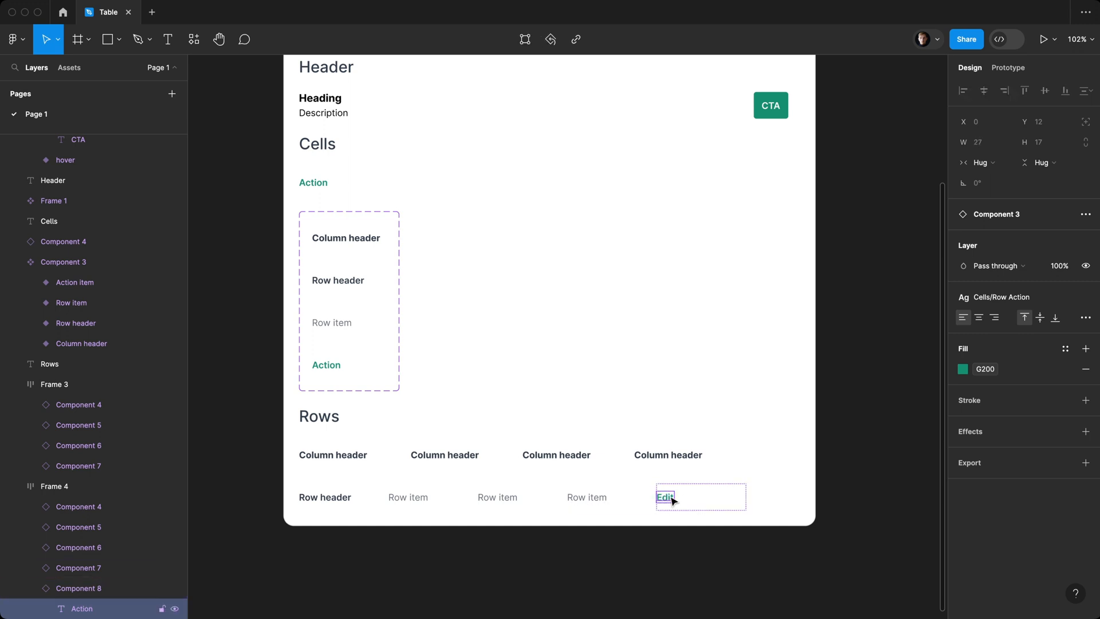
{"action": "left_click", "coordinate": [671, 500]}
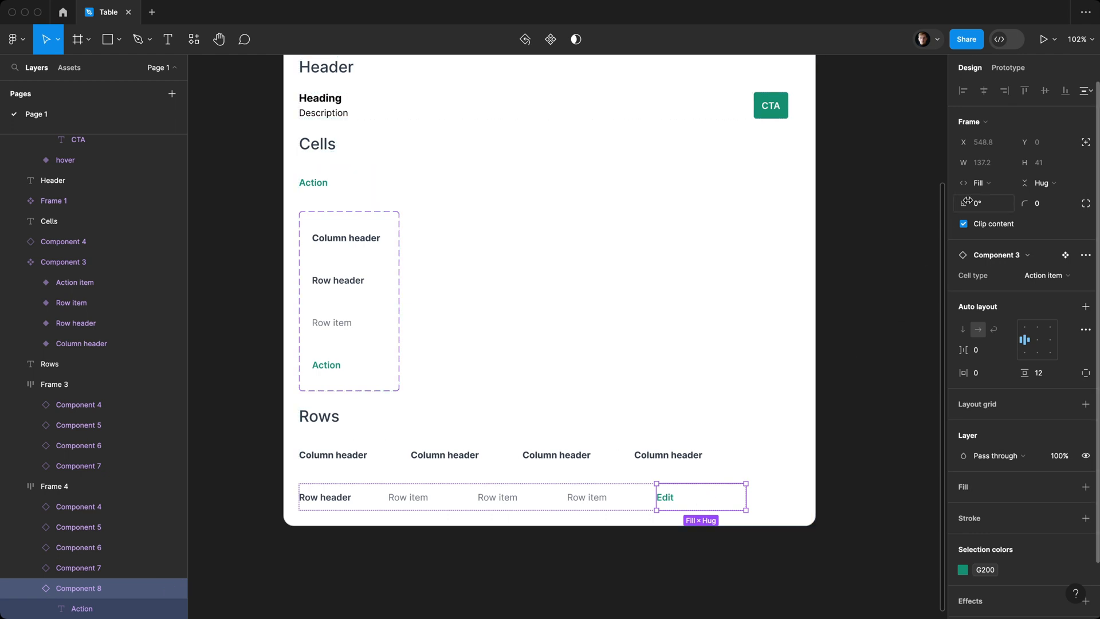
{"action": "left_click", "coordinate": [979, 183]}
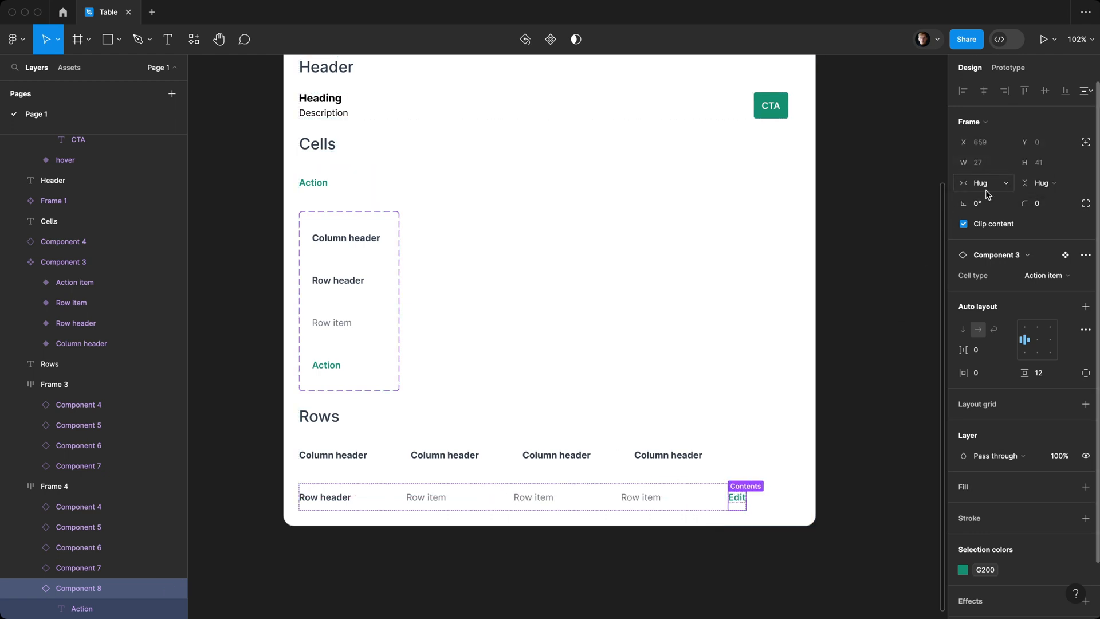
{"action": "left_click", "coordinate": [736, 497]}
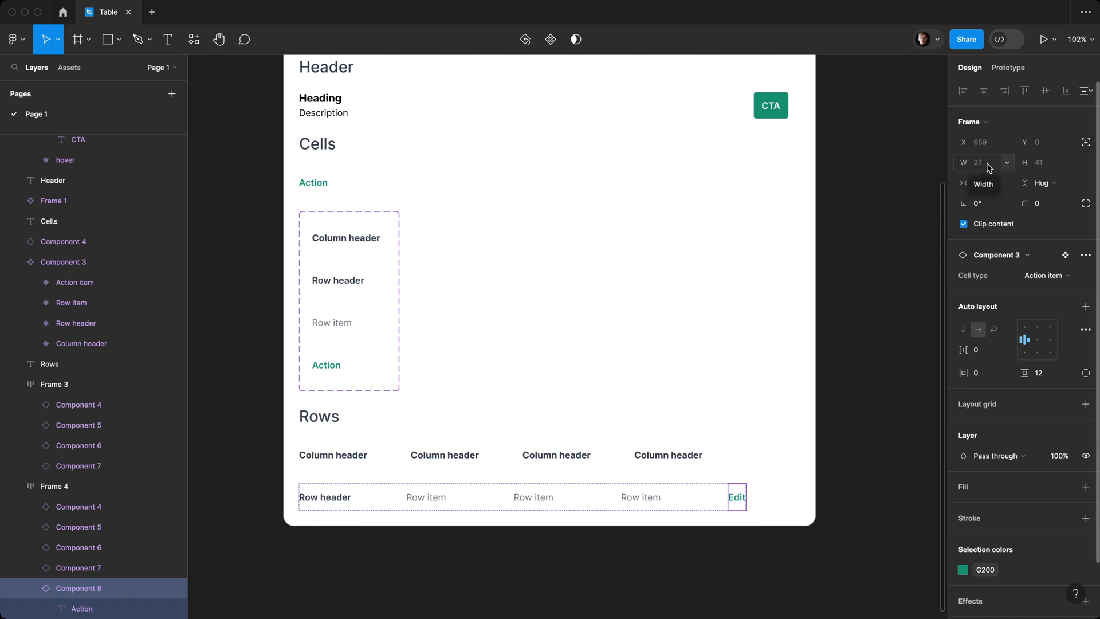
Step: Set both rows' auto layout gap to 4 and give the header row 31 right padding
{"action": "left_click", "coordinate": [982, 163]}
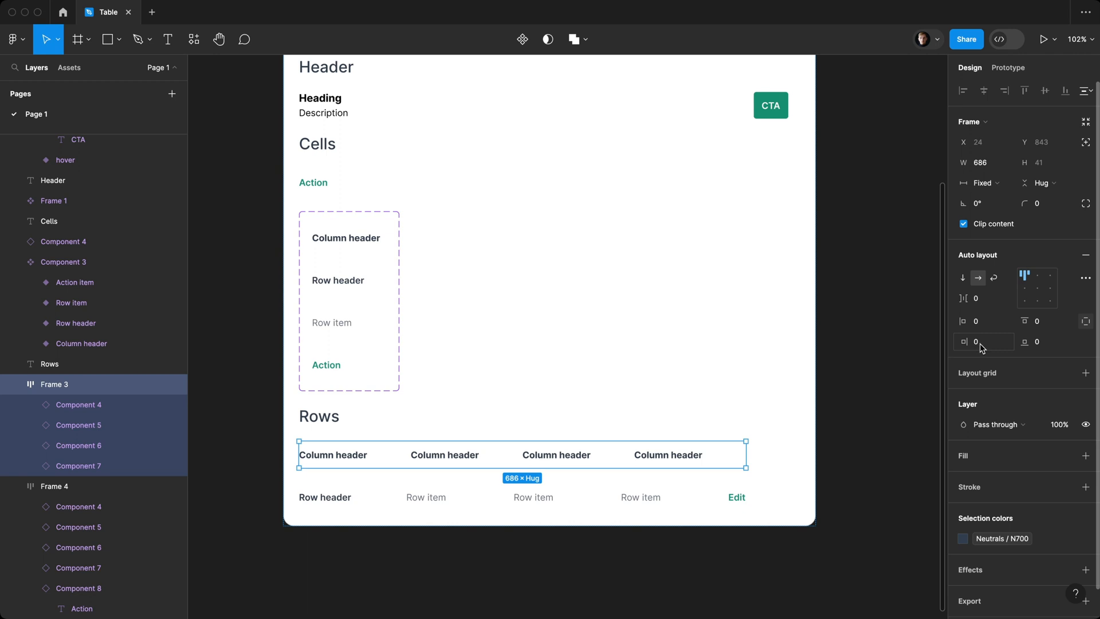
{"action": "type", "text": "2"}
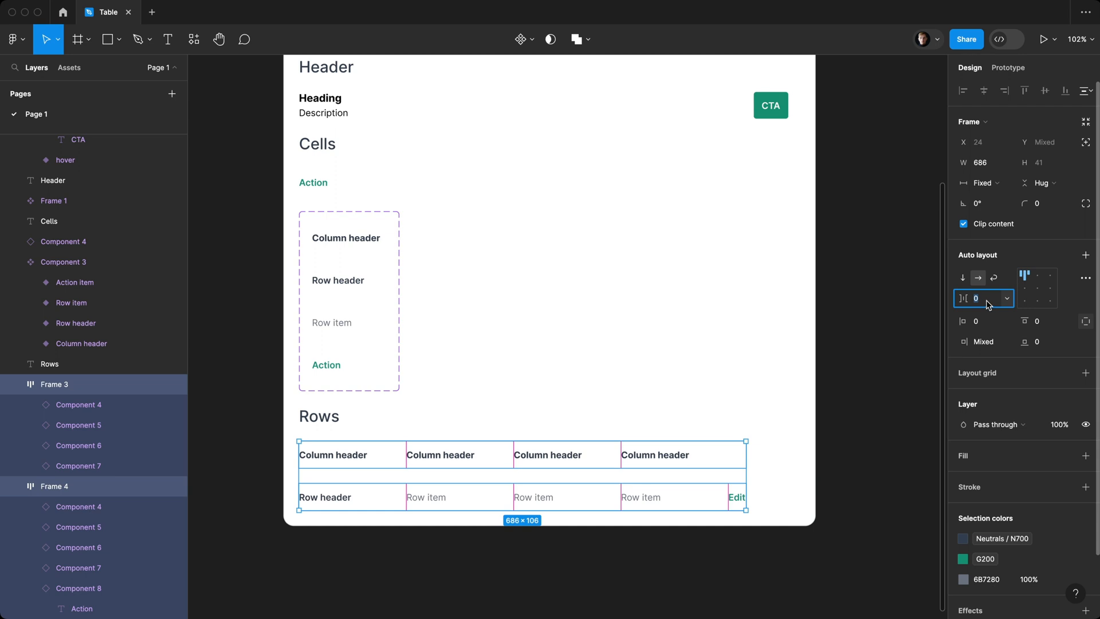
{"action": "type", "text": "4"}
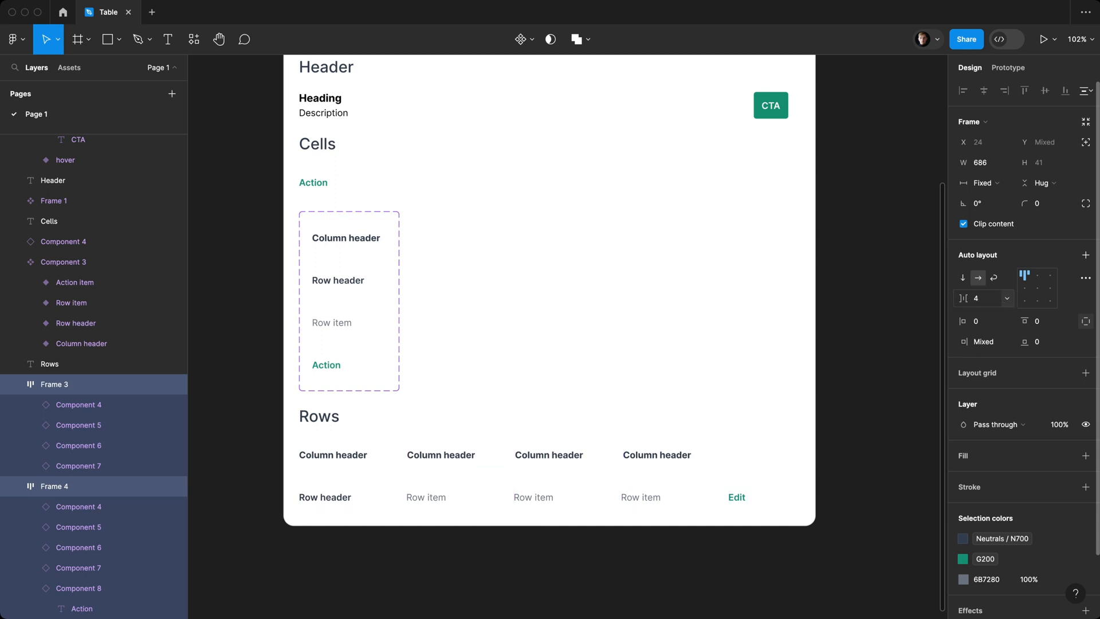
{"action": "left_click", "coordinate": [532, 470]}
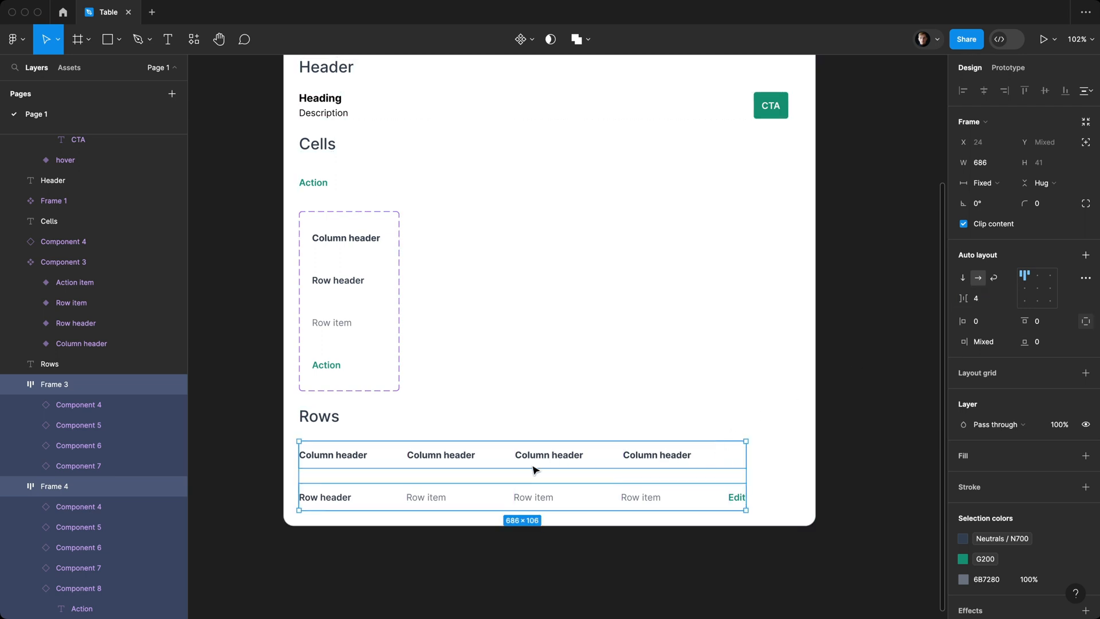
{"action": "mouse_move", "coordinate": [405, 464]}
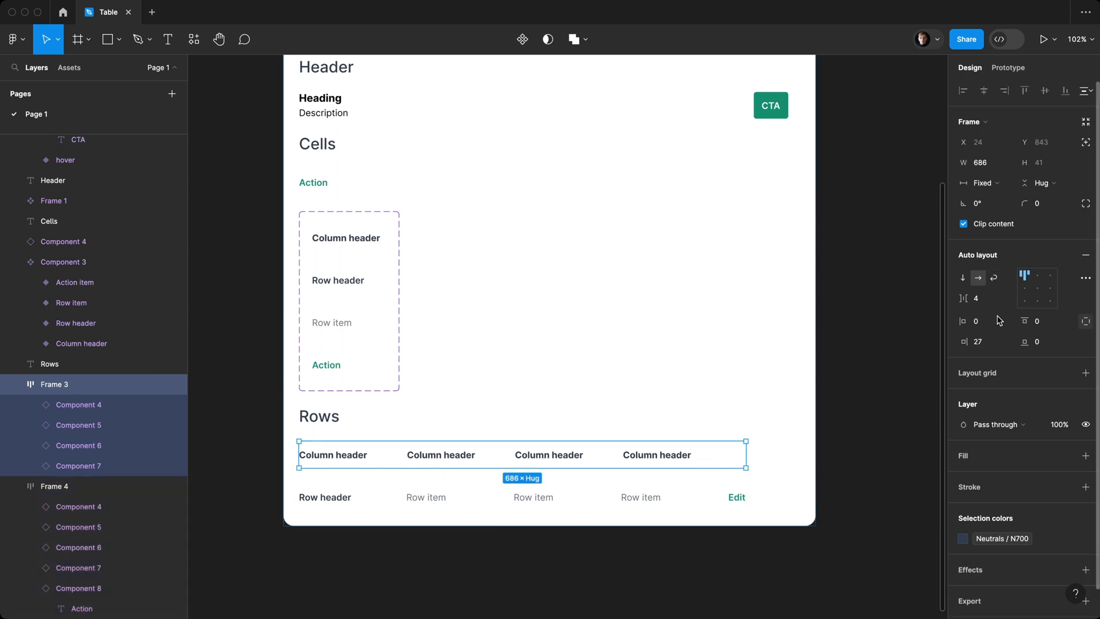
{"action": "left_click", "coordinate": [981, 342]}
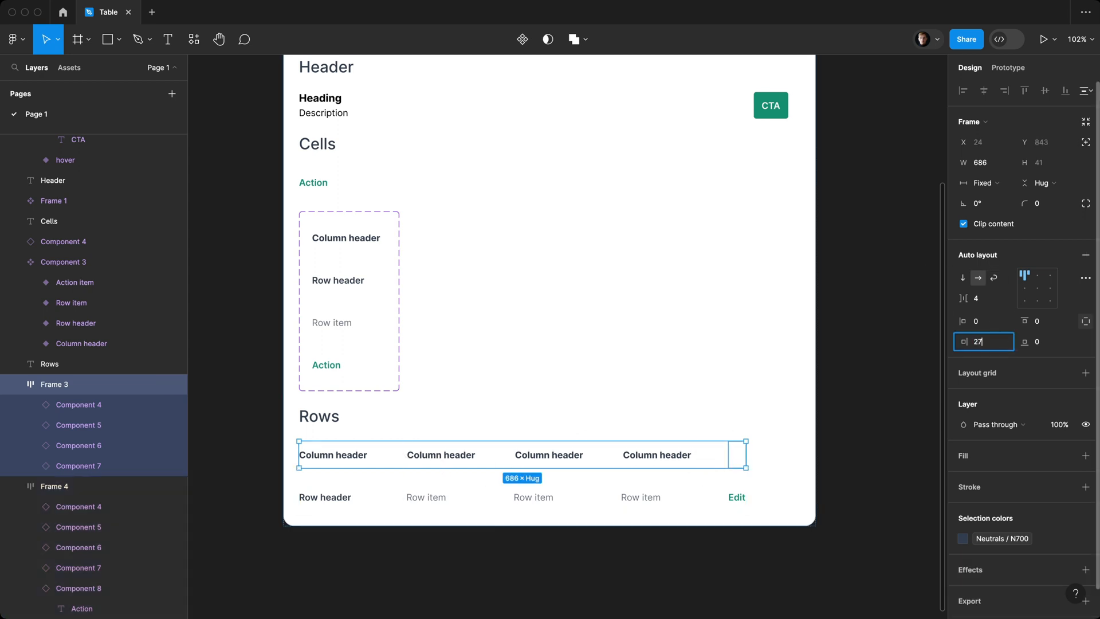
{"action": "type", "text": "31"}
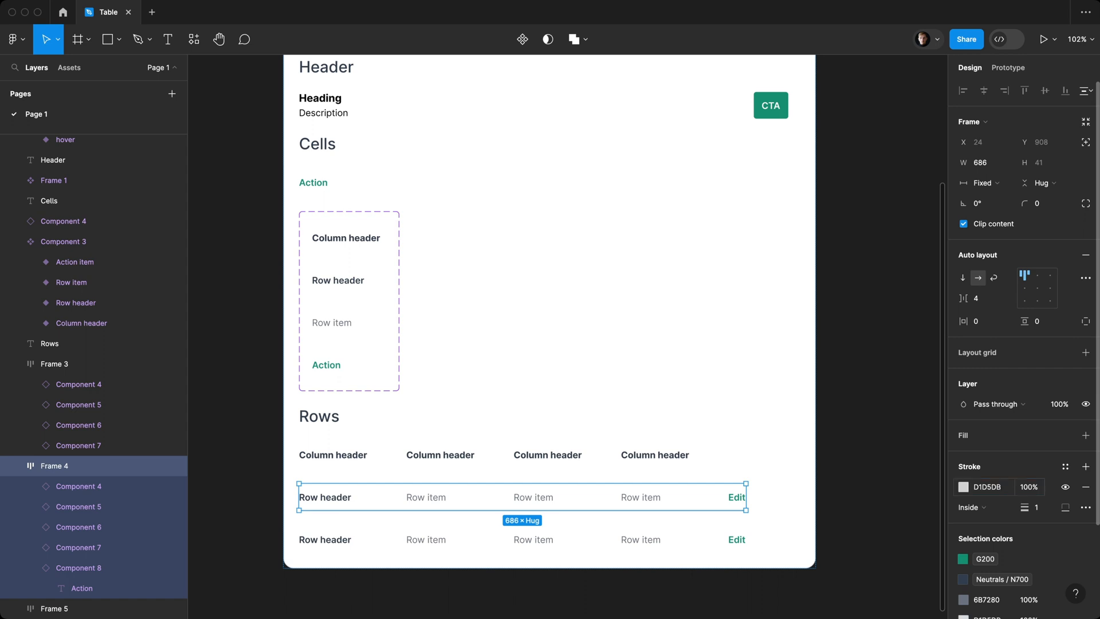
Step: Save the grey D1D5DB row border as a new colour variable named N200
{"action": "left_click", "coordinate": [961, 487]}
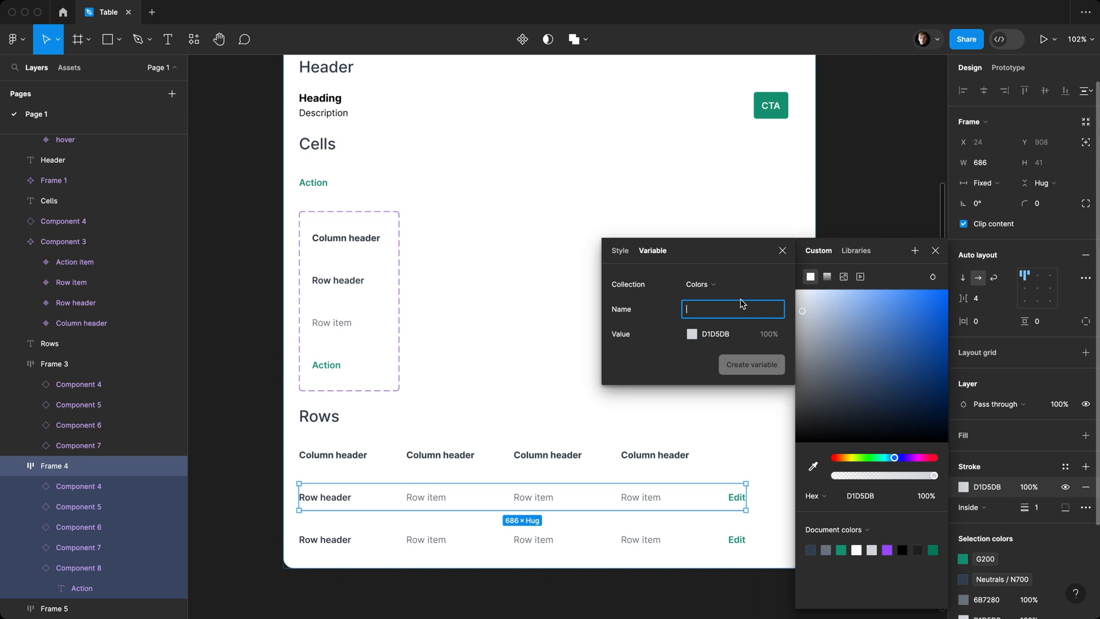
{"action": "type", "text": "N20"}
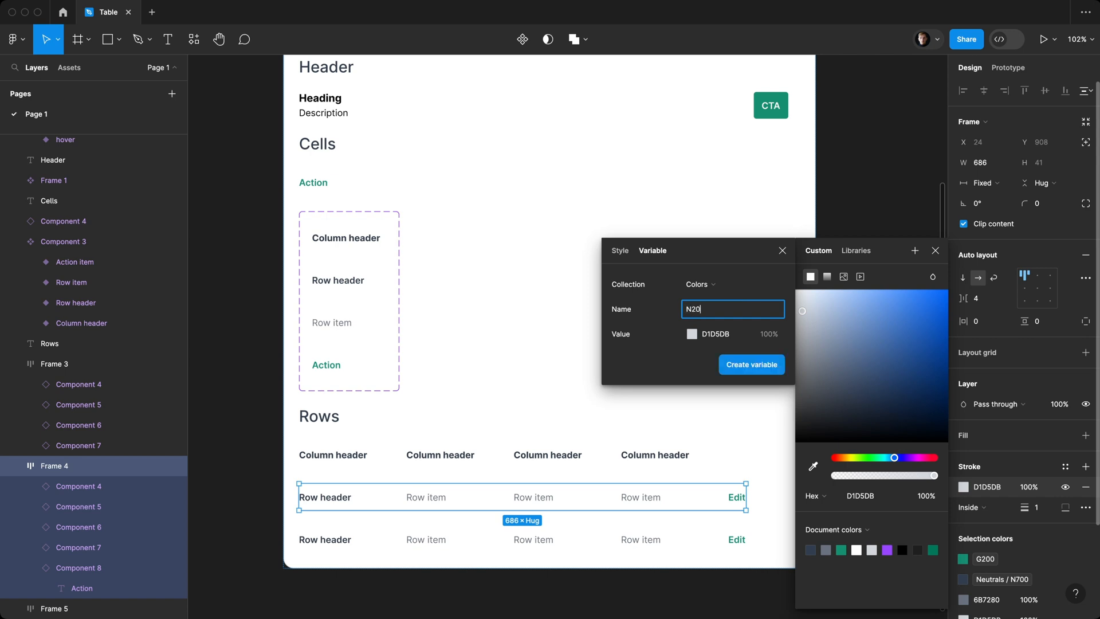
{"action": "type", "text": "0"}
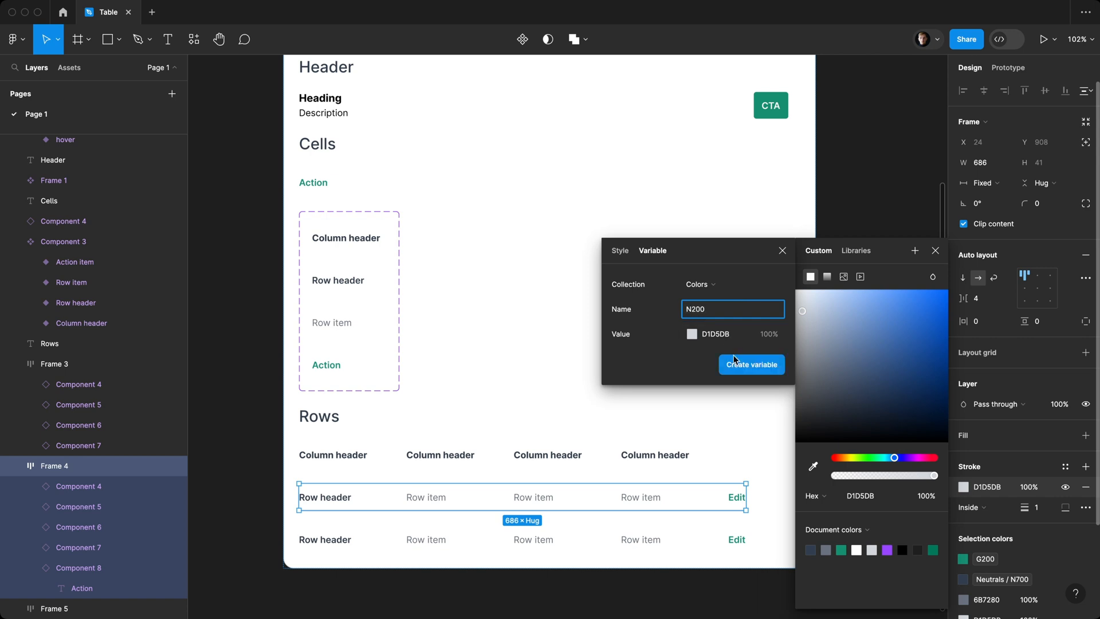
{"action": "left_click", "coordinate": [751, 364]}
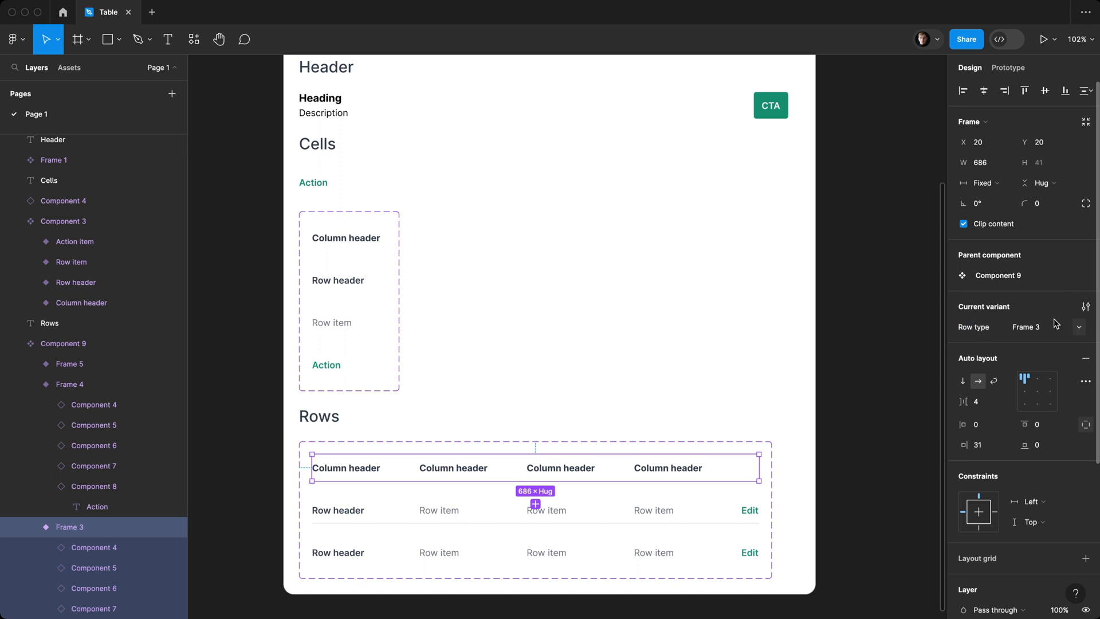
Step: Rename the header row variant under the Row type property
{"action": "left_click", "coordinate": [1038, 326]}
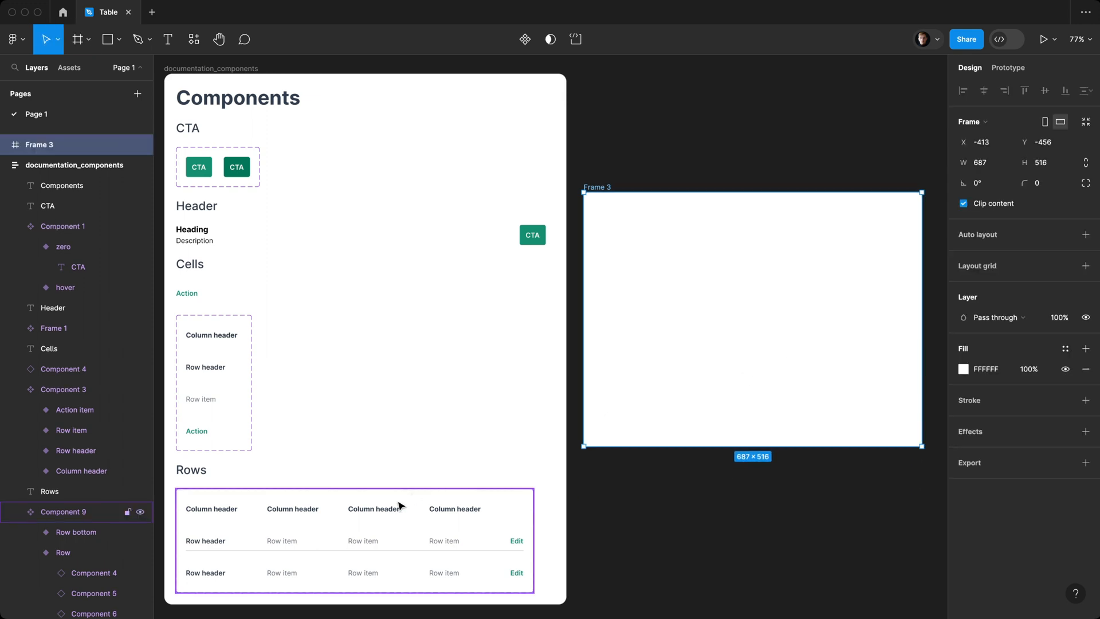
Step: Place the Heading and Description block in the frame and set table row spacing to 0
{"action": "left_click", "coordinate": [197, 234]}
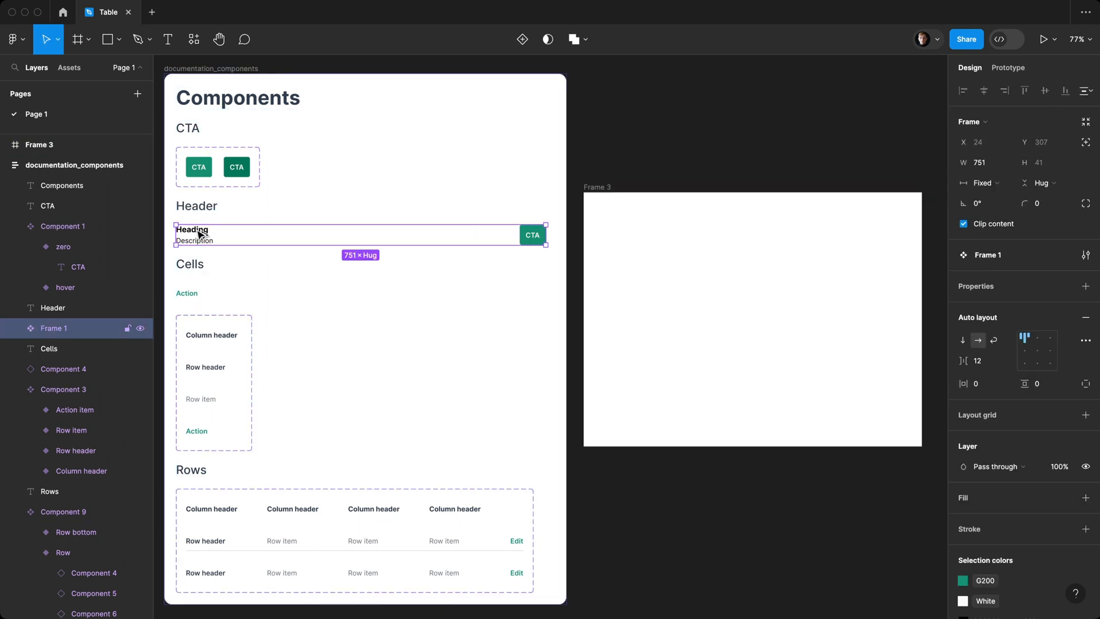
{"action": "left_click", "coordinate": [268, 551]}
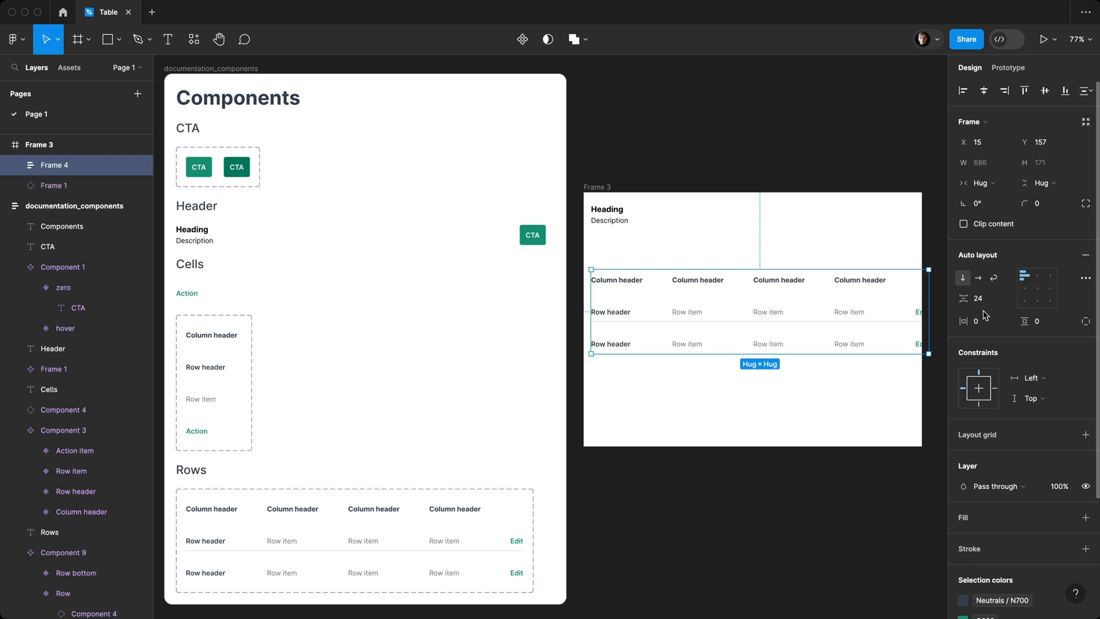
{"action": "left_click", "coordinate": [983, 298]}
{"action": "type", "text": "0"}
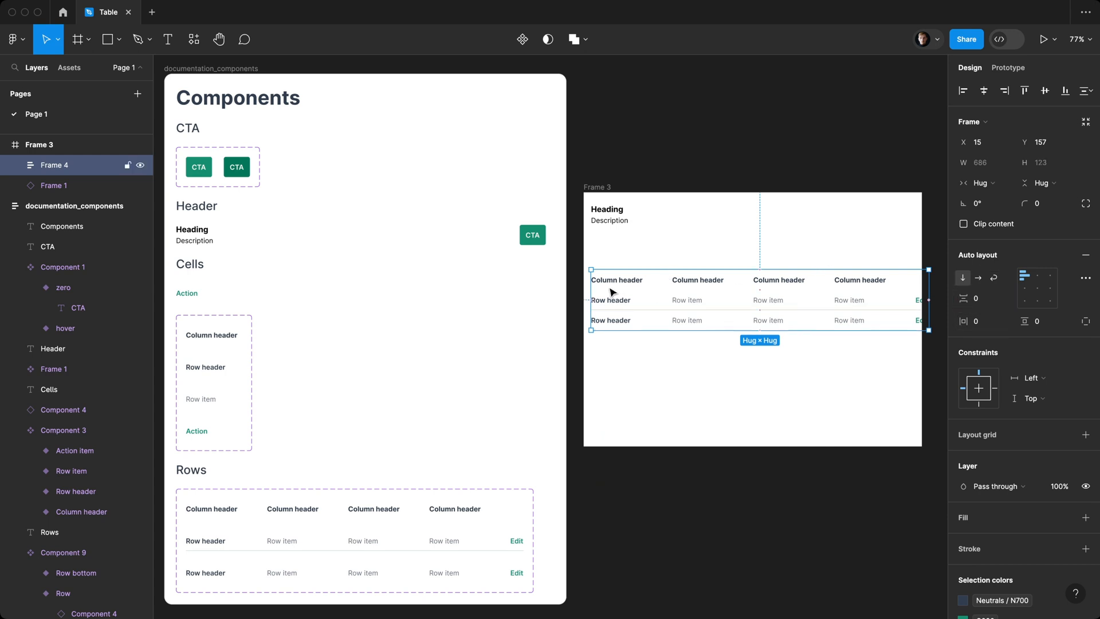
Step: Add a border to the Column header variant and save its colour as 'Neutrals / N400'
{"action": "left_click", "coordinate": [74, 206]}
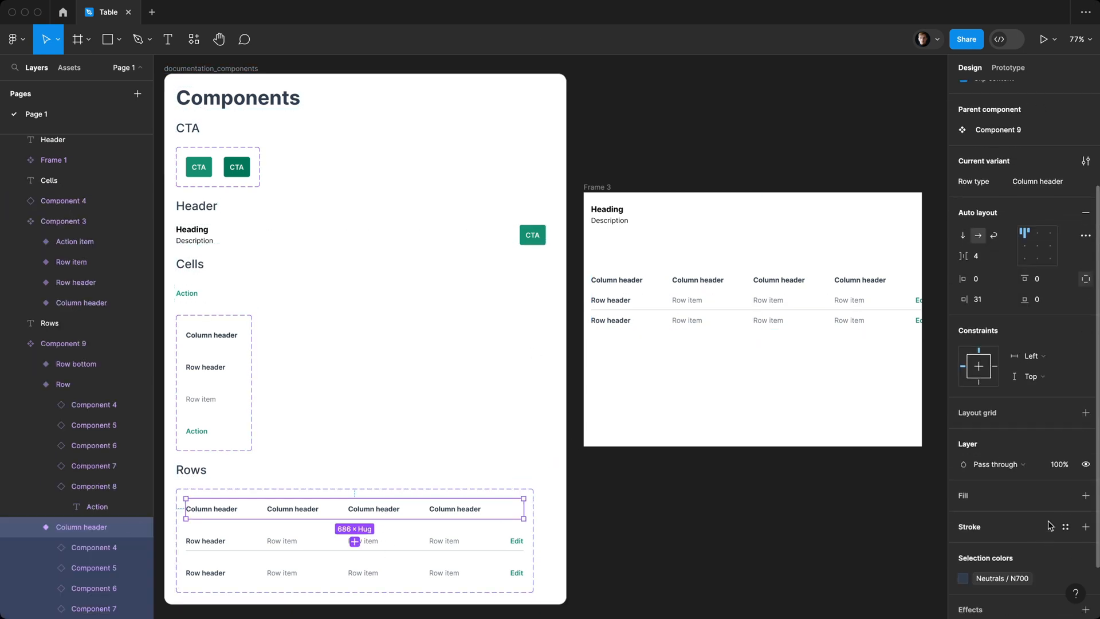
{"action": "left_click", "coordinate": [1086, 527]}
{"action": "type", "text": "D1D5DB"}
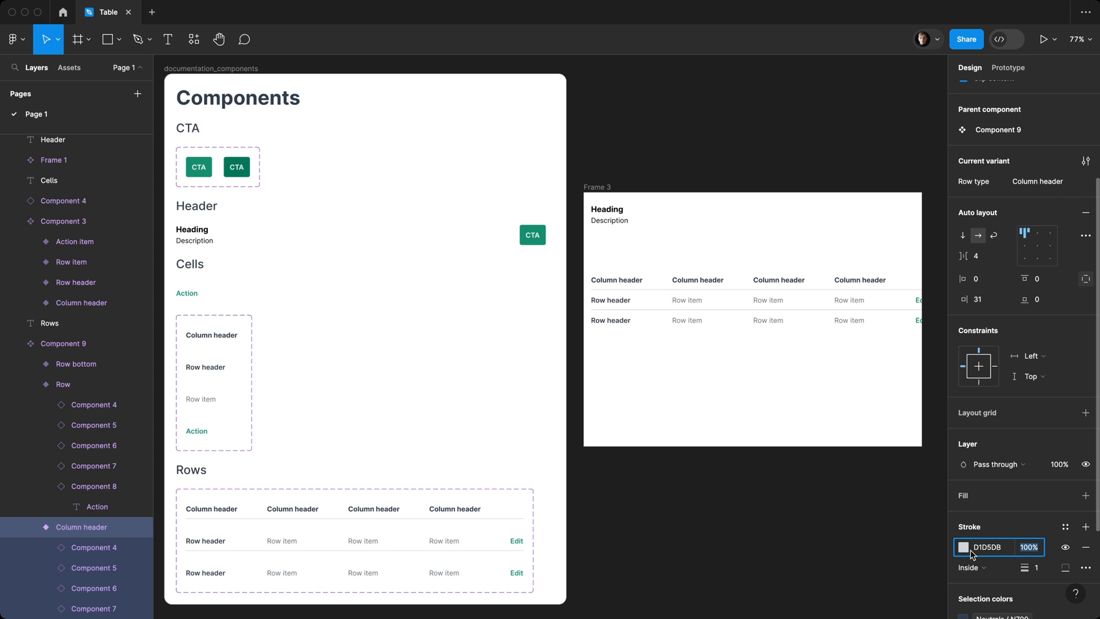
{"action": "left_click", "coordinate": [961, 547]}
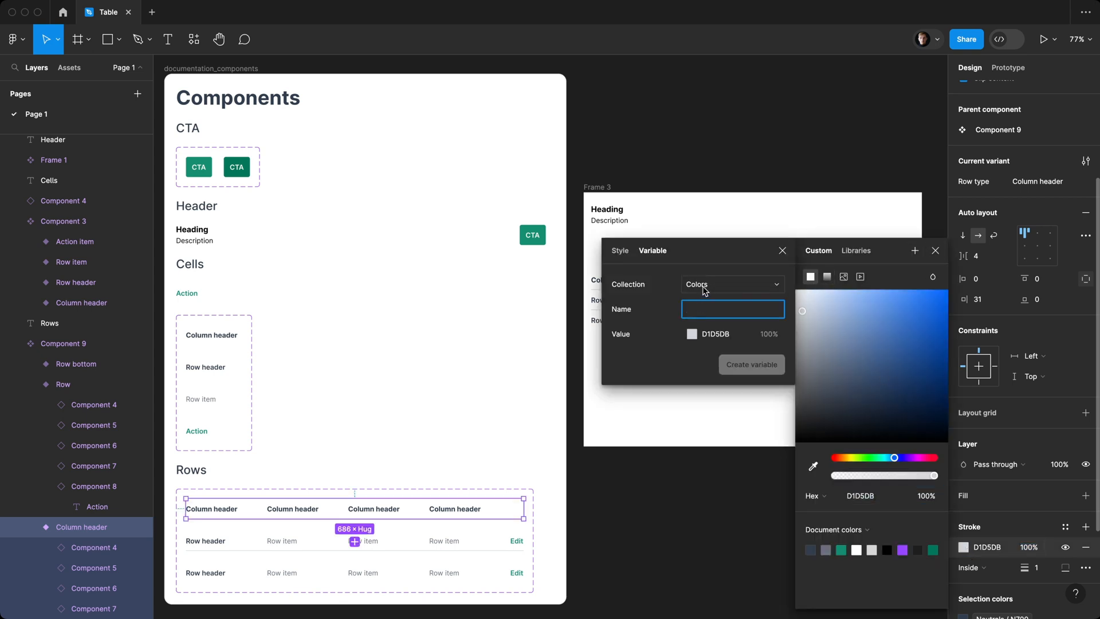
{"action": "type", "text": "Neutrals / N400"}
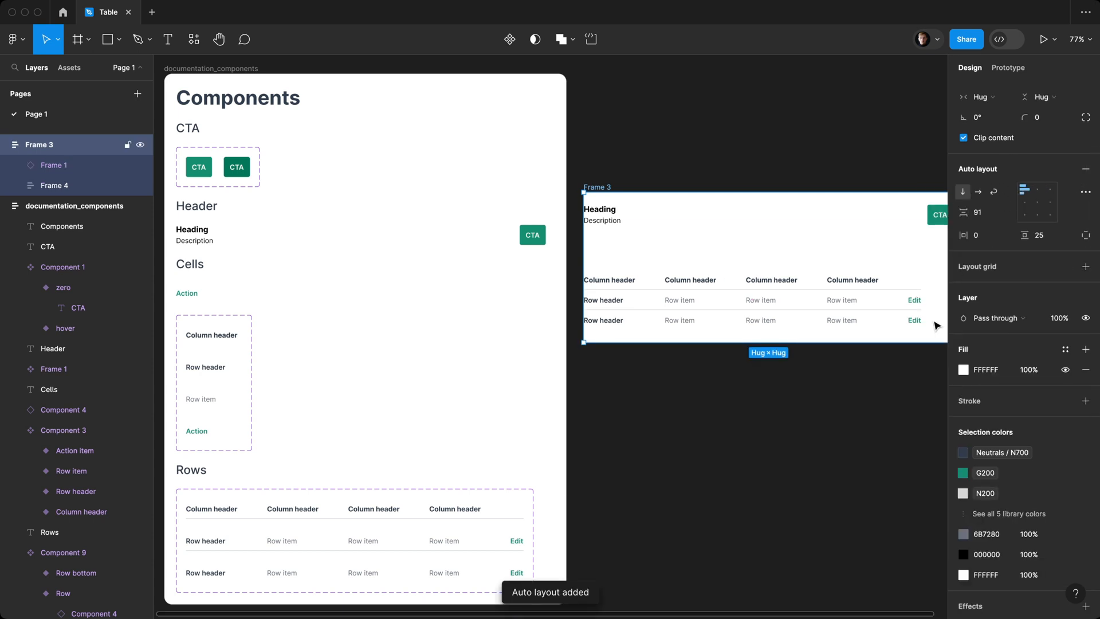
Step: Set the wrapper frame's padding to 24
{"action": "left_click", "coordinate": [978, 235]}
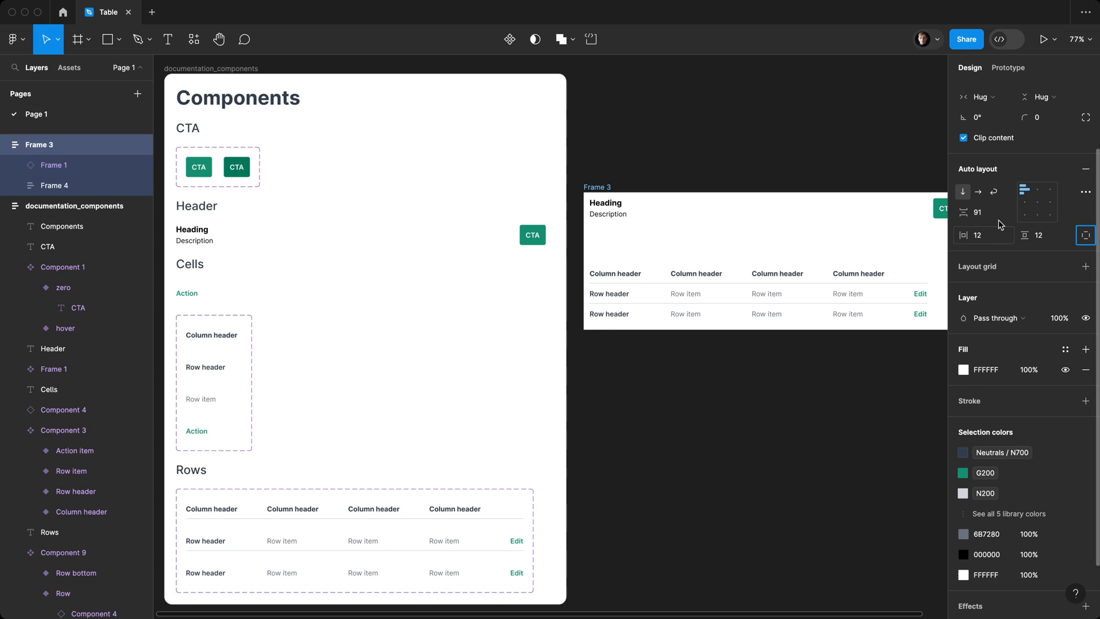
{"action": "type", "text": "24"}
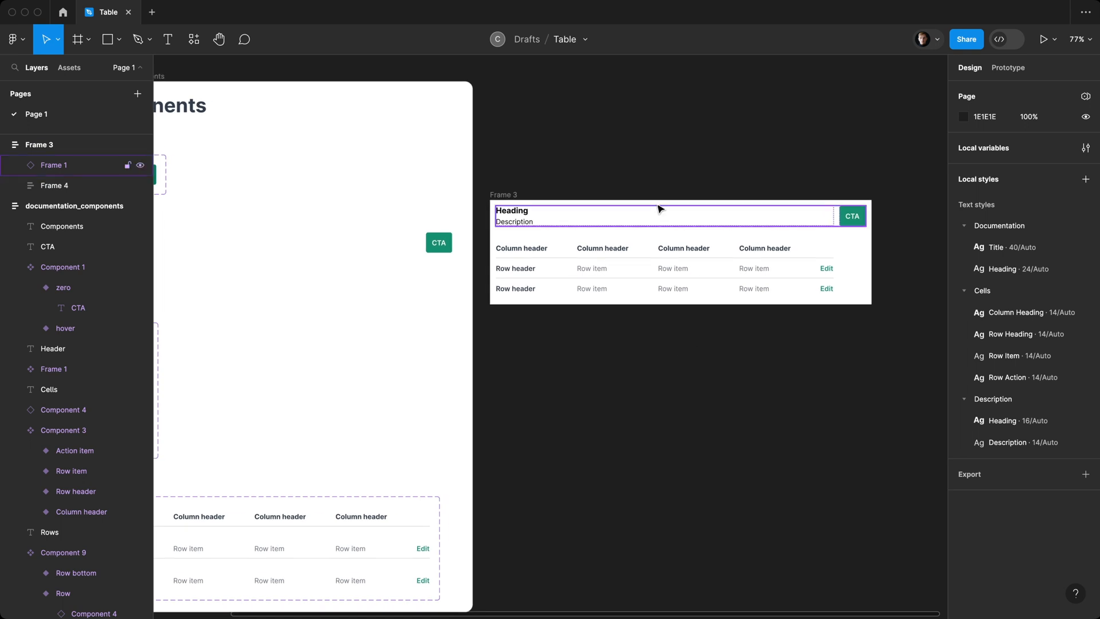
{"action": "mouse_move", "coordinate": [841, 230]}
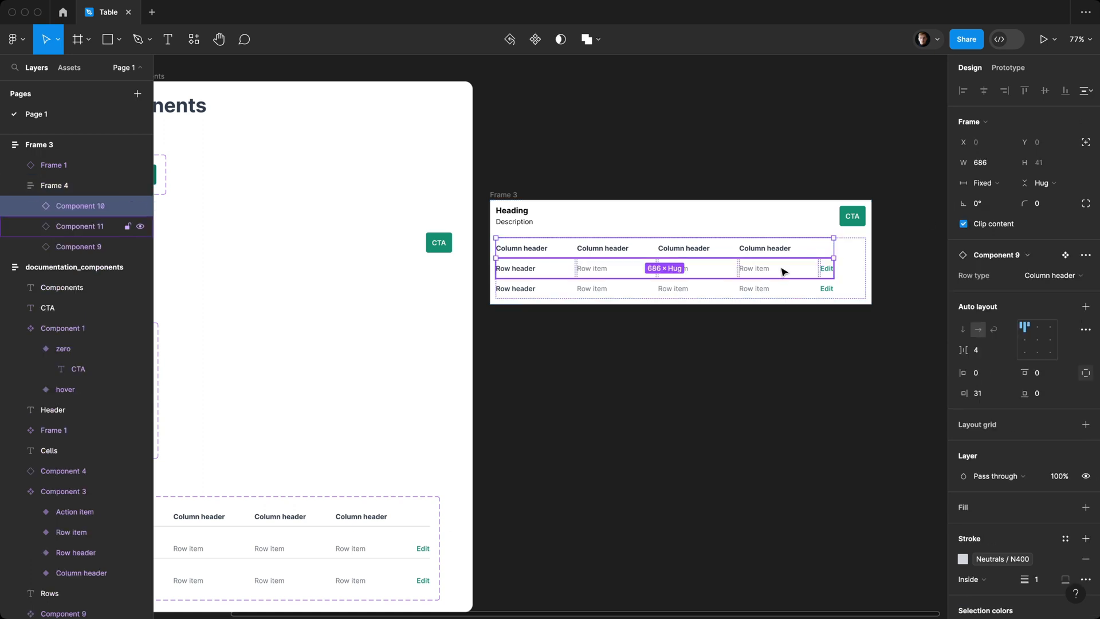
{"action": "left_click", "coordinate": [981, 183]}
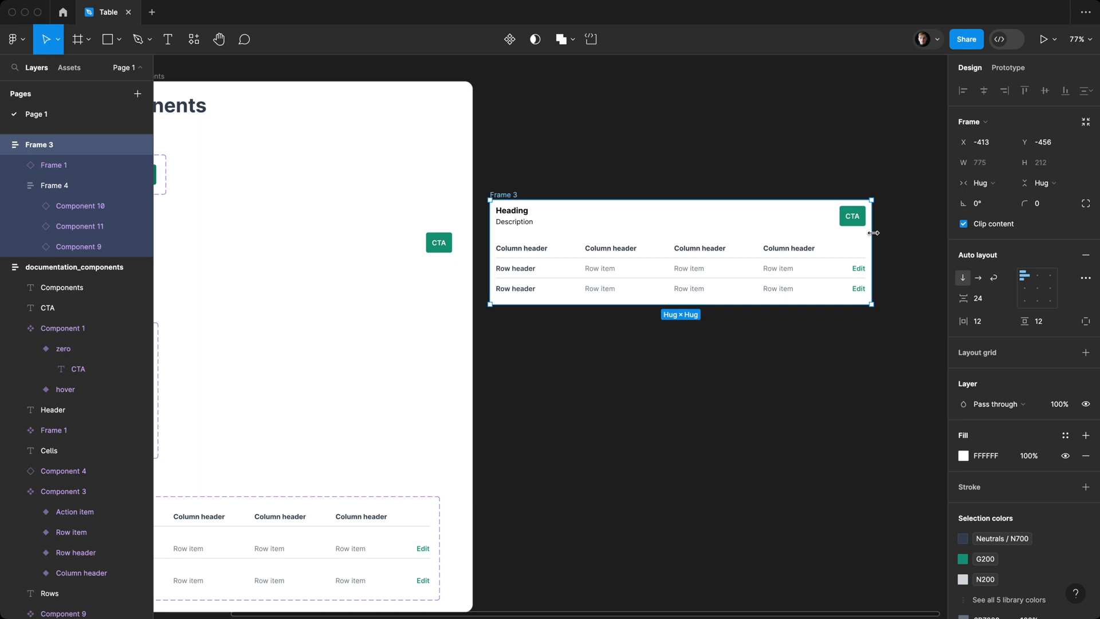
Step: Resize the wrapper's width to fit the table and rename it tableWrapper
{"action": "left_click_drag", "start_coordinate": [871, 232], "coordinate": [876, 228]}
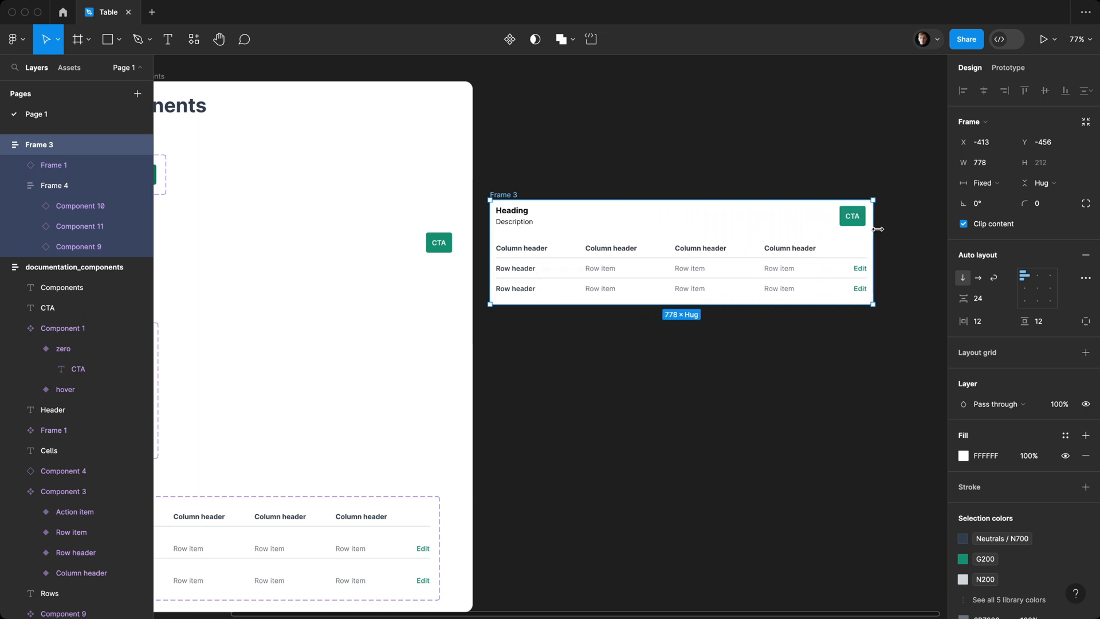
{"action": "left_click_drag", "start_coordinate": [875, 227], "coordinate": [825, 226]}
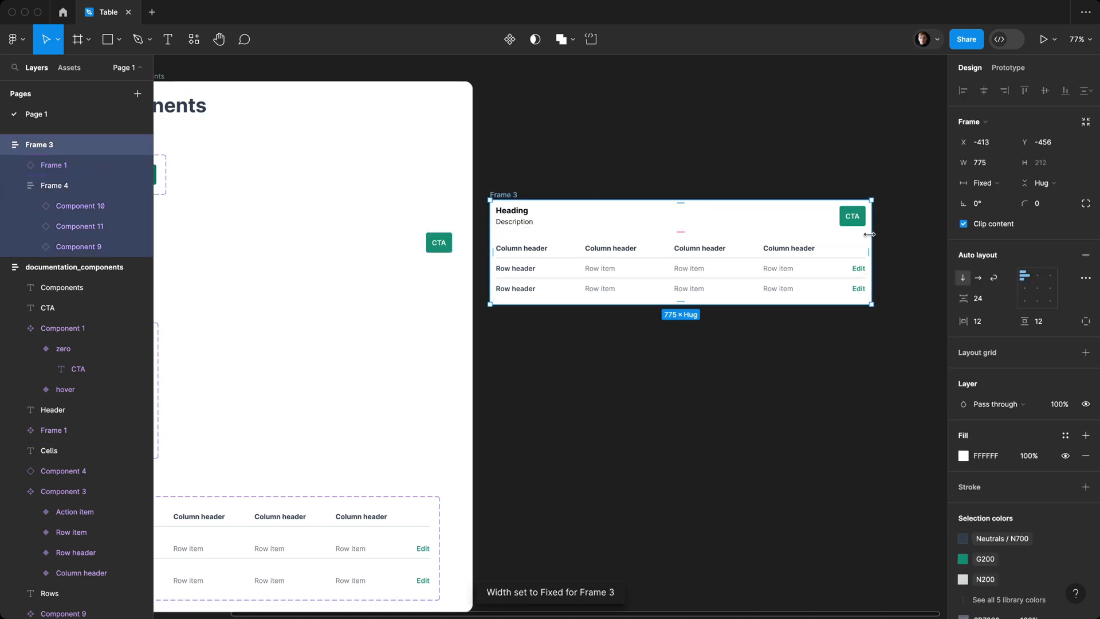
{"action": "left_click_drag", "start_coordinate": [871, 234], "coordinate": [773, 228]}
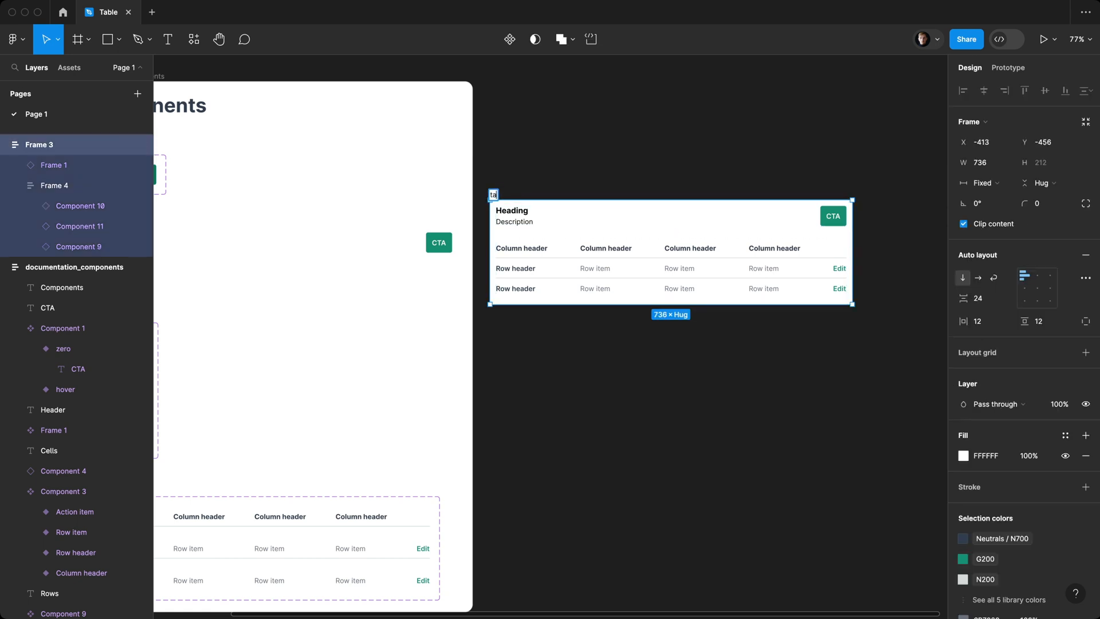
{"action": "type", "text": "tableWrapper"}
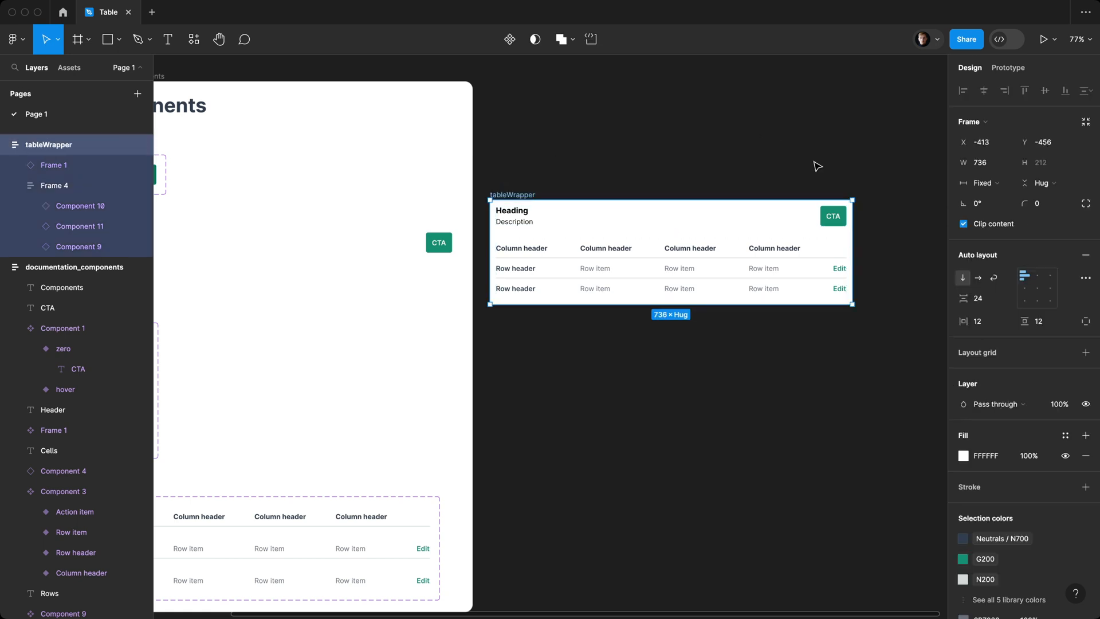
{"action": "left_click", "coordinate": [1043, 204]}
{"action": "type", "text": "16"}
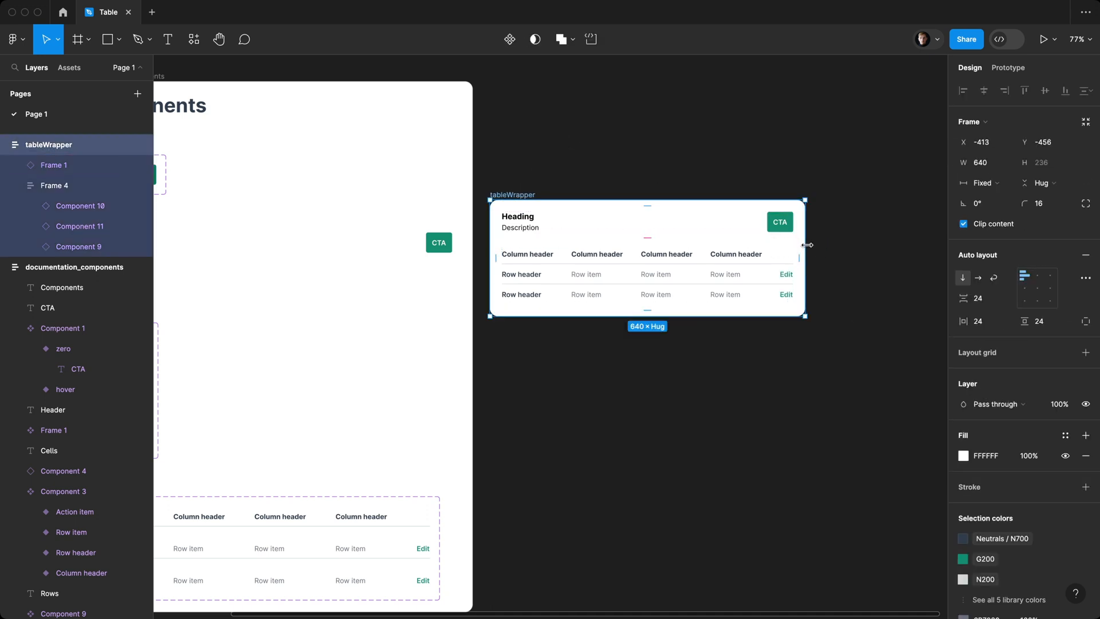
{"action": "left_click_drag", "start_coordinate": [805, 245], "coordinate": [750, 247]}
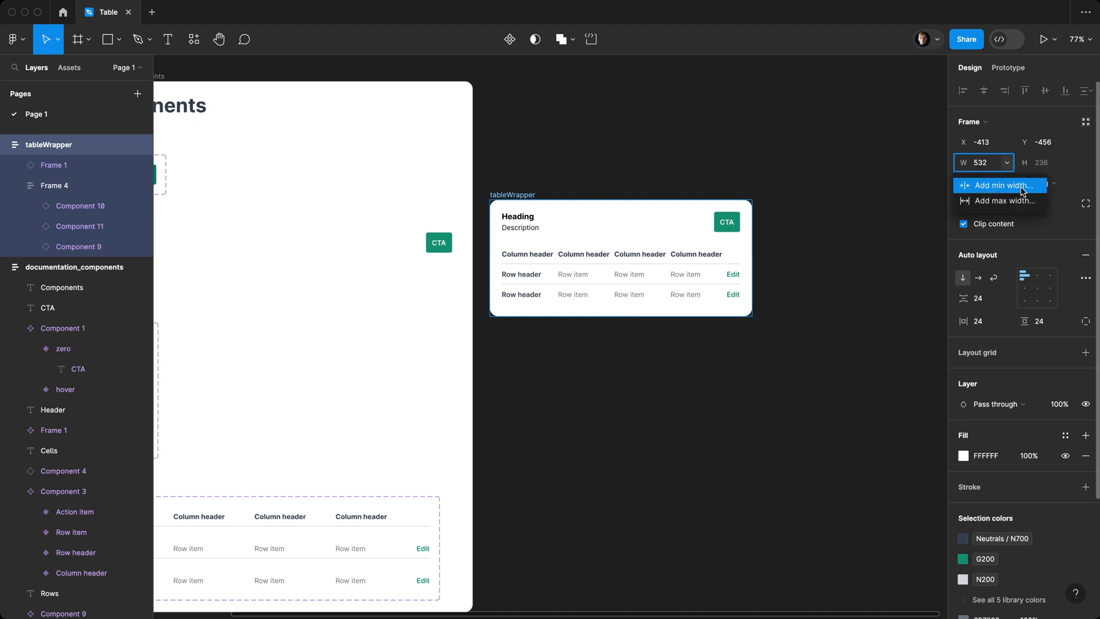
{"action": "left_click", "coordinate": [999, 185]}
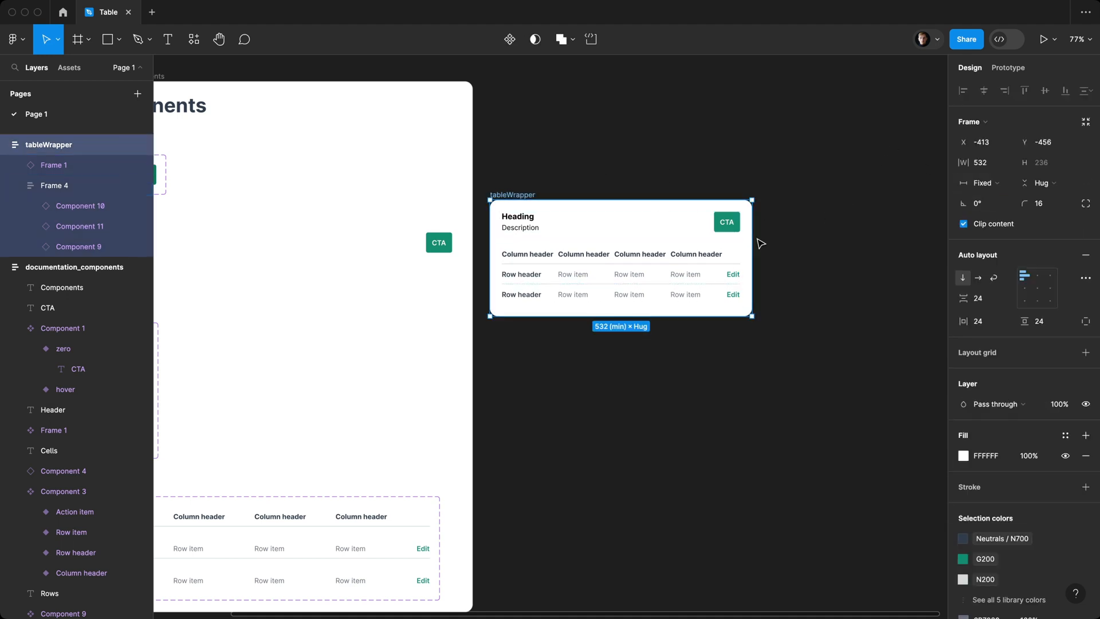
{"action": "mouse_move", "coordinate": [741, 247]}
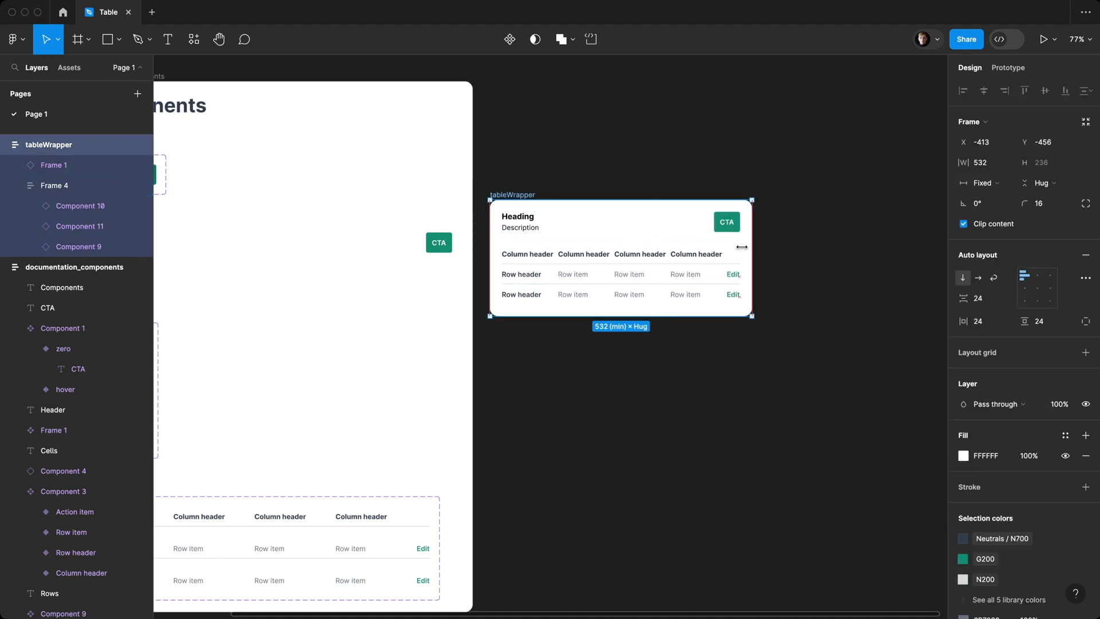
{"action": "left_click_drag", "start_coordinate": [751, 257], "coordinate": [878, 257]}
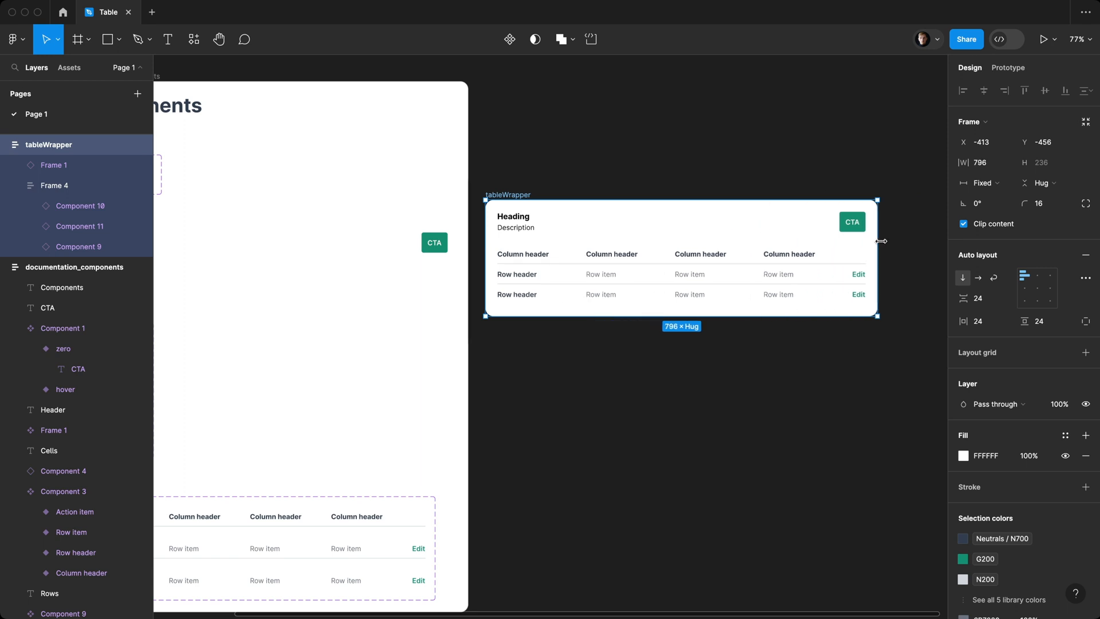
{"action": "left_click_drag", "start_coordinate": [877, 241], "coordinate": [747, 241]}
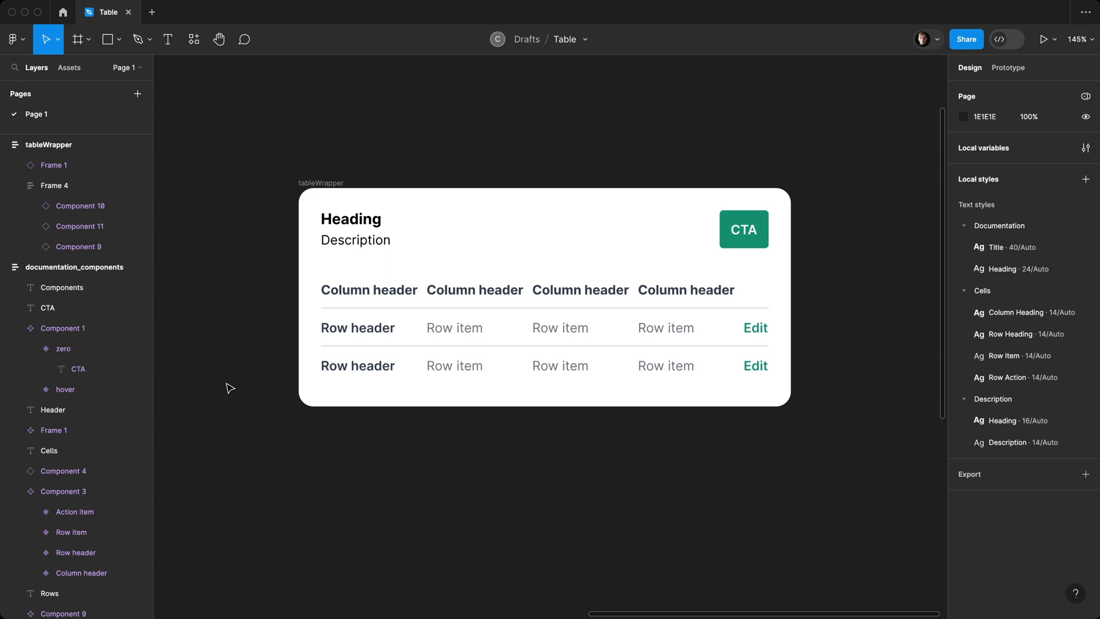
{"action": "mouse_move", "coordinate": [231, 303]}
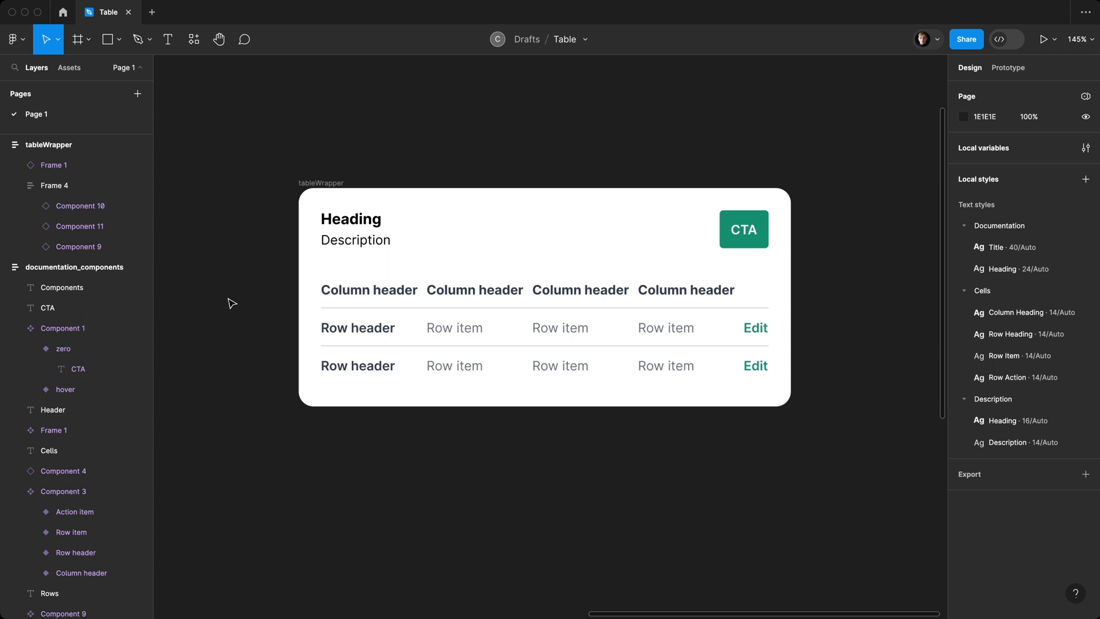
{"action": "mouse_move", "coordinate": [246, 266]}
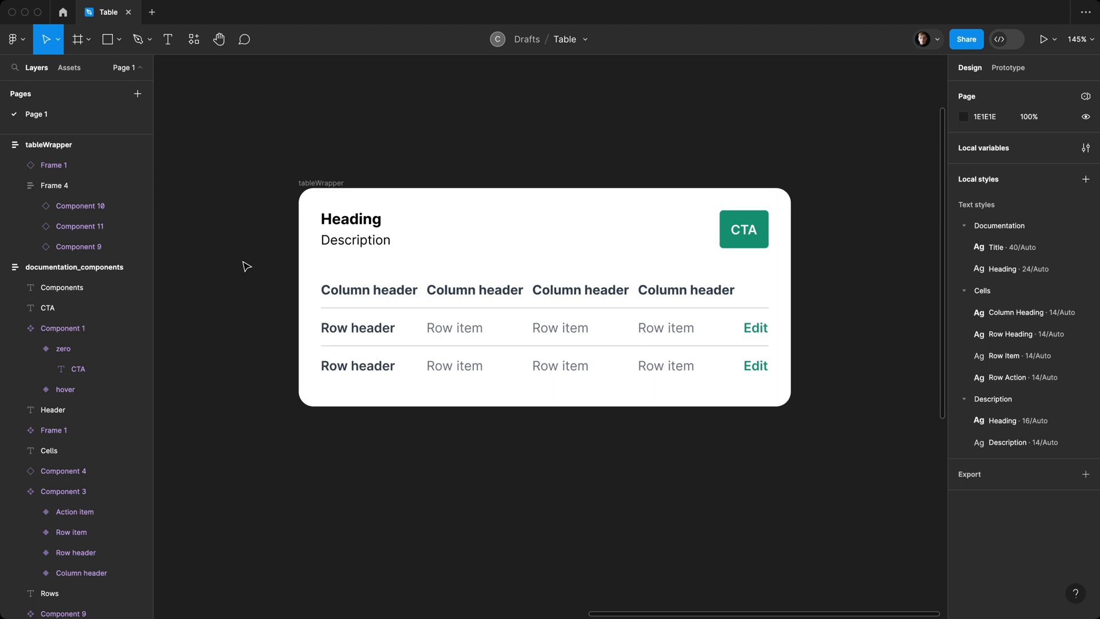
{"action": "mouse_move", "coordinate": [249, 270]}
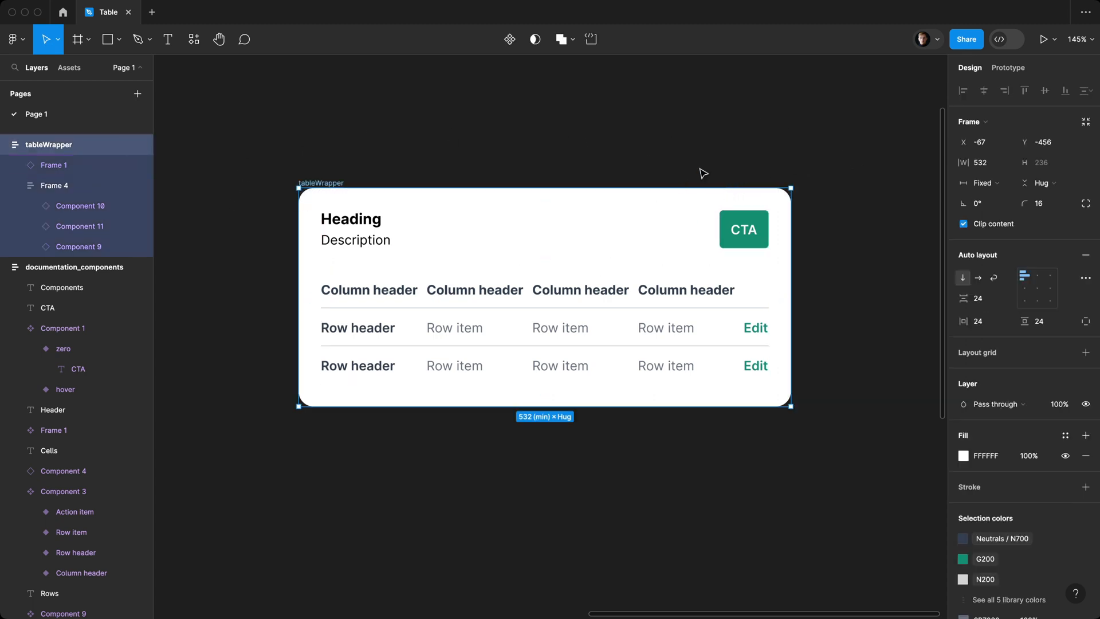
{"action": "mouse_move", "coordinate": [820, 178]}
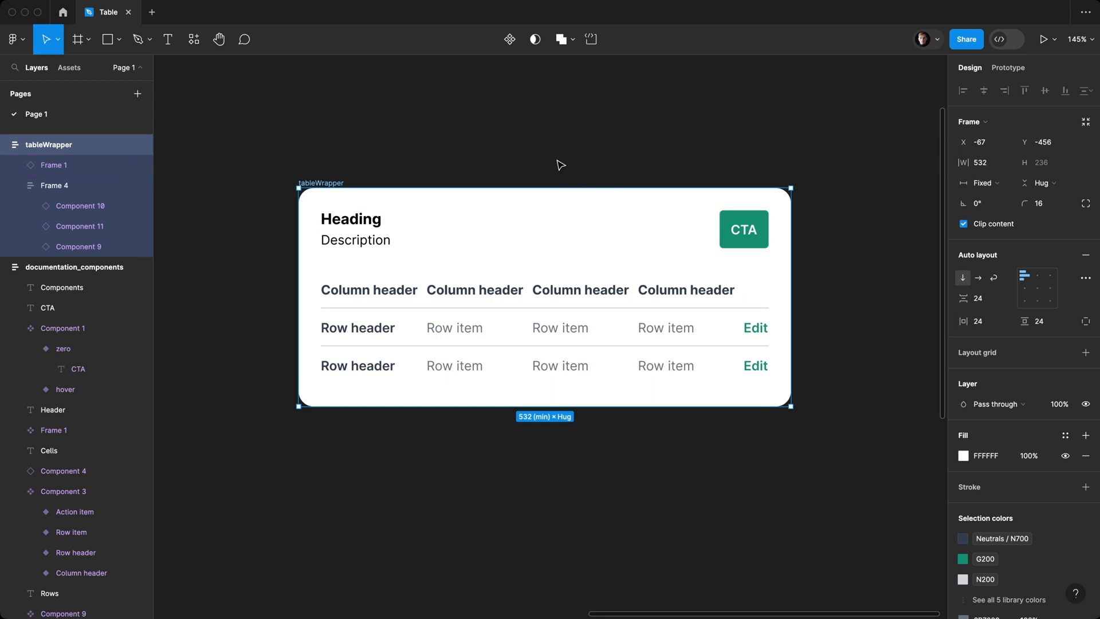
{"action": "mouse_move", "coordinate": [454, 182]}
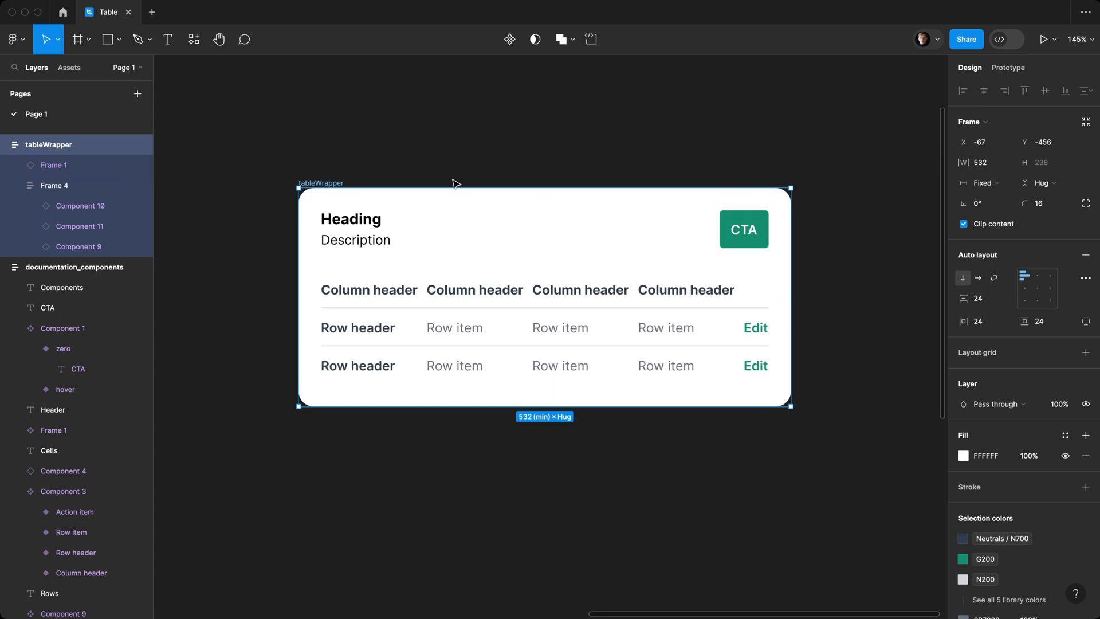
{"action": "left_click", "coordinate": [629, 140]}
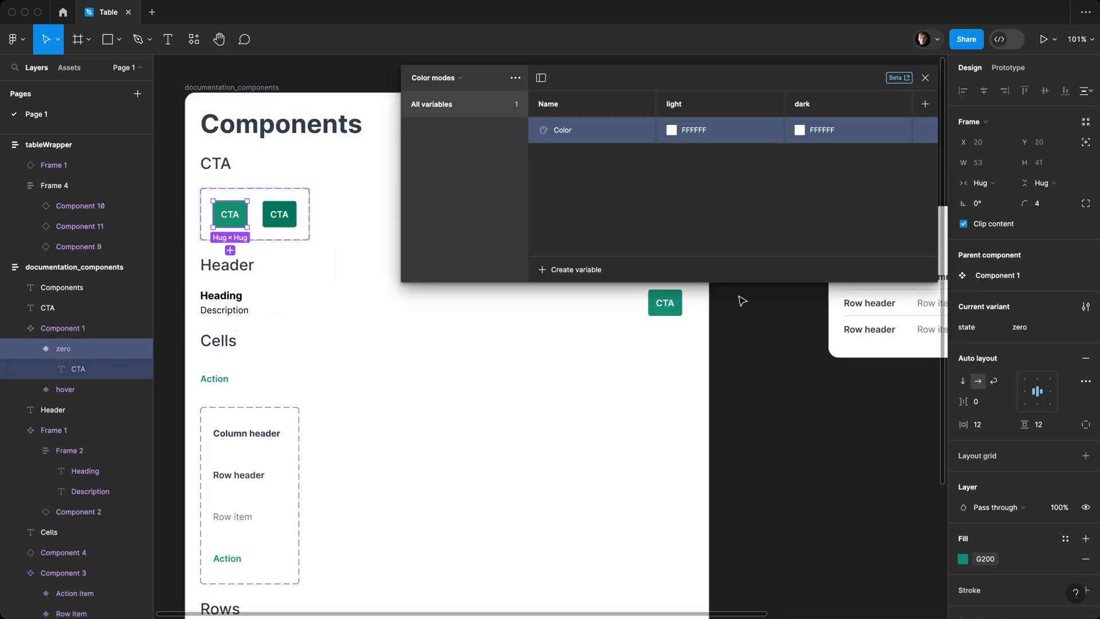
{"action": "mouse_move", "coordinate": [521, 49]}
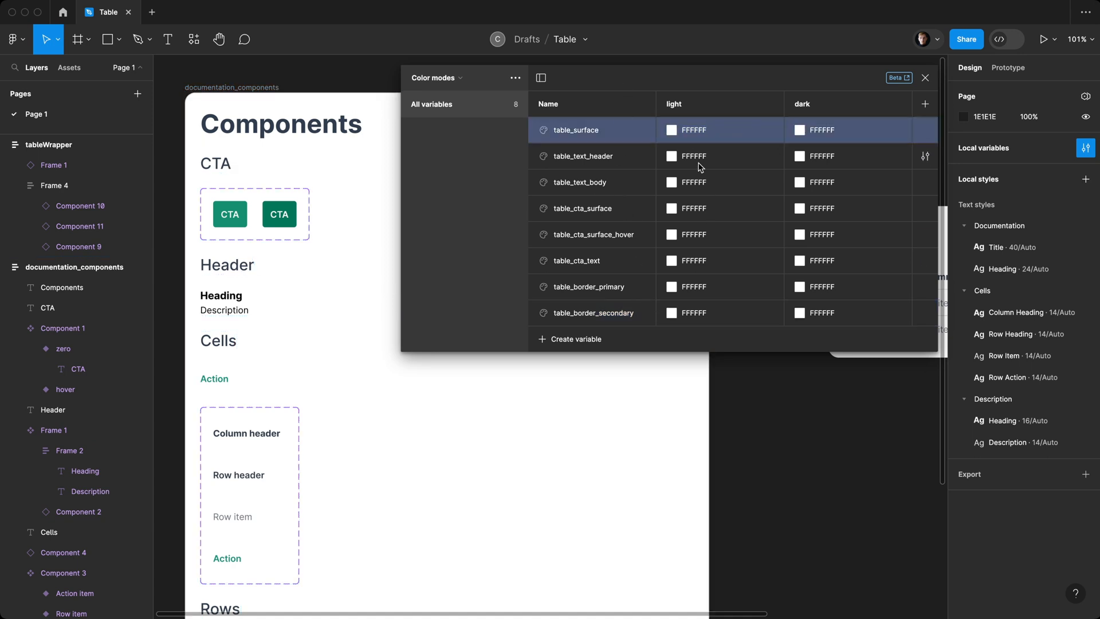
{"action": "mouse_move", "coordinate": [707, 106]}
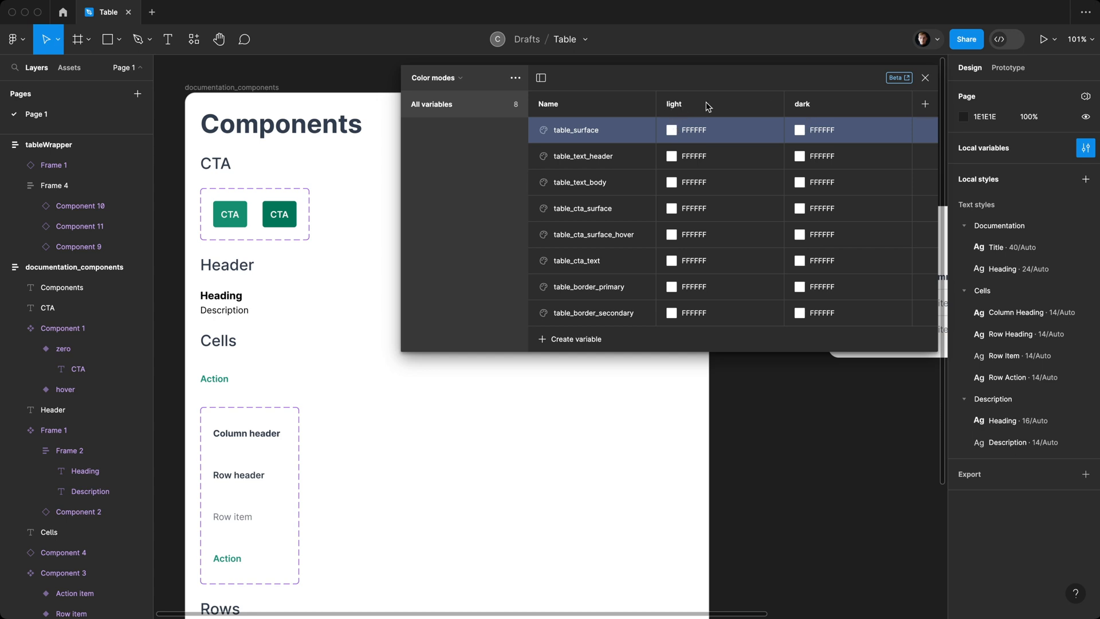
Step: Alias the table colour variables' light values to colours from the Colors collection
{"action": "left_click", "coordinate": [669, 182]}
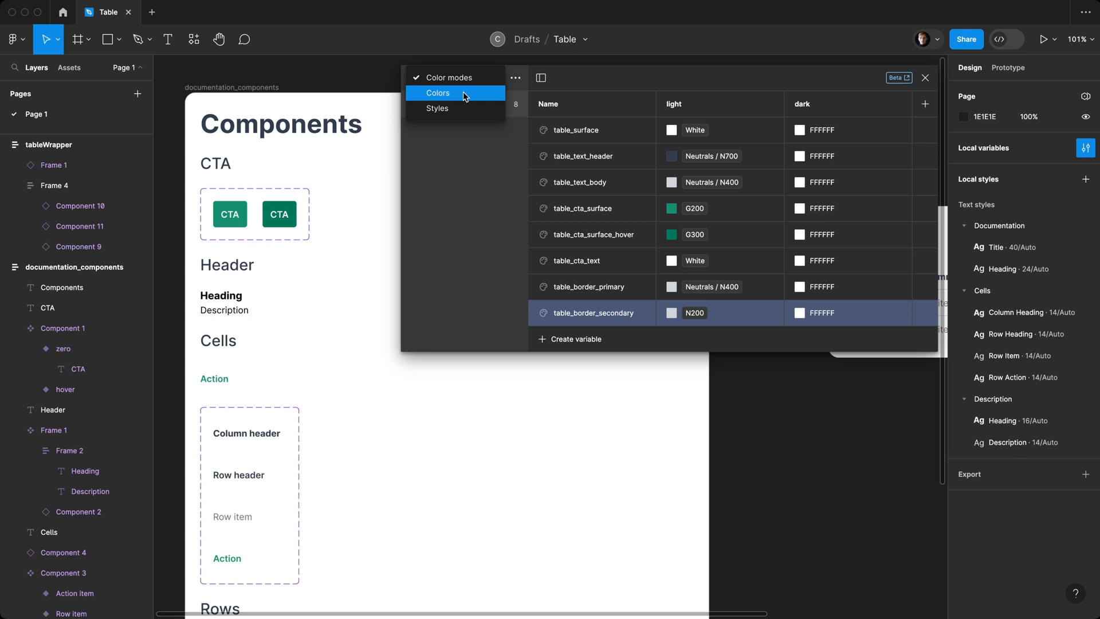
{"action": "left_click", "coordinate": [437, 92]}
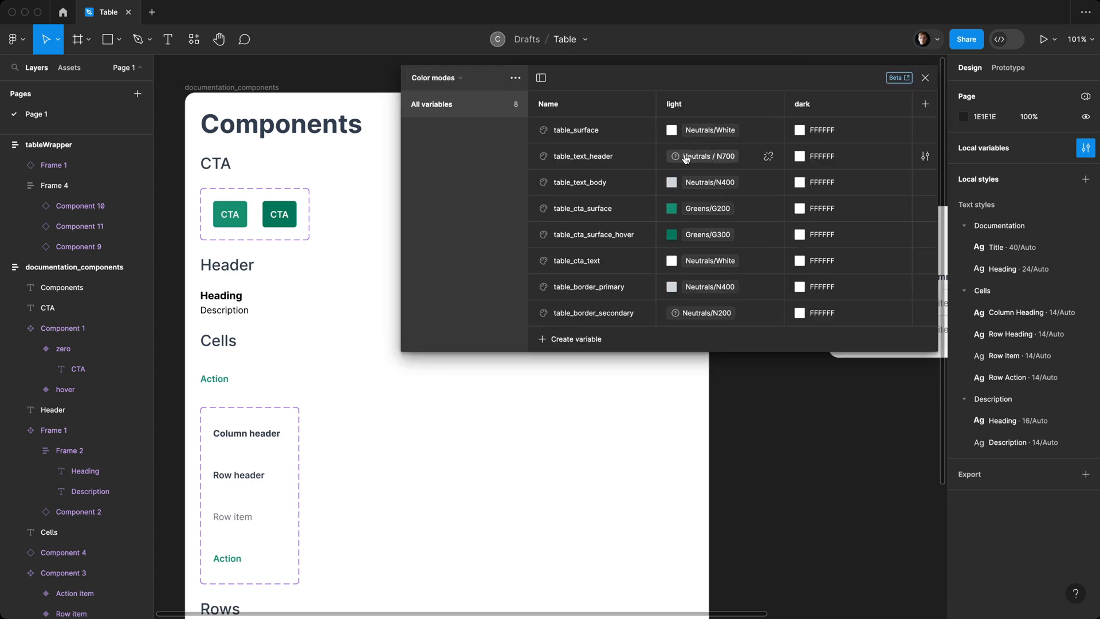
{"action": "left_click", "coordinate": [834, 260]}
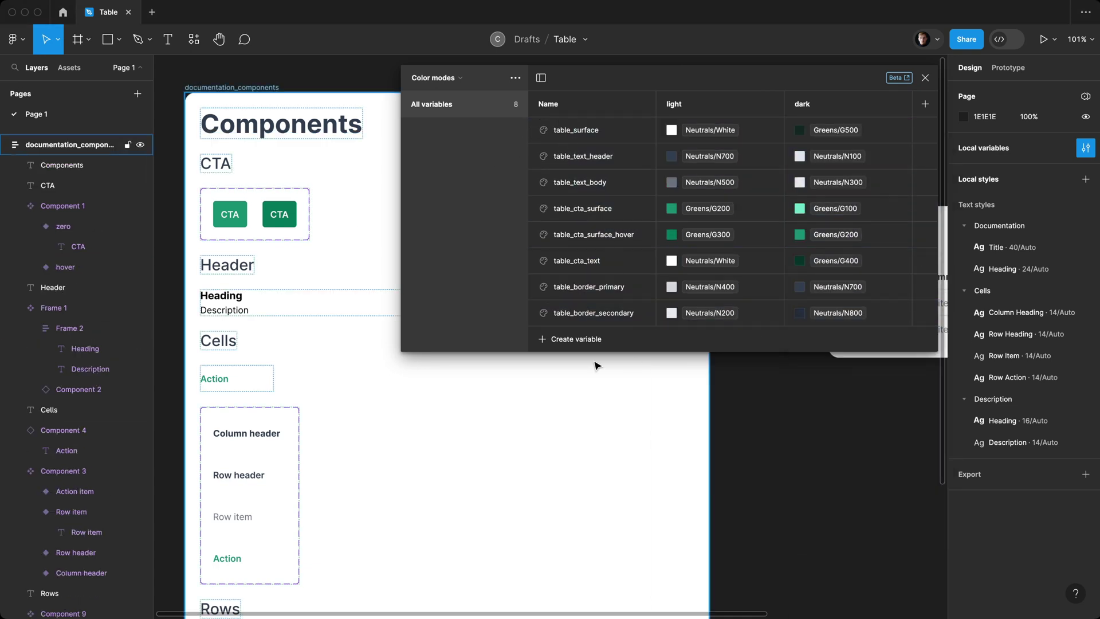
Step: Apply table_cta_surface to the default CTA variant fill, then select the hover variant
{"action": "left_click", "coordinate": [227, 265]}
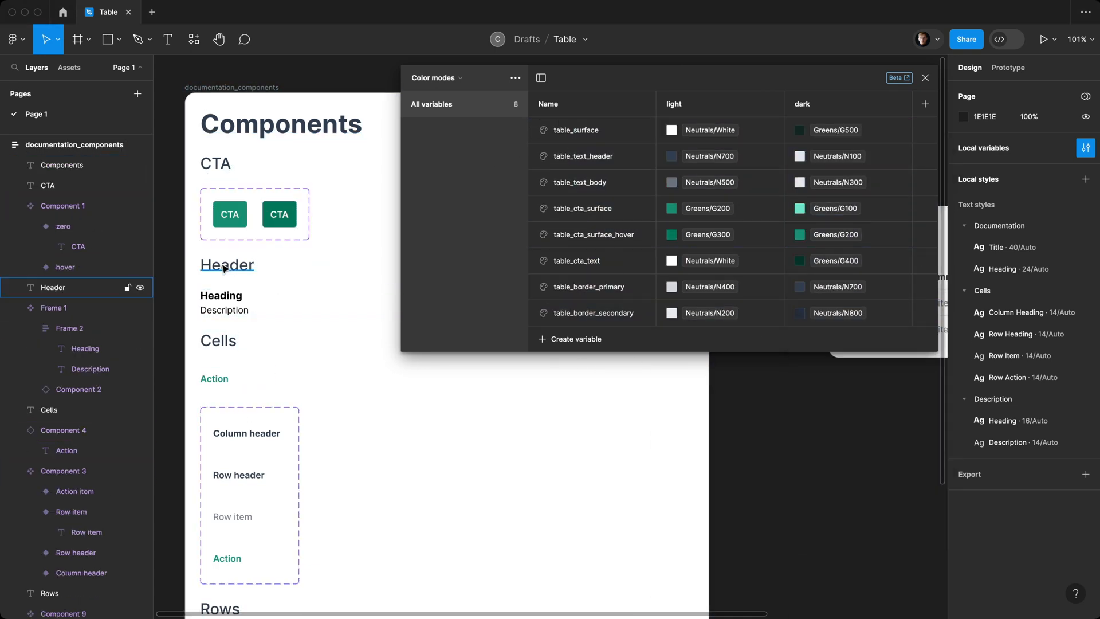
{"action": "left_click", "coordinate": [246, 214]}
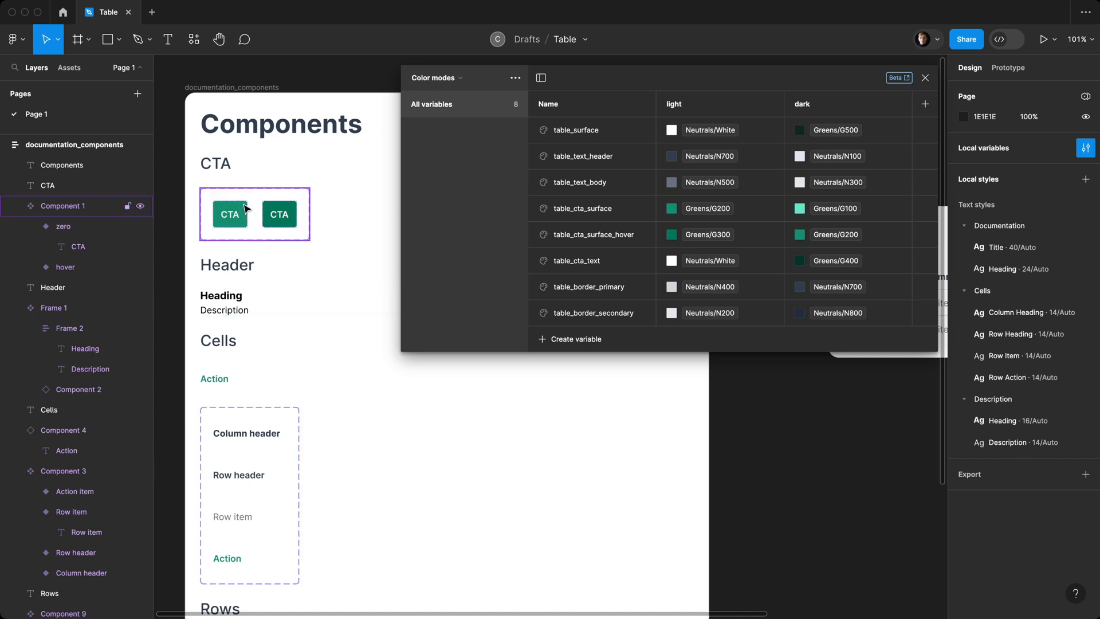
{"action": "left_click", "coordinate": [229, 213]}
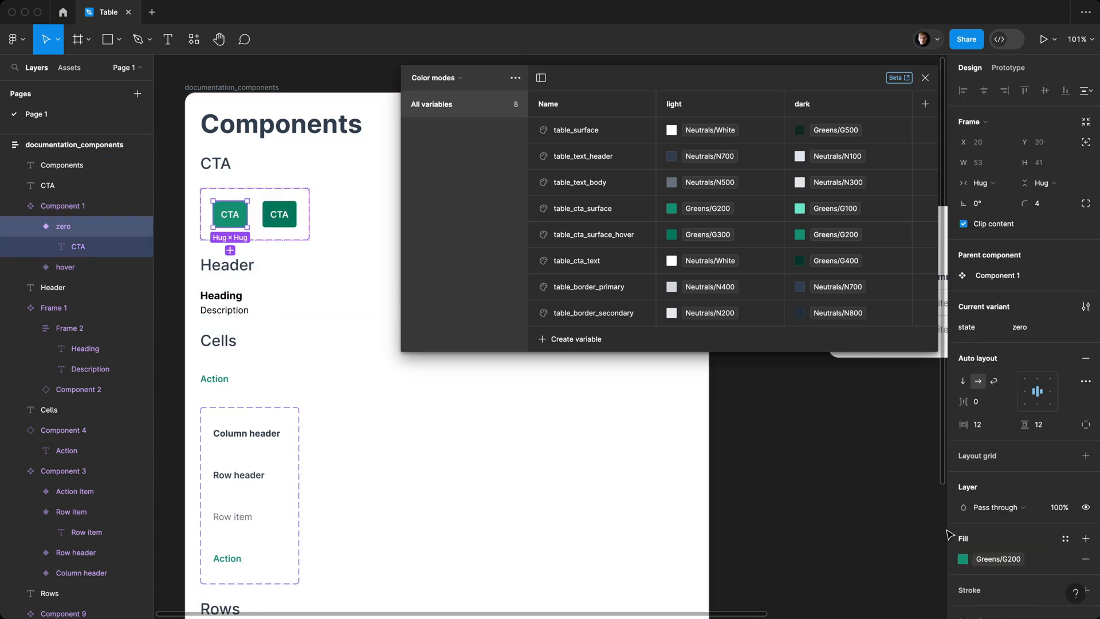
{"action": "left_click", "coordinate": [962, 558]}
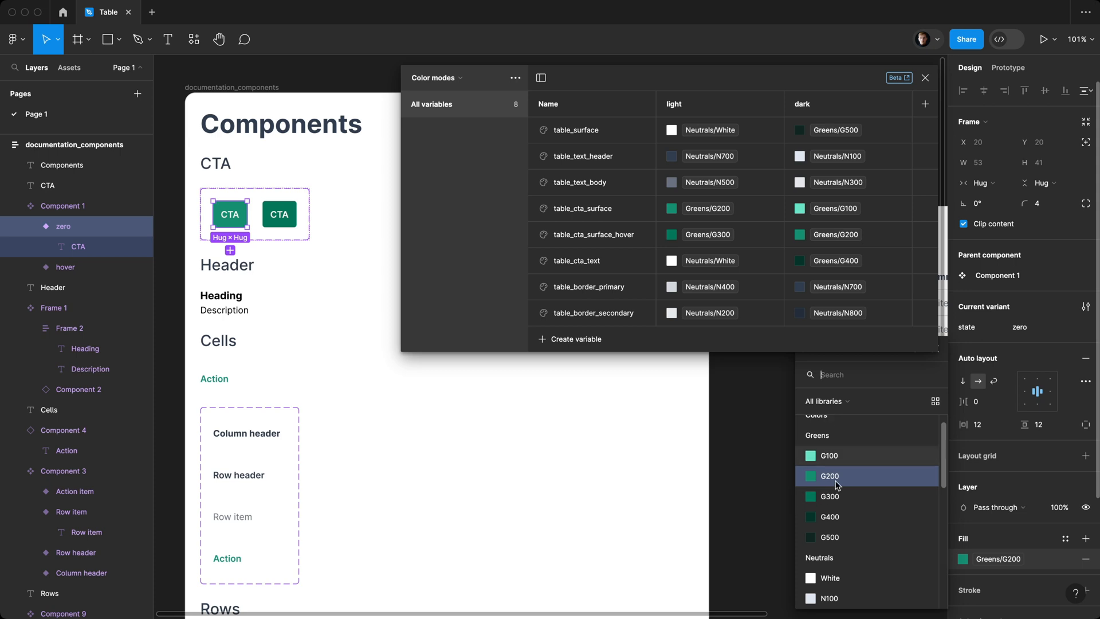
{"action": "scroll", "scroll_direction": "down", "scroll_amount": 3}
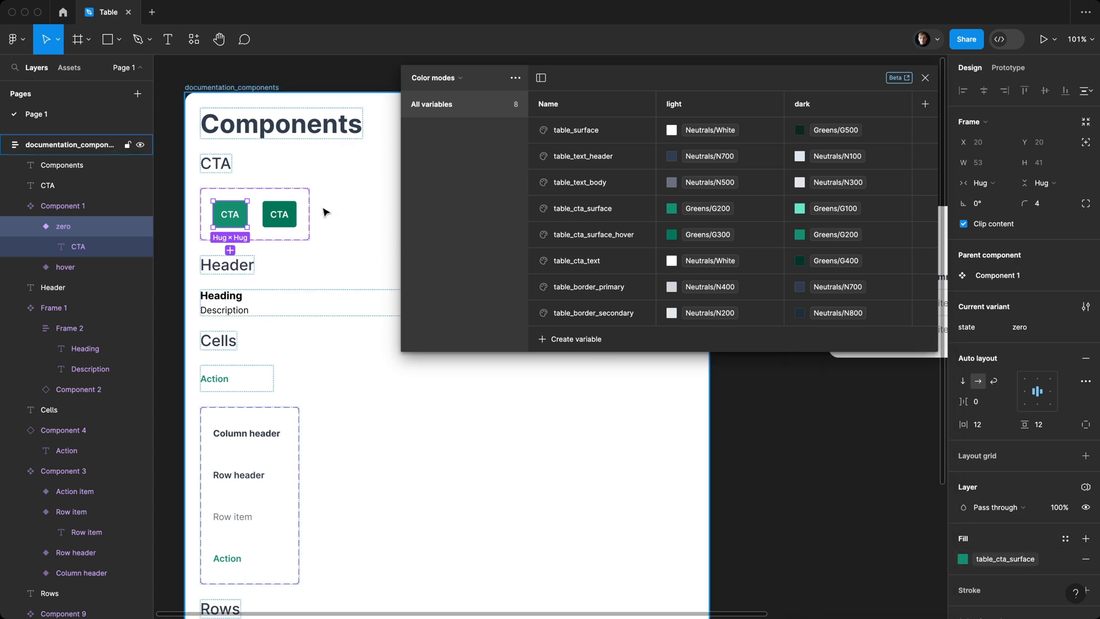
{"action": "left_click", "coordinate": [65, 267]}
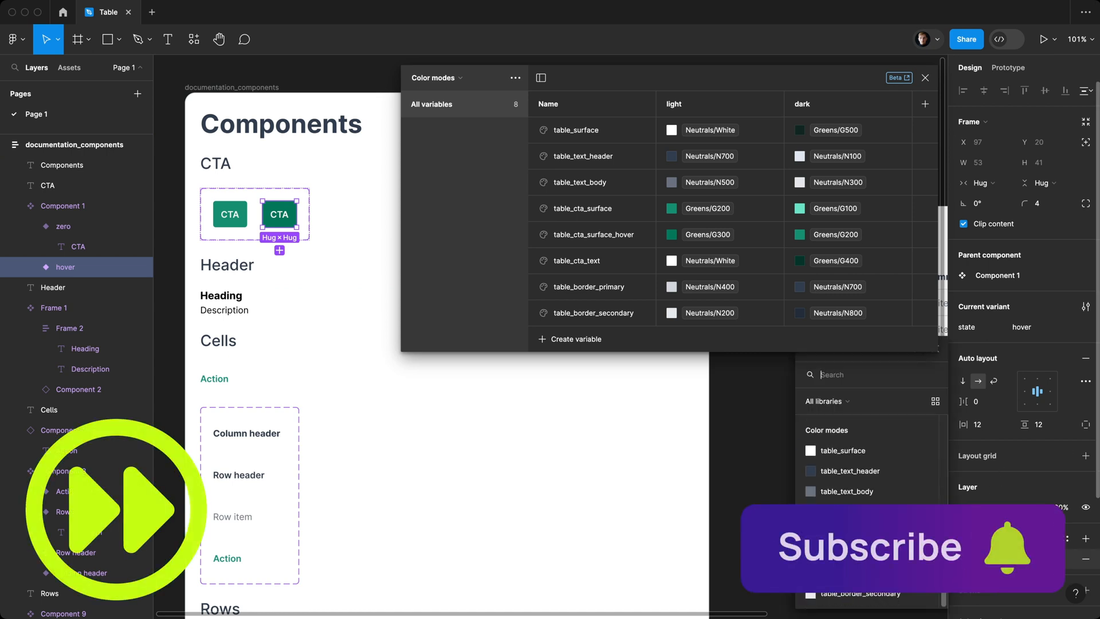
{"action": "left_click", "coordinate": [221, 295]}
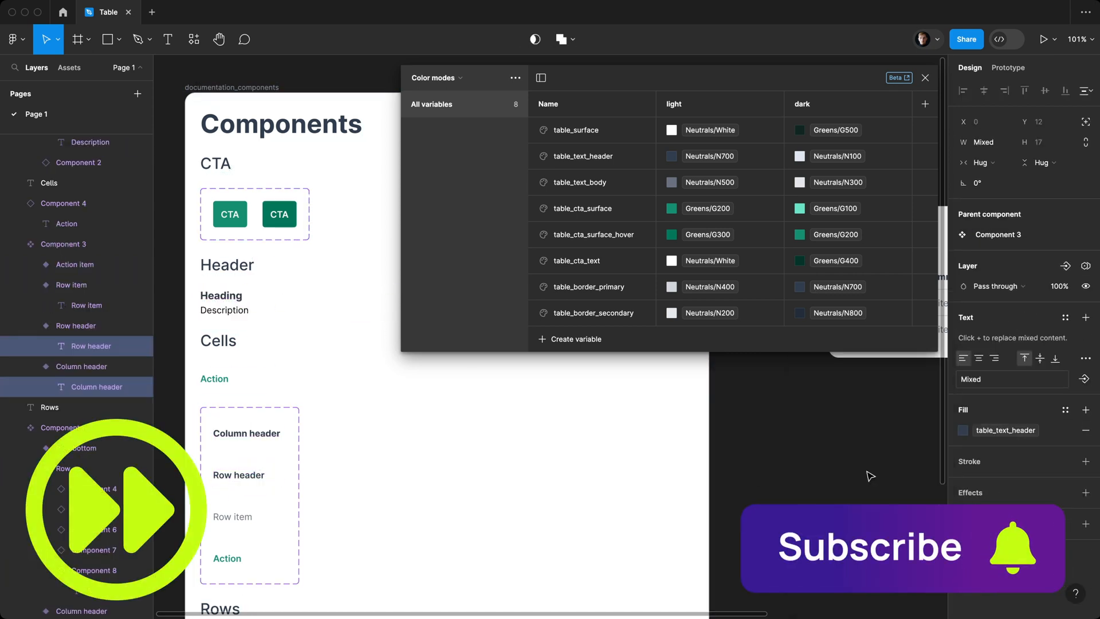
{"action": "left_click", "coordinate": [214, 379]}
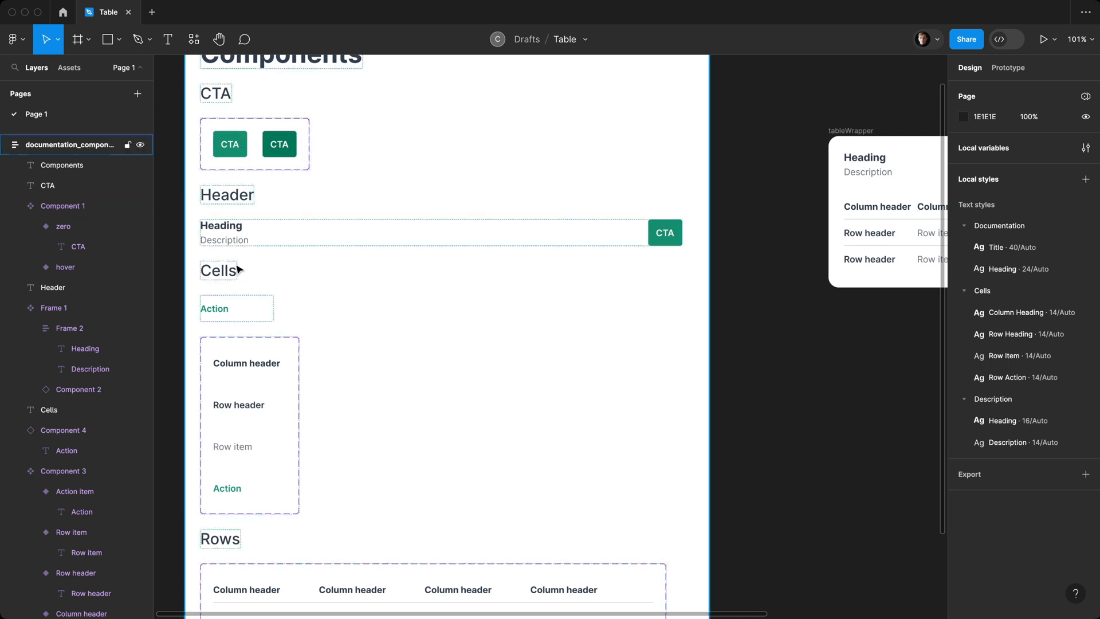
Step: Give the tableWrapper card a border stroke using a colour variable
{"action": "scroll", "scroll_direction": "down", "scroll_amount": 3}
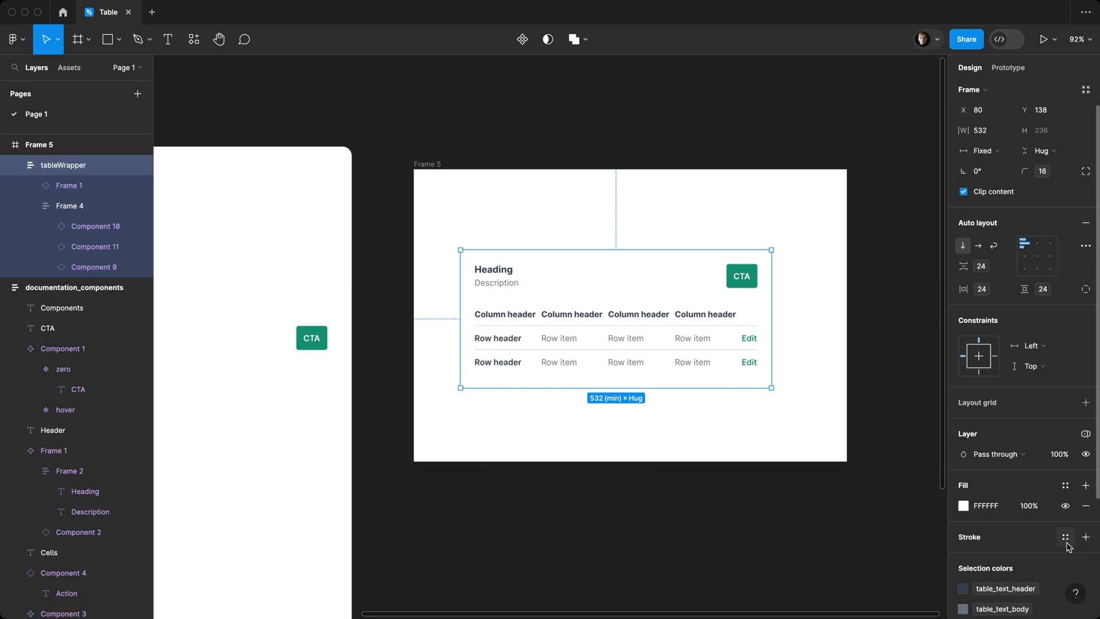
{"action": "left_click", "coordinate": [1080, 537]}
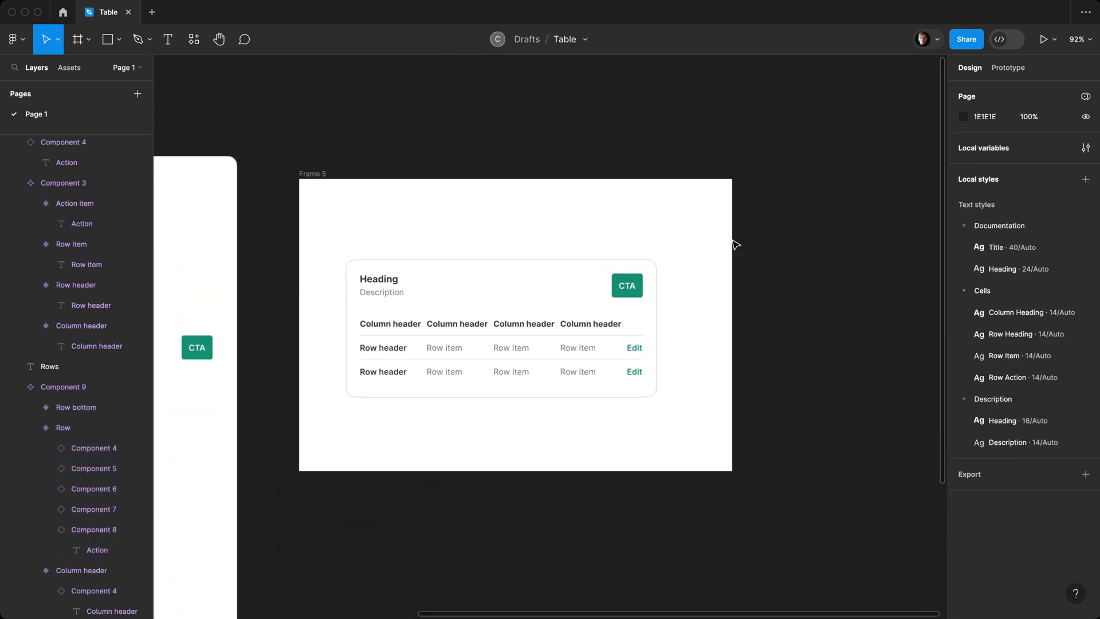
{"action": "mouse_move", "coordinate": [389, 141]}
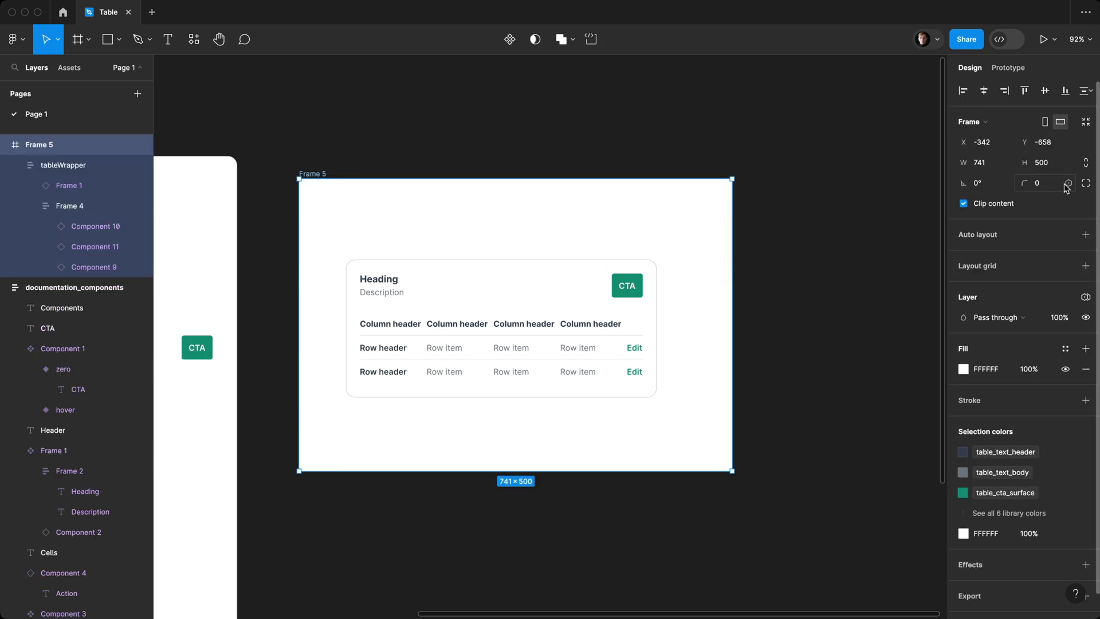
Step: Round Frame 5's corners with the lg radius variable and retitle the heading 'Light'
{"action": "left_click", "coordinate": [1068, 182]}
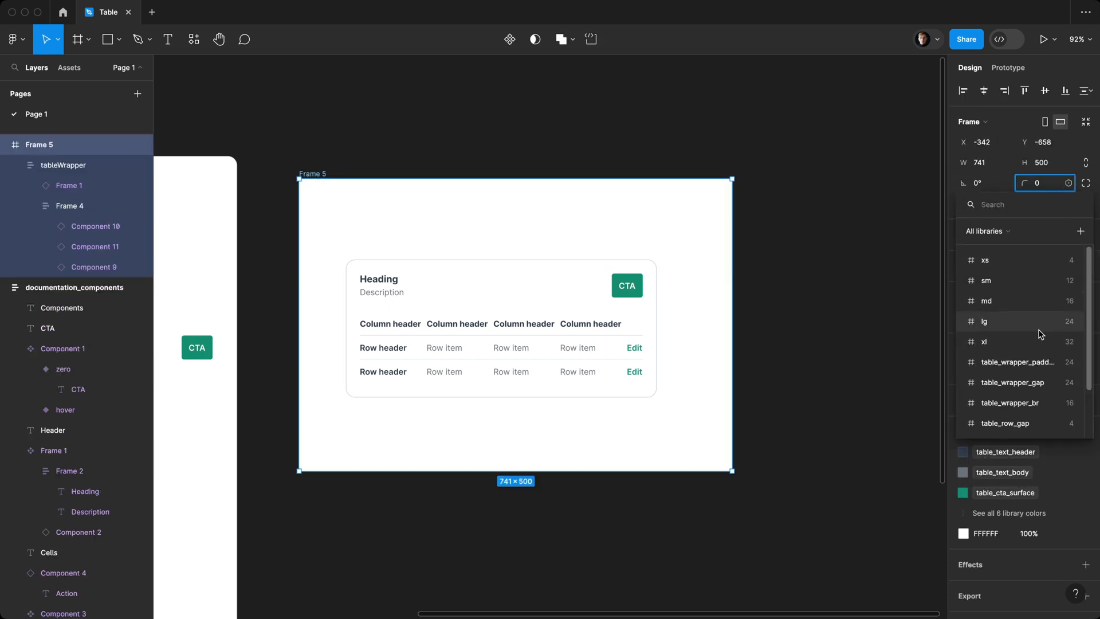
{"action": "left_click", "coordinate": [858, 236]}
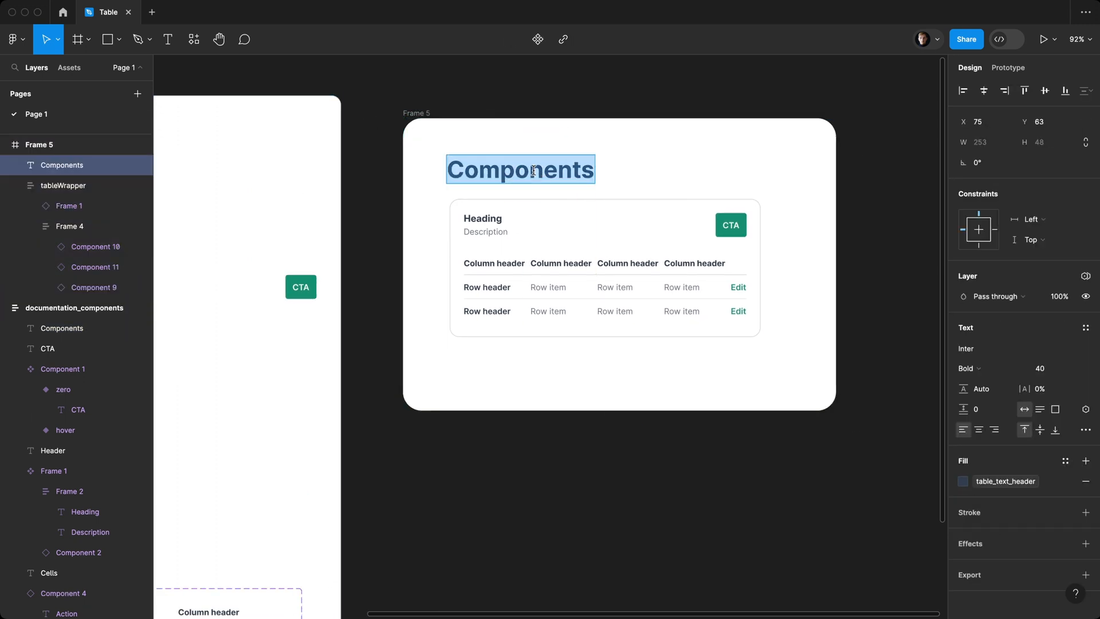
{"action": "type", "text": "Light"}
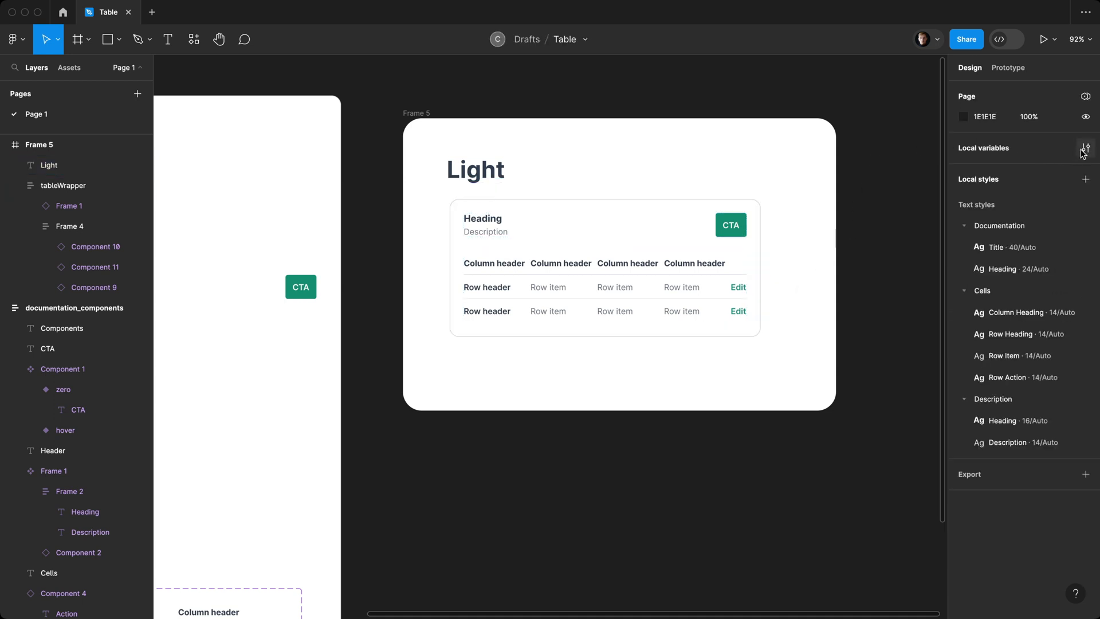
Step: Create the documentation_heading string variable ('Light mode' / 'Dark mode') and bind the heading text to it
{"action": "left_click", "coordinate": [1084, 148]}
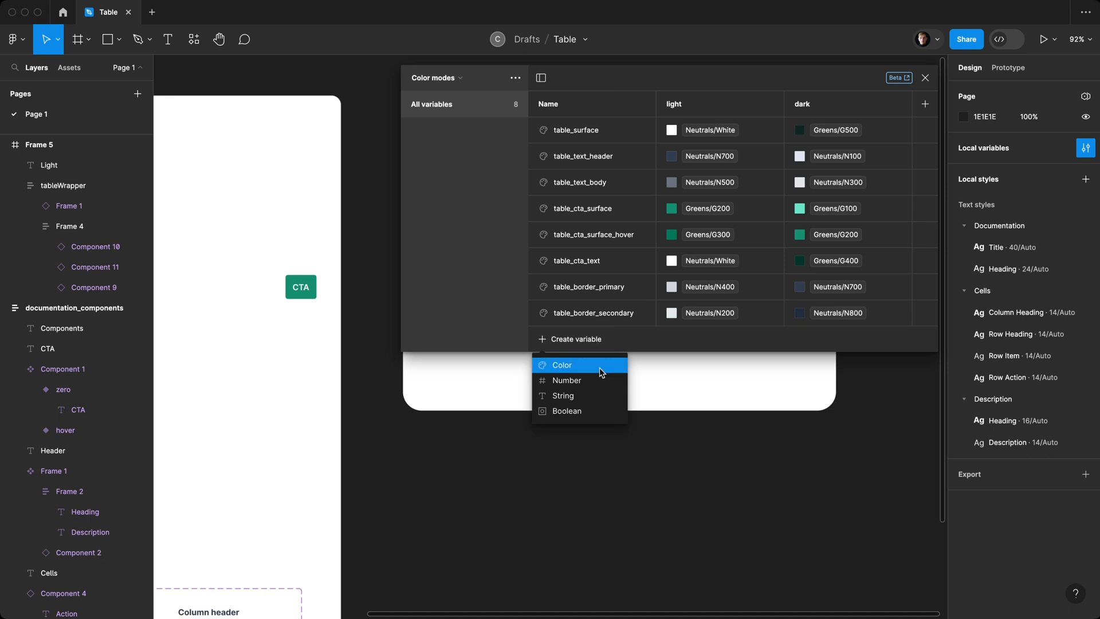
{"action": "left_click", "coordinate": [562, 395]}
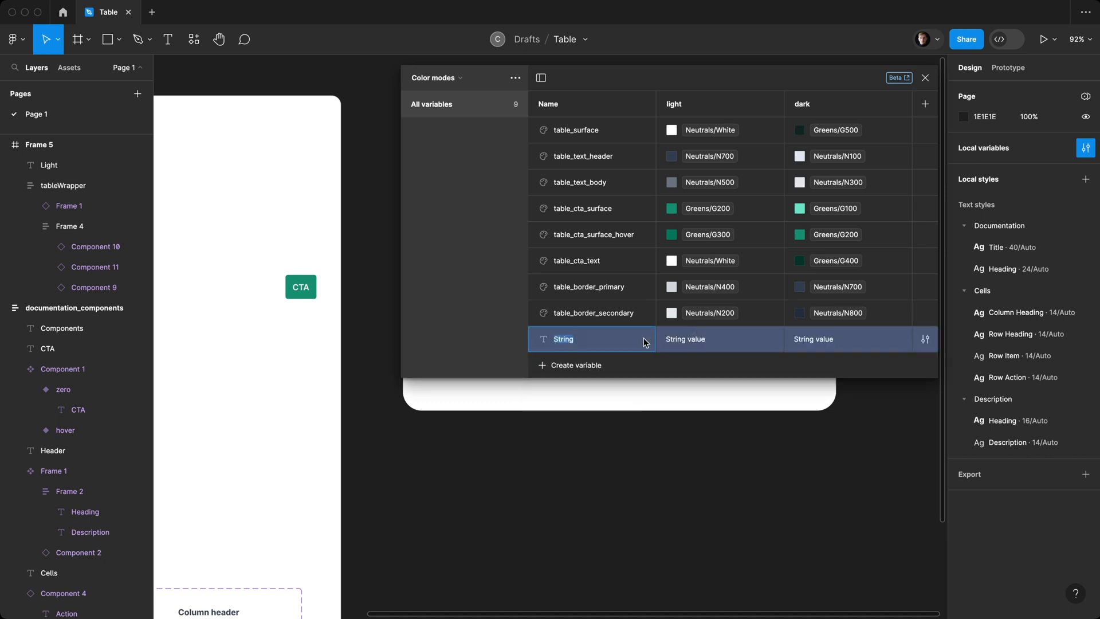
{"action": "type", "text": "documentation_head"}
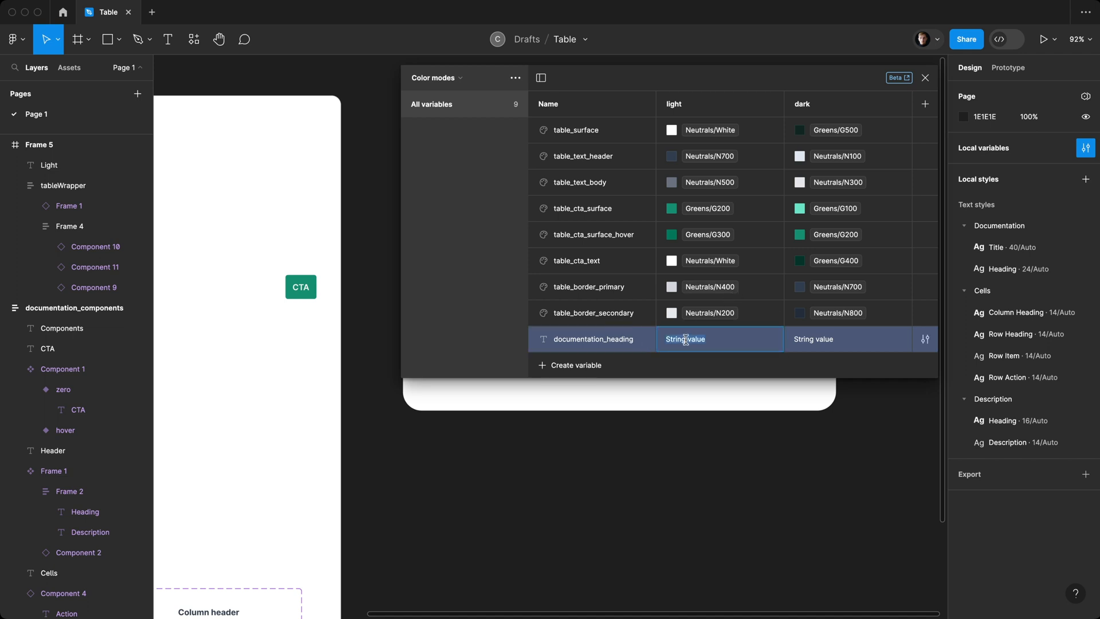
{"action": "type", "text": "Light mode"}
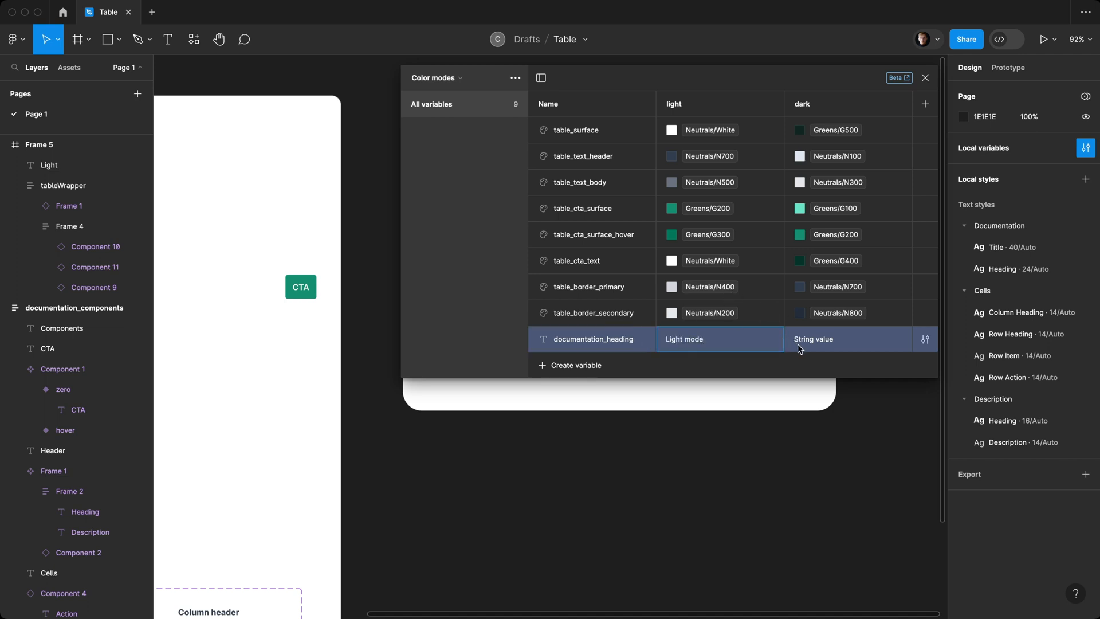
{"action": "type", "text": "Dark mod"}
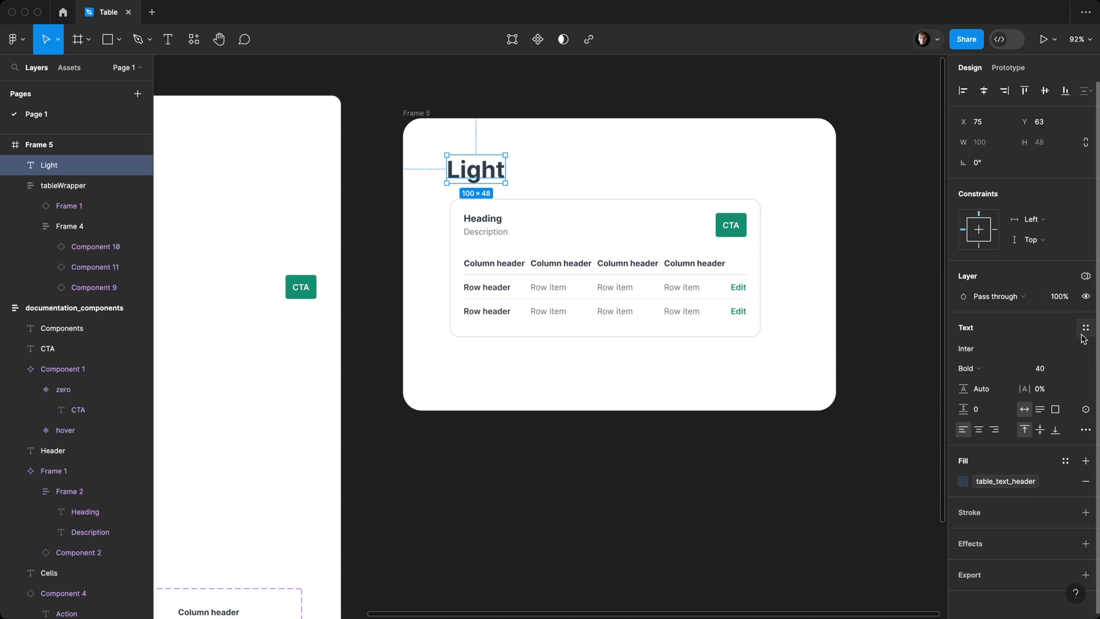
{"action": "left_click", "coordinate": [1084, 327]}
{"action": "type", "text": " mode"}
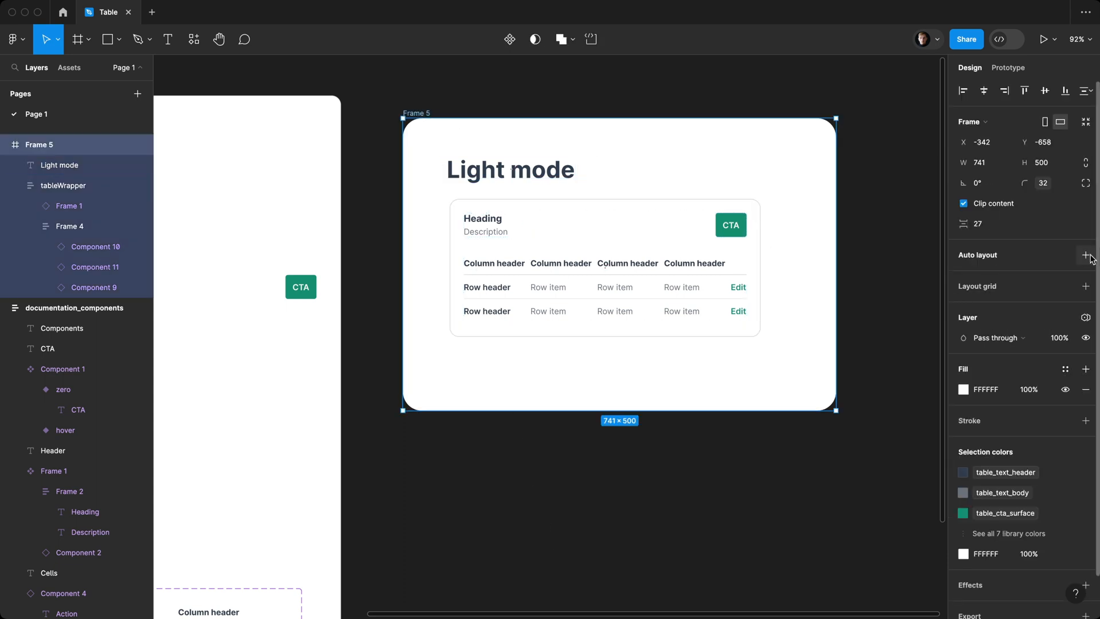
Step: Add auto layout to Frame 5 with 32 padding and 32 spacing, and rename it Light Mode
{"action": "left_click", "coordinate": [1083, 255]}
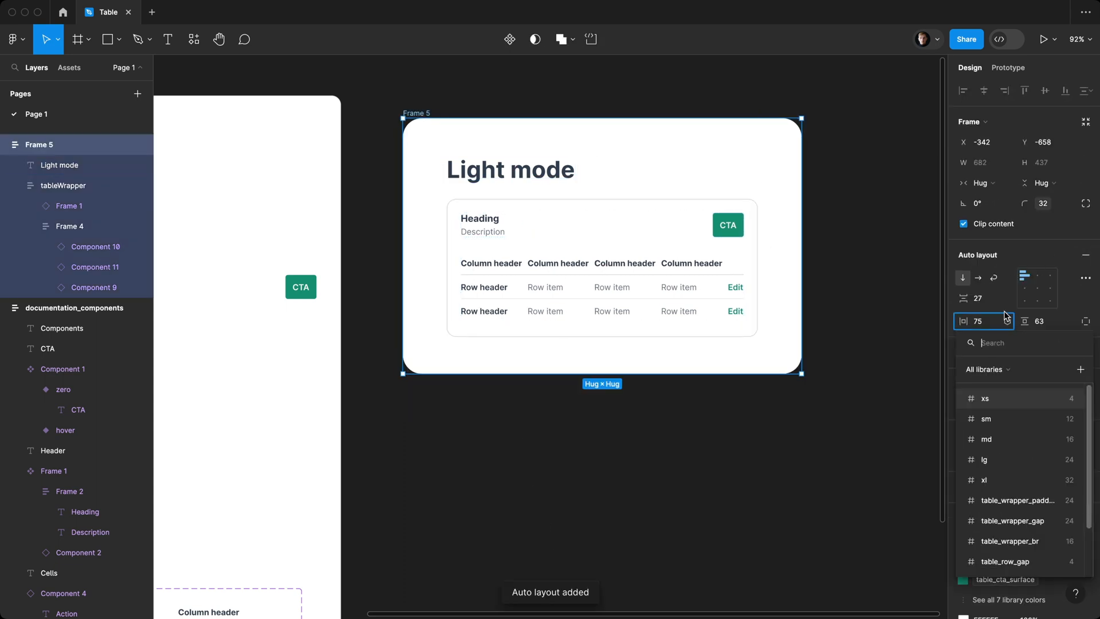
{"action": "type", "text": "32"}
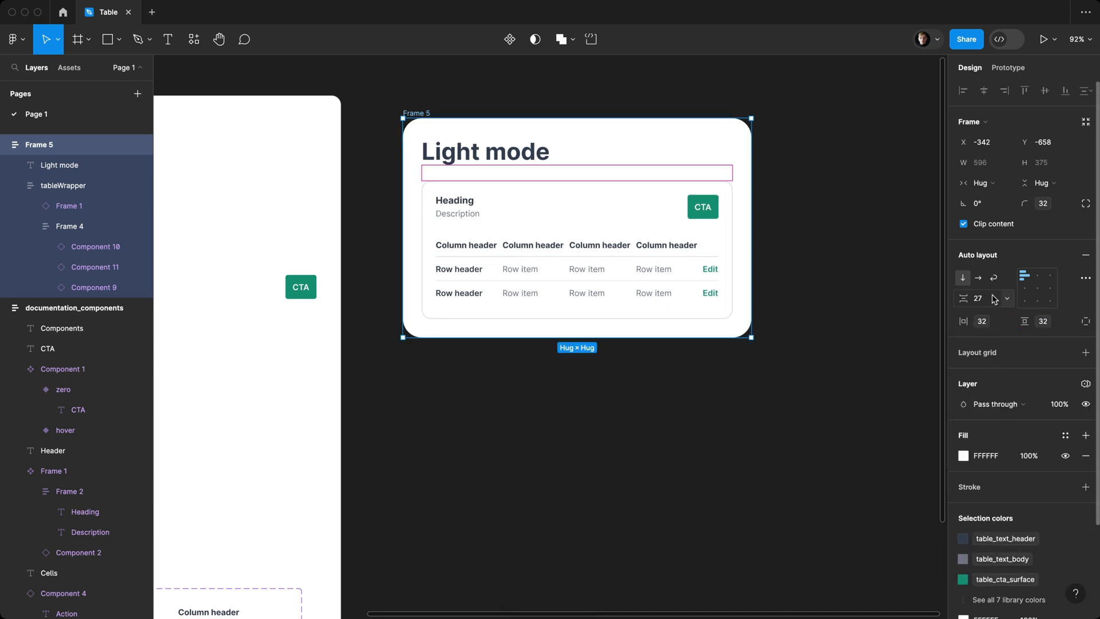
{"action": "left_click", "coordinate": [1006, 298]}
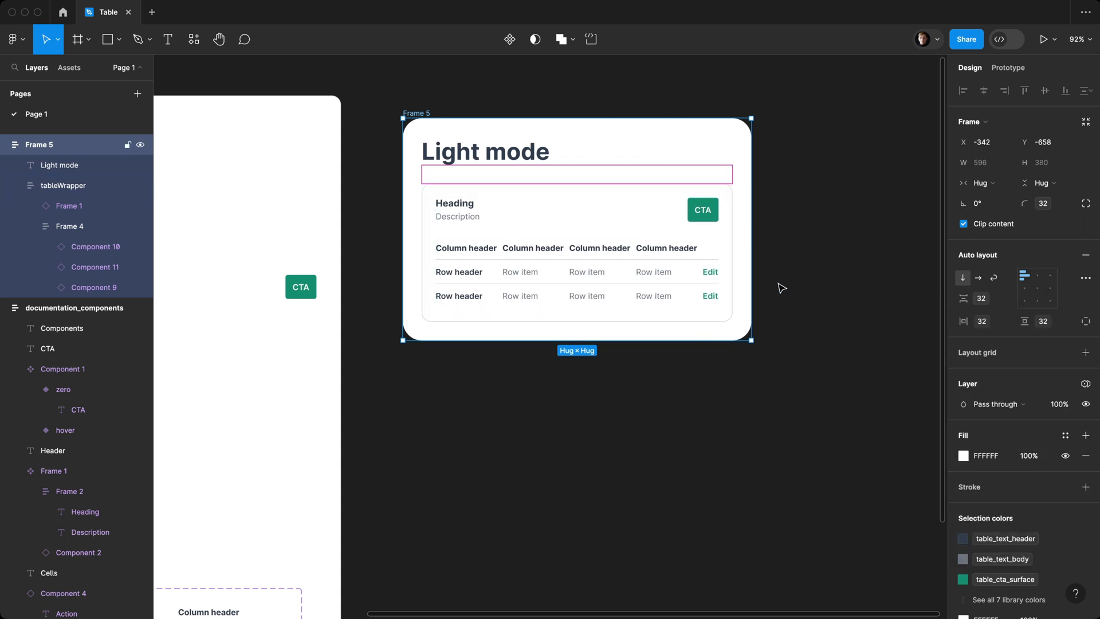
{"action": "left_click", "coordinate": [65, 185]}
{"action": "type", "text": "Light Mode"}
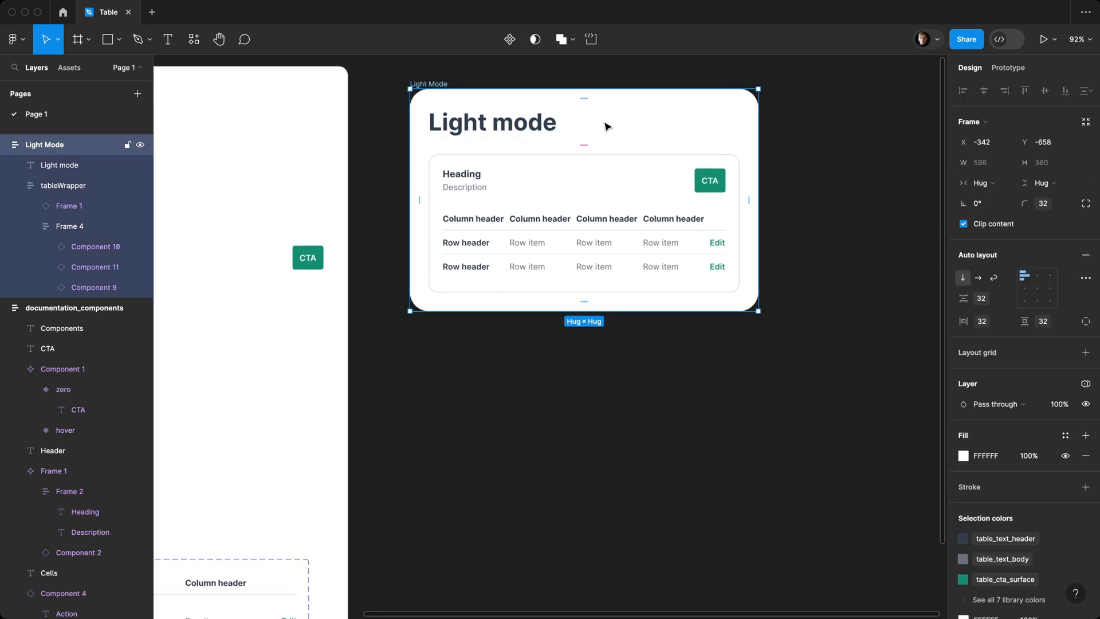
Step: Bind the frame's FFFFFF selection colour to the table_surface variable
{"action": "scroll", "scroll_direction": "down", "scroll_amount": 3}
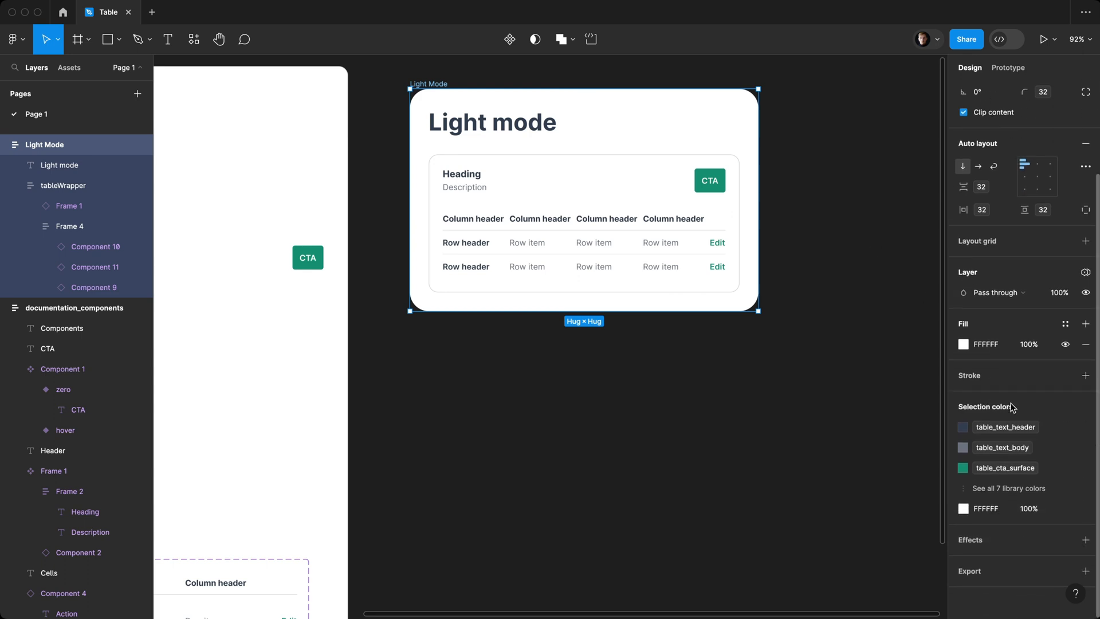
{"action": "mouse_move", "coordinate": [1002, 427]}
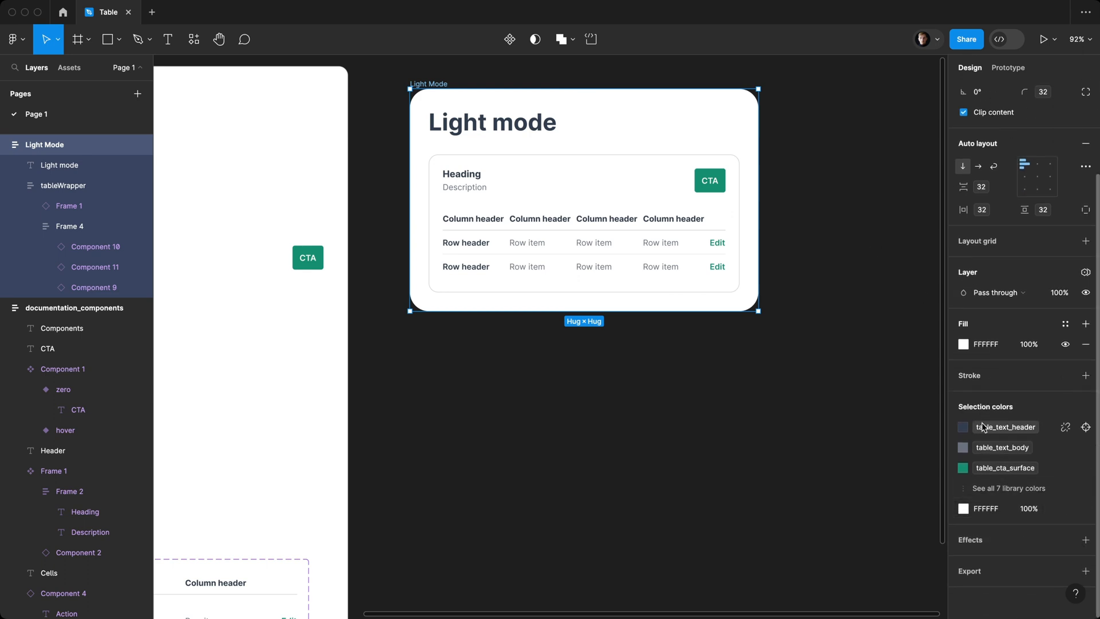
{"action": "left_click", "coordinate": [1009, 488]}
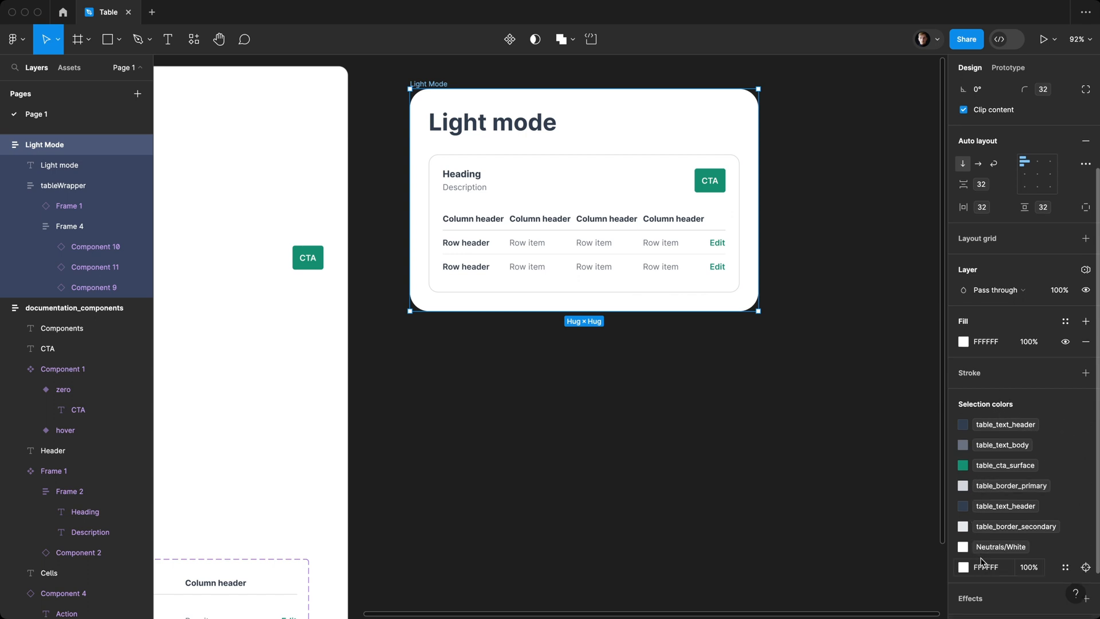
{"action": "mouse_move", "coordinate": [1085, 568]}
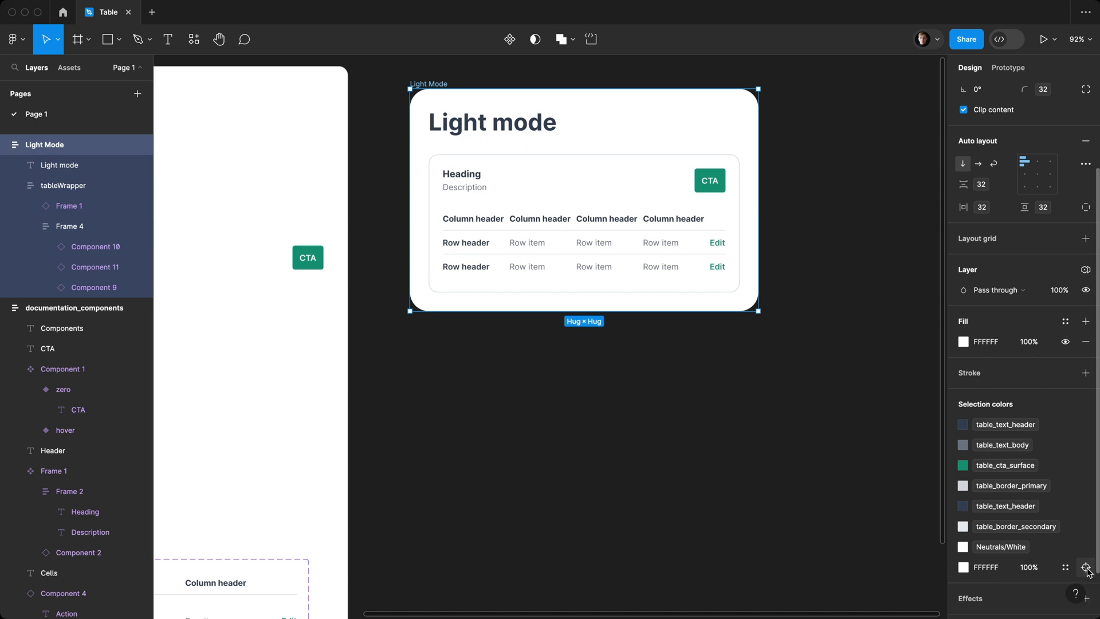
{"action": "mouse_move", "coordinate": [1077, 583]}
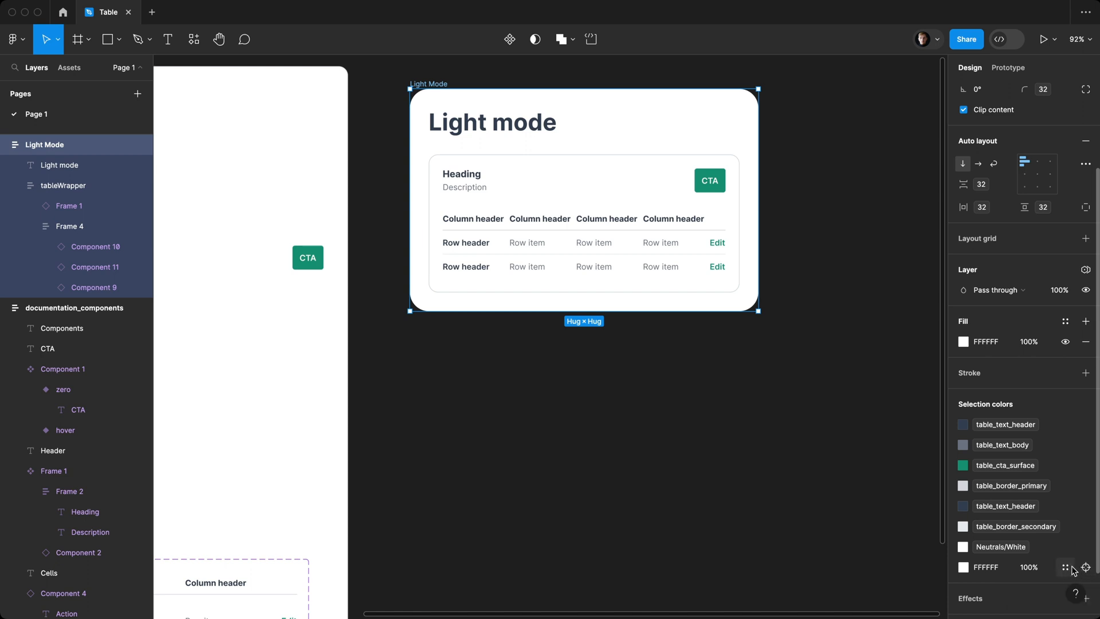
{"action": "left_click", "coordinate": [1066, 583]}
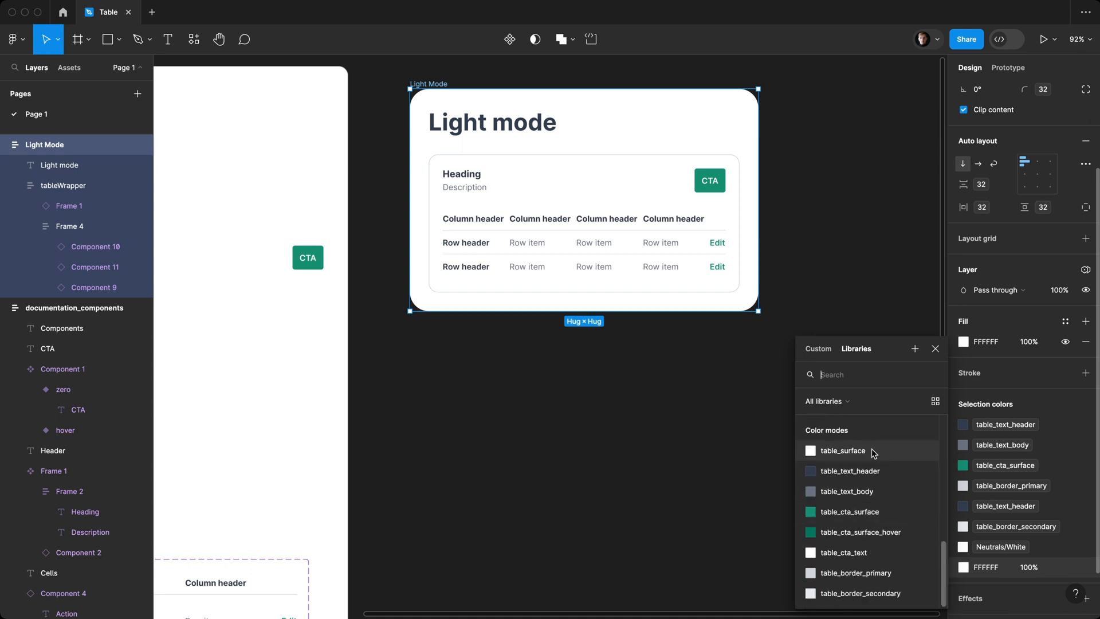
{"action": "left_click", "coordinate": [843, 450]}
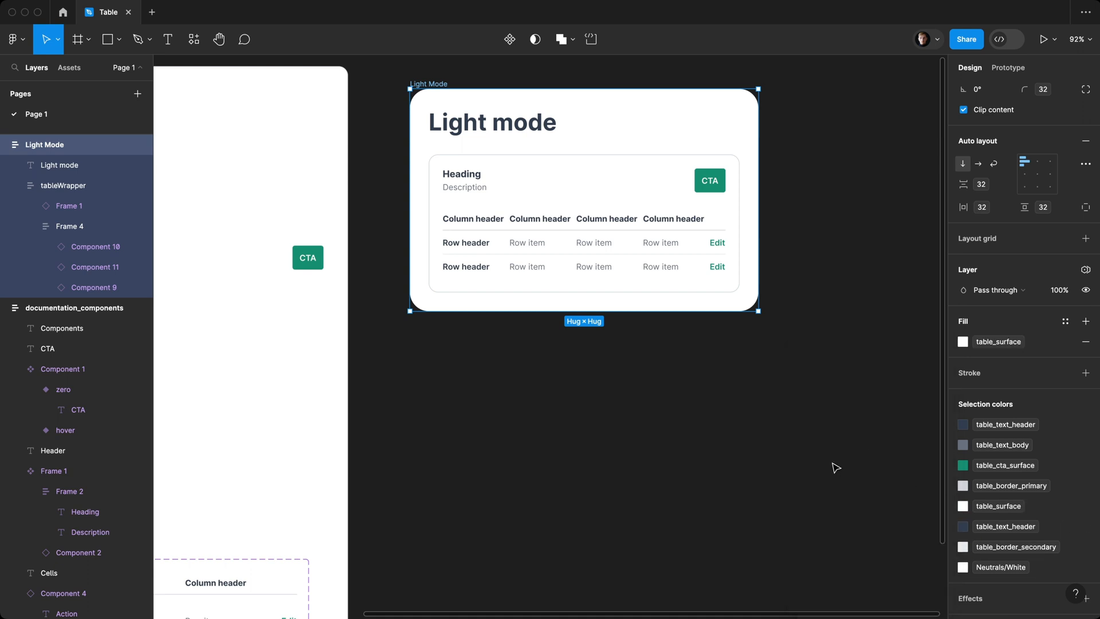
{"action": "mouse_move", "coordinate": [434, 84]}
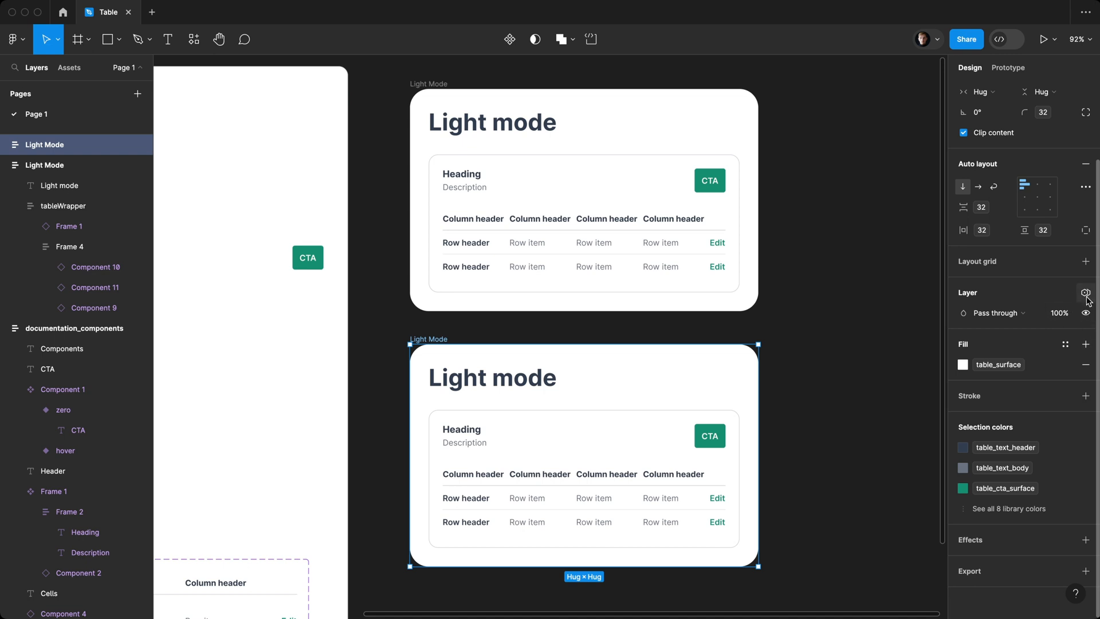
{"action": "mouse_move", "coordinate": [1085, 292]}
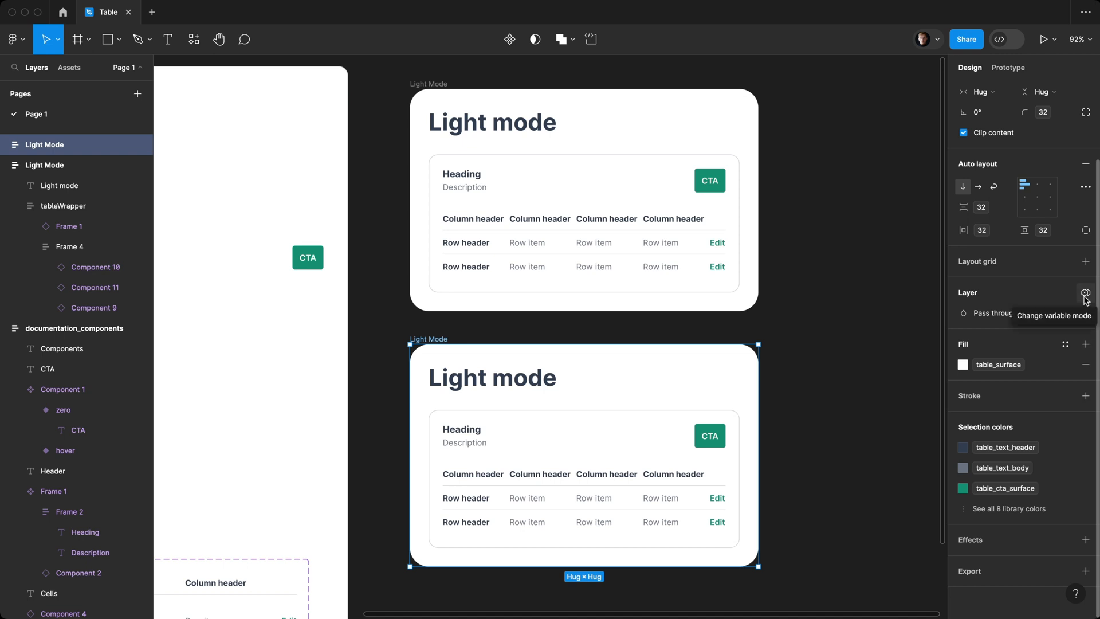
Step: Switch the duplicated frame to the dark colour mode and choose a colour variable for its heading
{"action": "left_click", "coordinate": [1084, 292]}
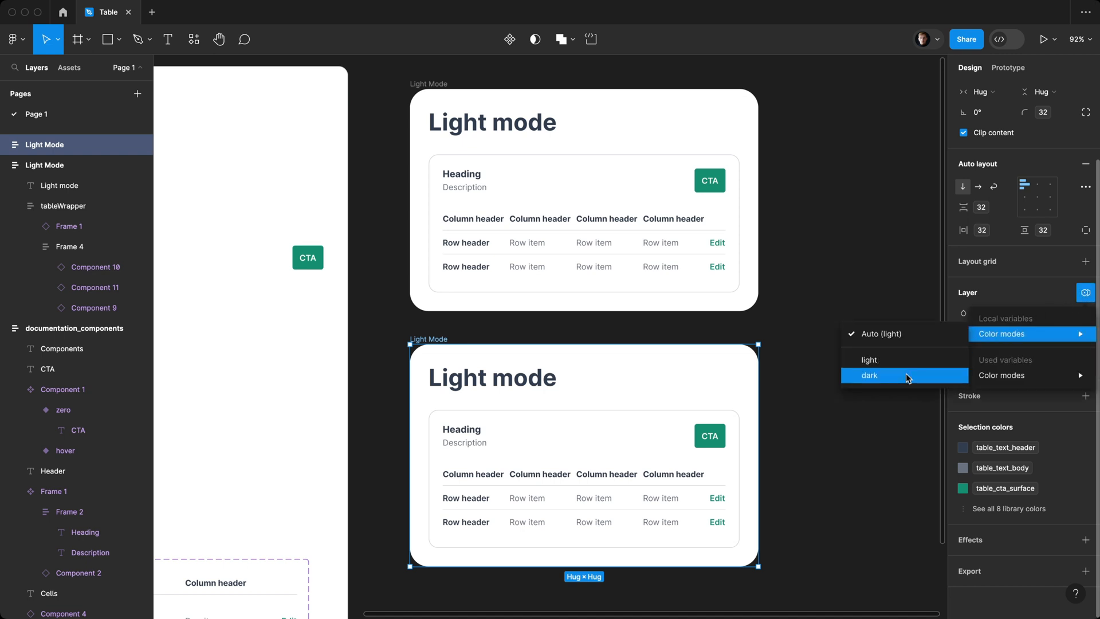
{"action": "left_click", "coordinate": [869, 375]}
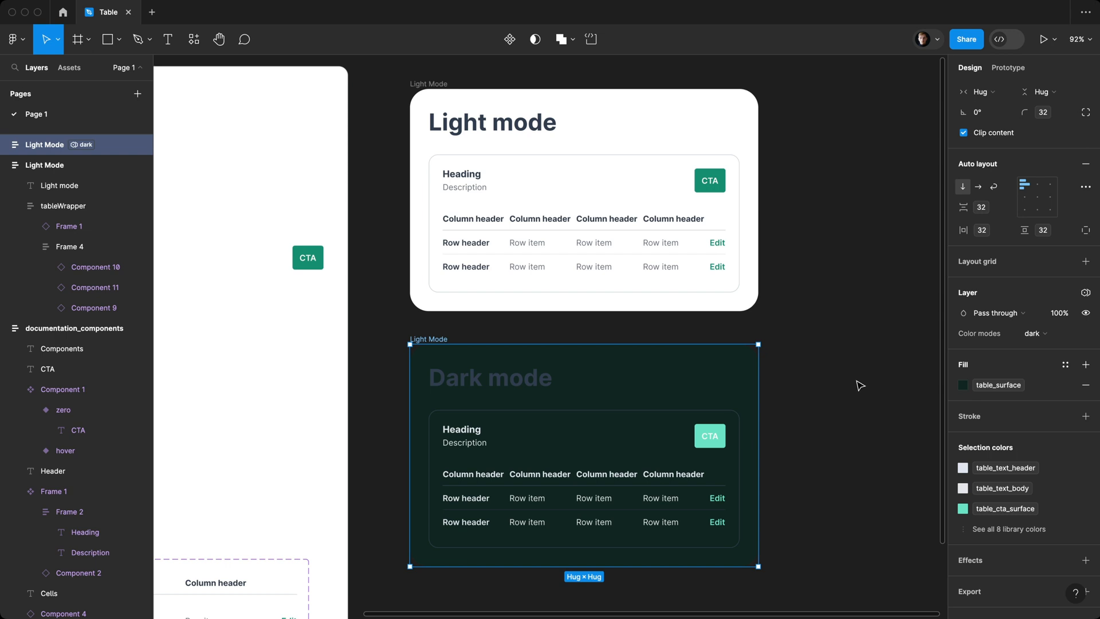
{"action": "left_click", "coordinate": [859, 385]}
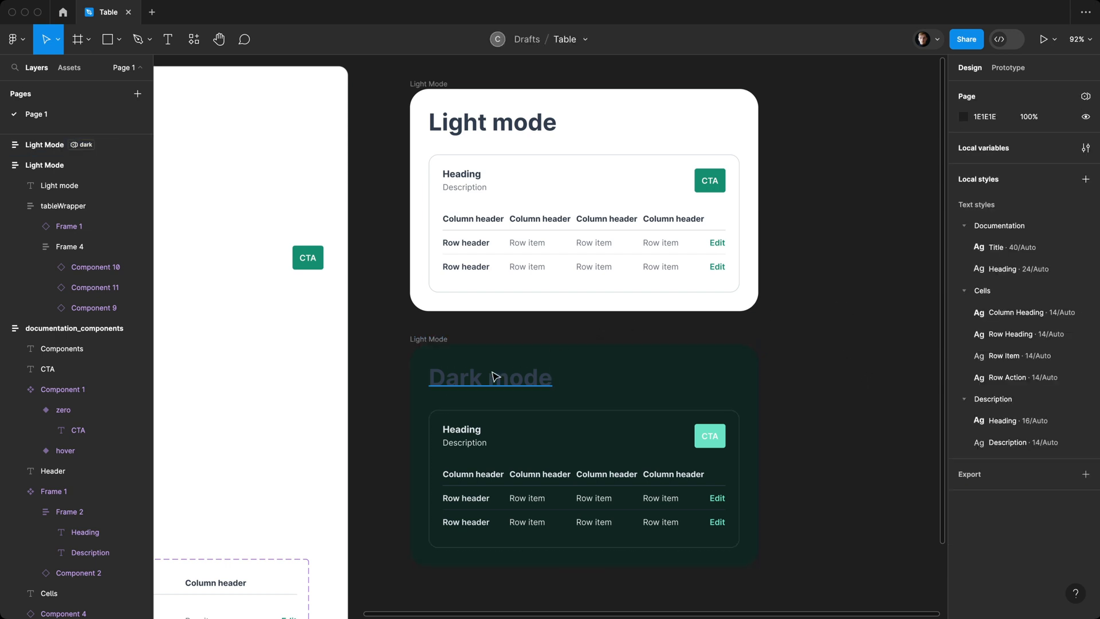
{"action": "left_click", "coordinate": [490, 376]}
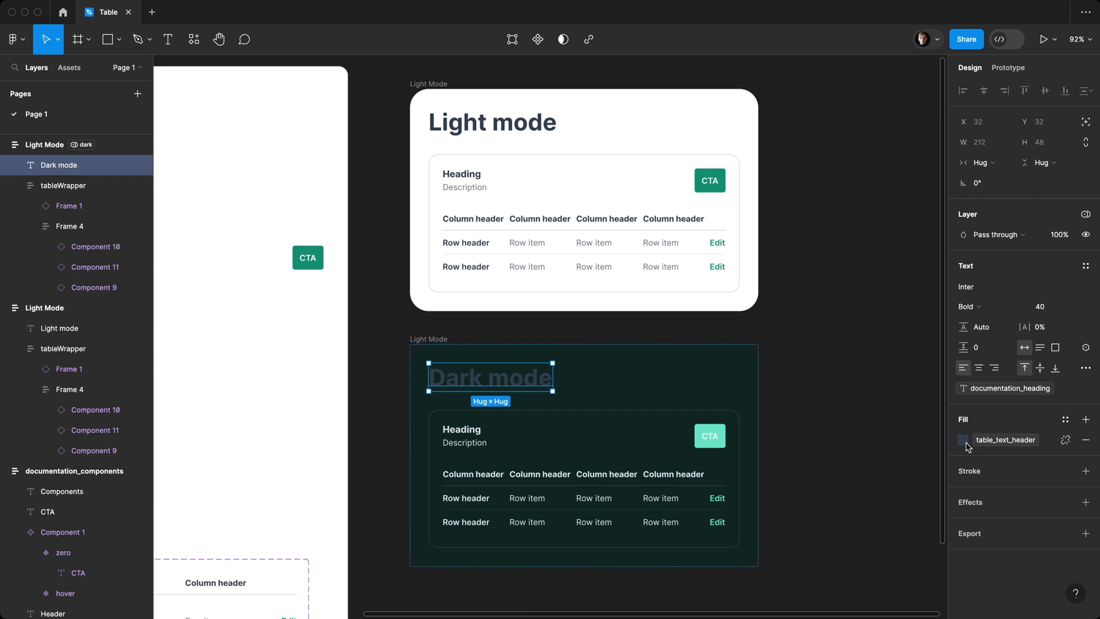
{"action": "left_click", "coordinate": [962, 440]}
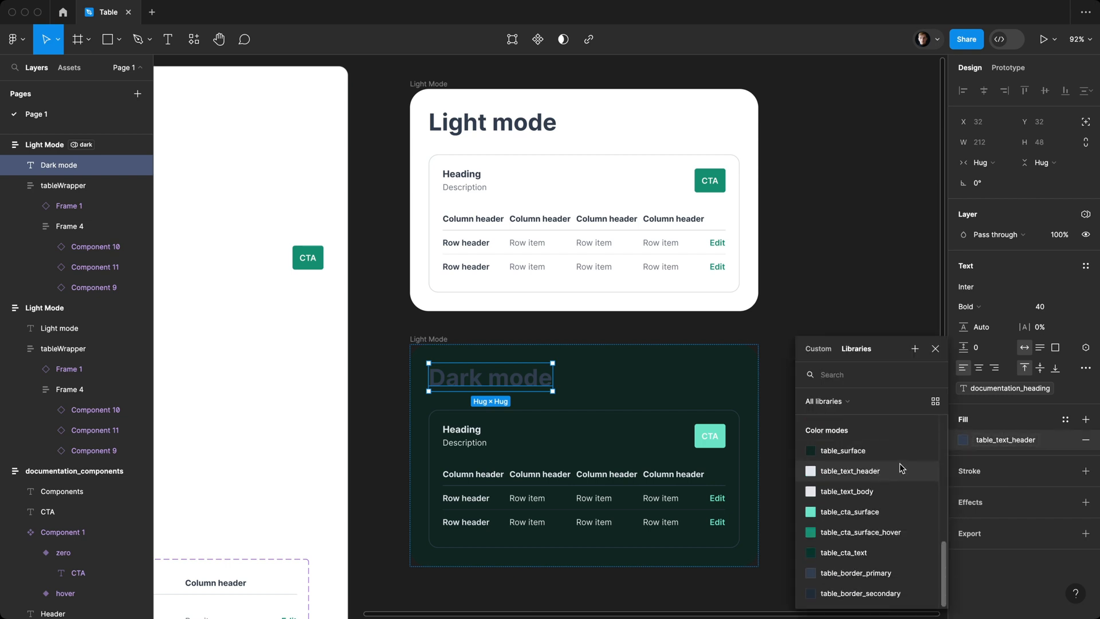
{"action": "mouse_move", "coordinate": [907, 476]}
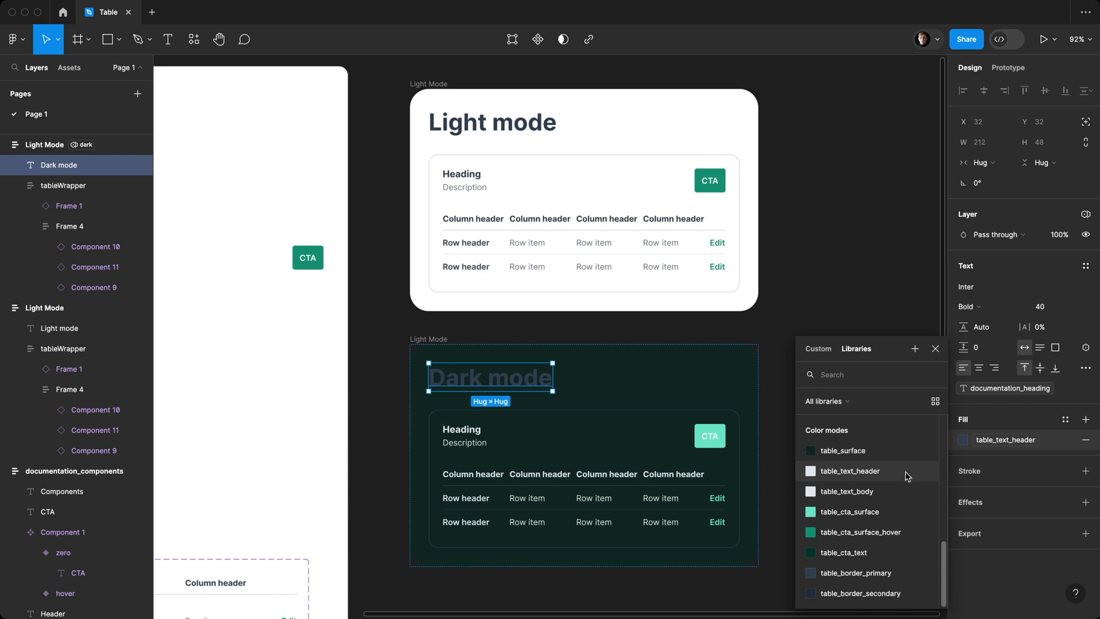
{"action": "mouse_move", "coordinate": [889, 481]}
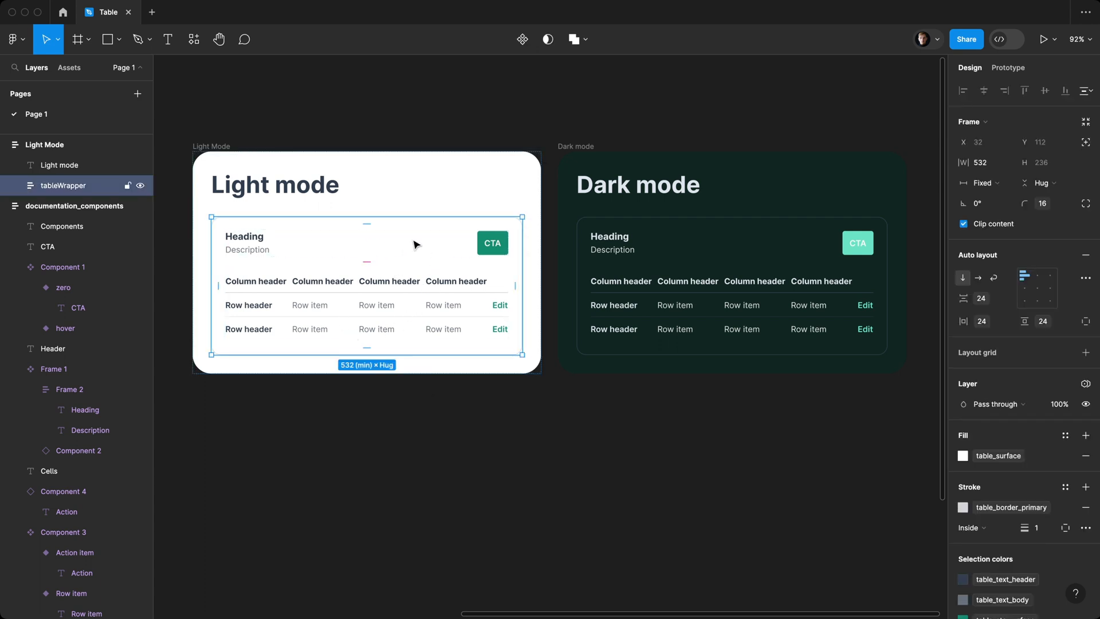
Step: Create a tableWrapper component from the table wrapper and select the new component
{"action": "right_click", "coordinate": [415, 245]}
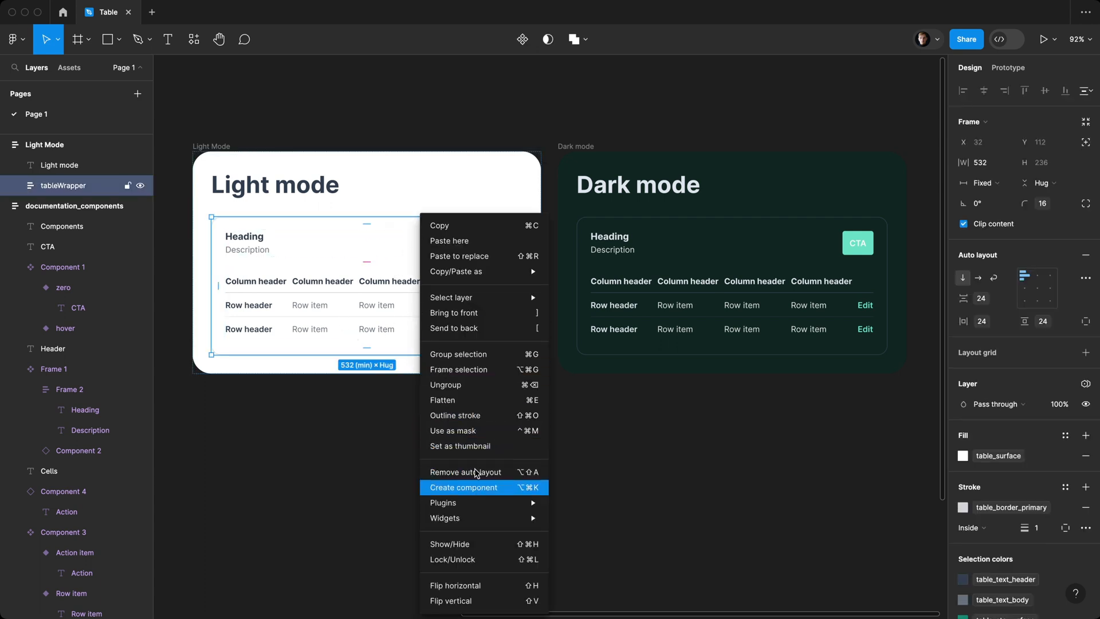
{"action": "left_click", "coordinate": [463, 487]}
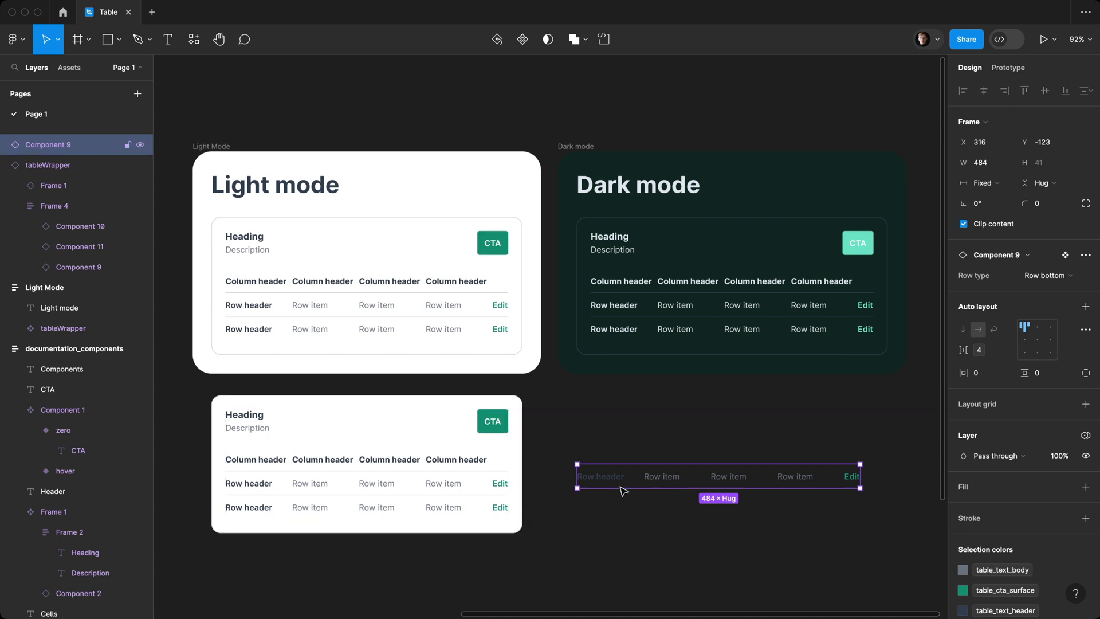
{"action": "left_click", "coordinate": [49, 165]}
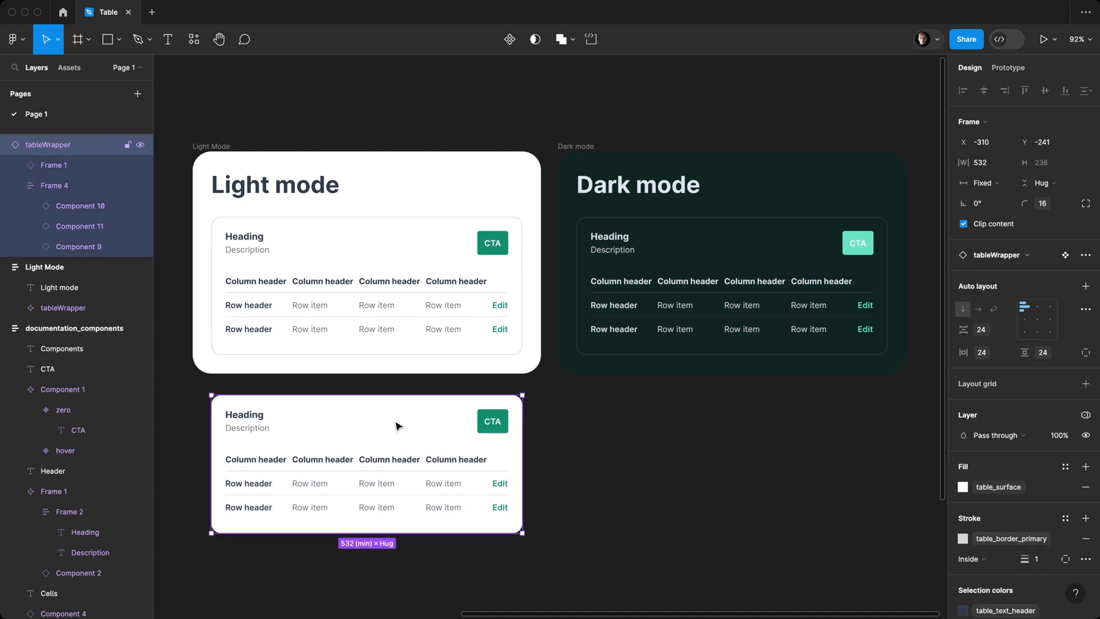
{"action": "mouse_move", "coordinate": [410, 413]}
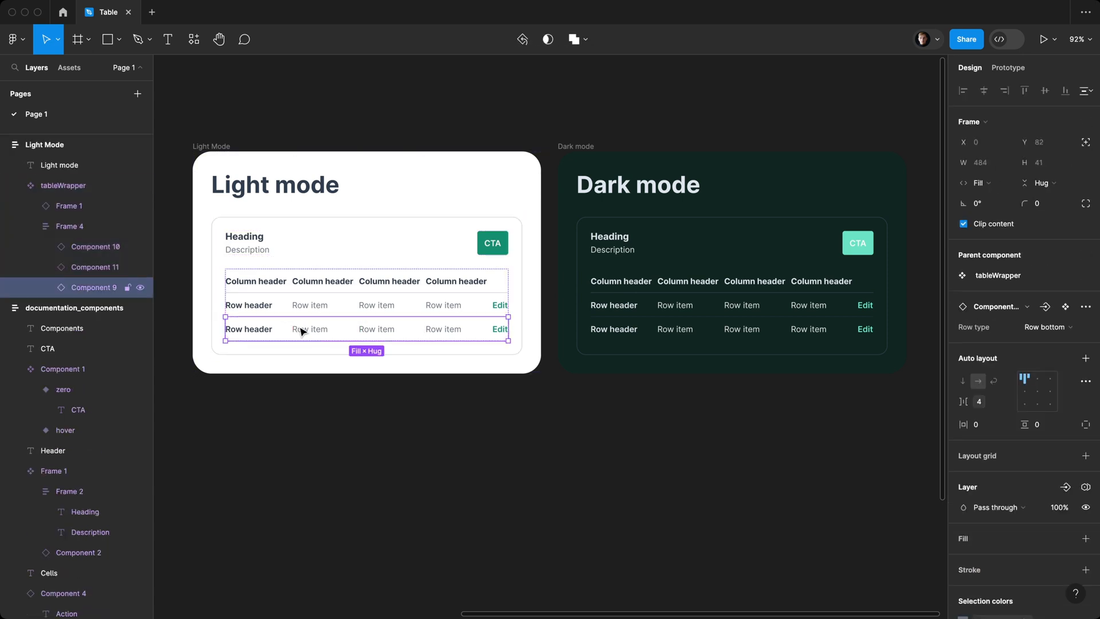
{"action": "mouse_move", "coordinate": [451, 457]}
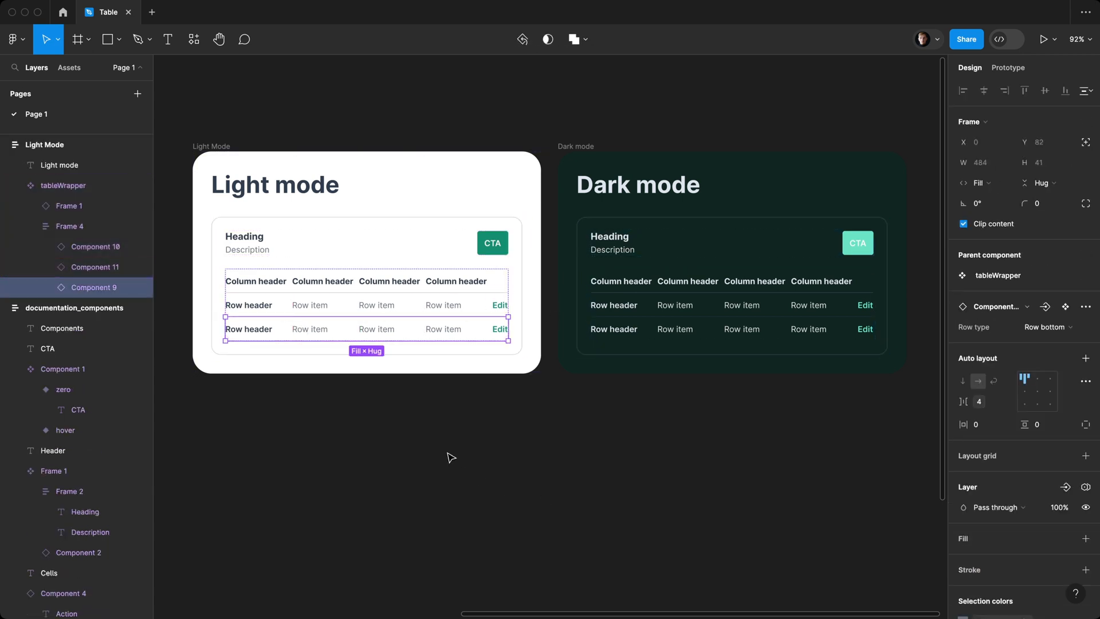
{"action": "mouse_move", "coordinate": [517, 440]}
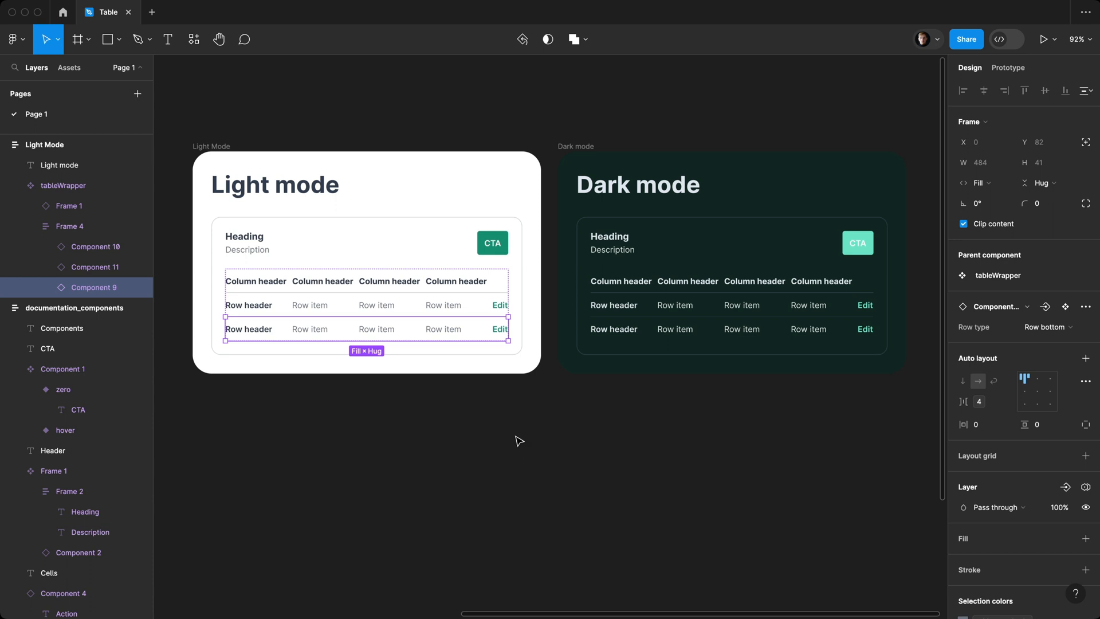